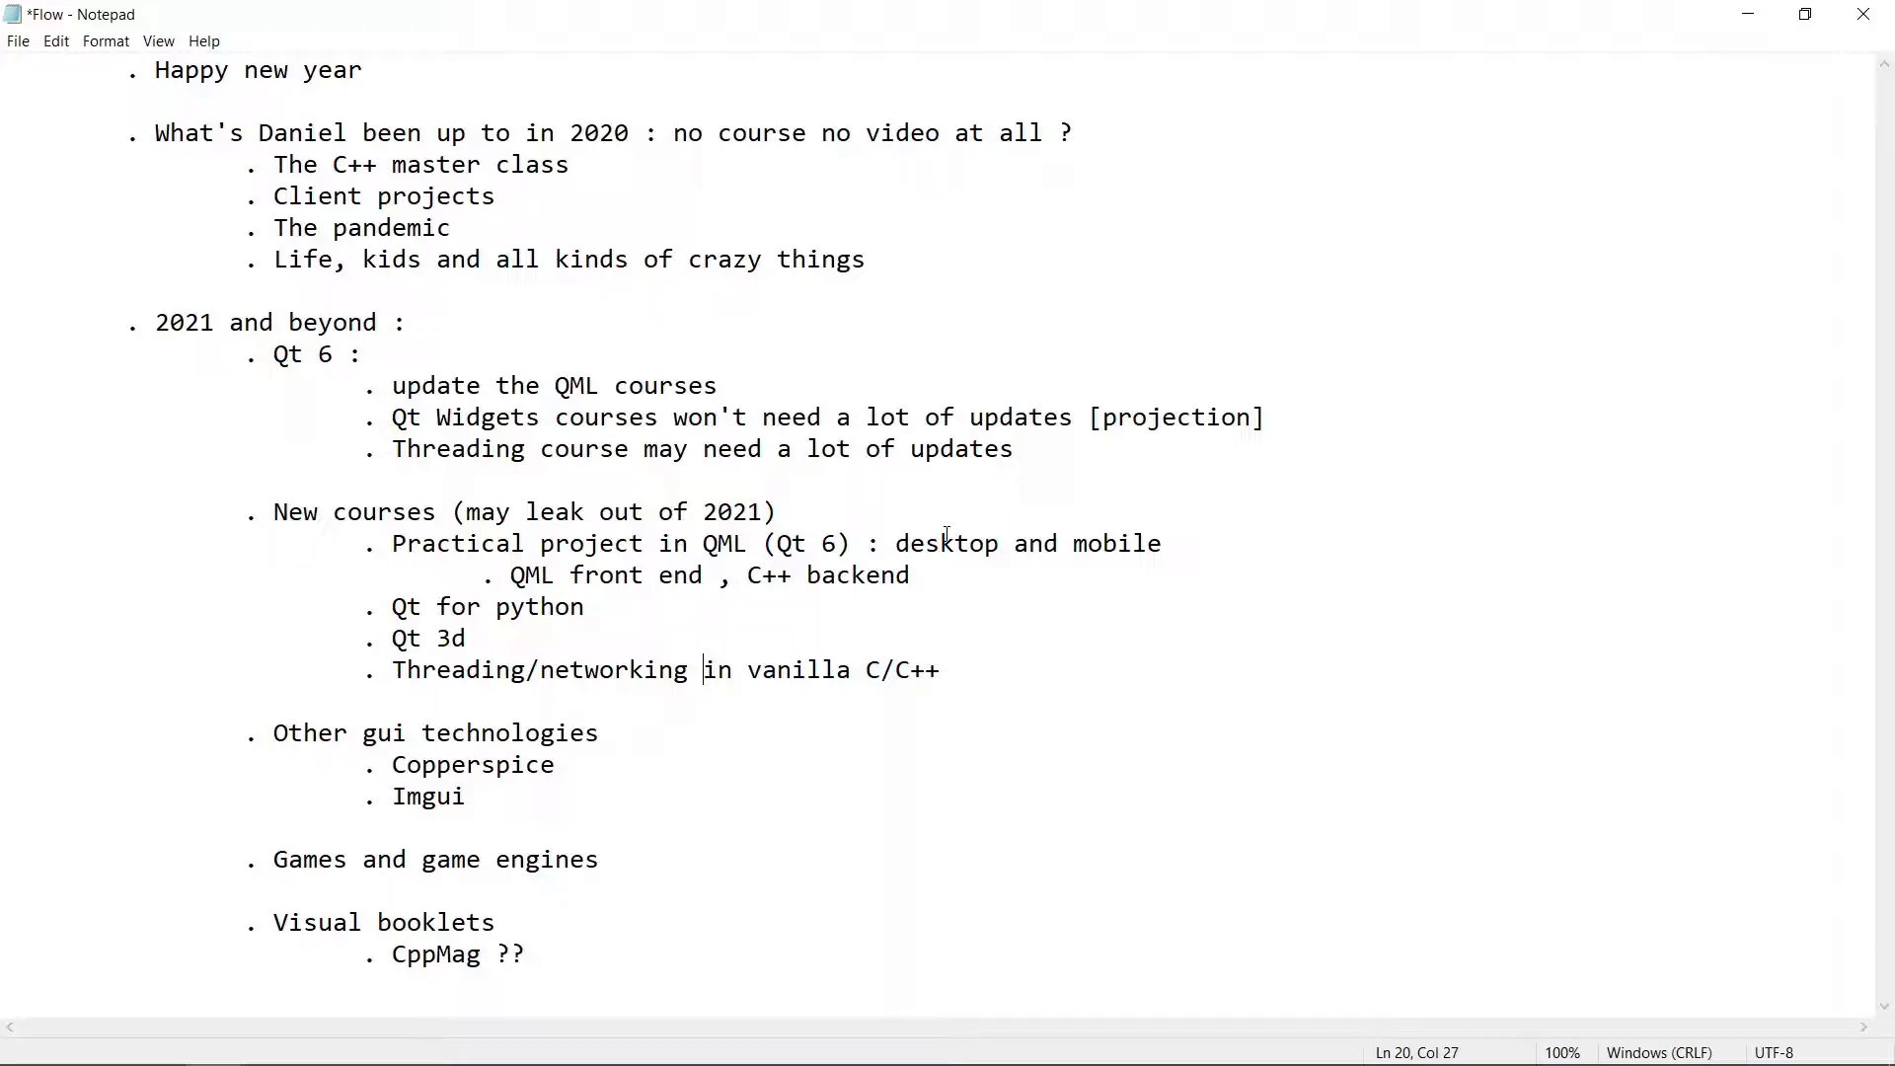
mouse_move(522, 790)
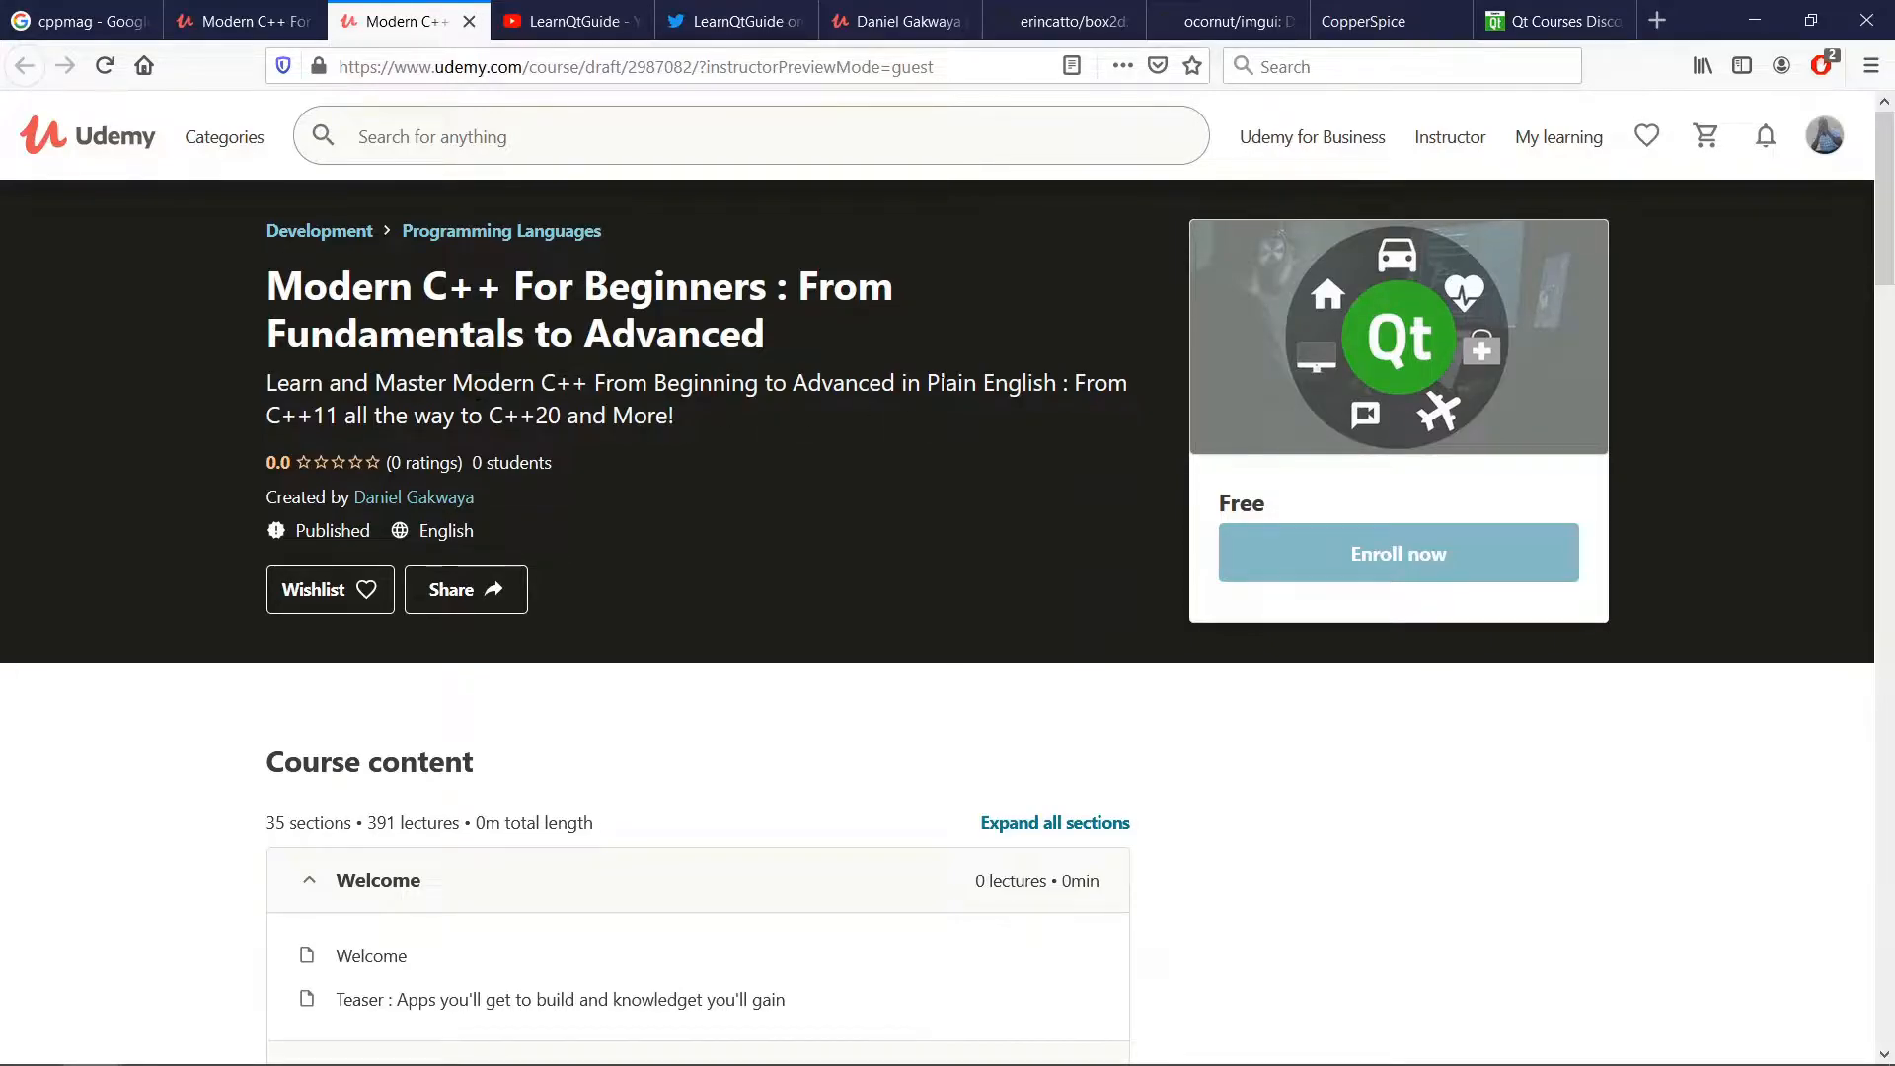
- Highlight the C++11 to C++20 phrase in the Modern C++ course subtitle
left_click_drag(268, 414, 409, 415)
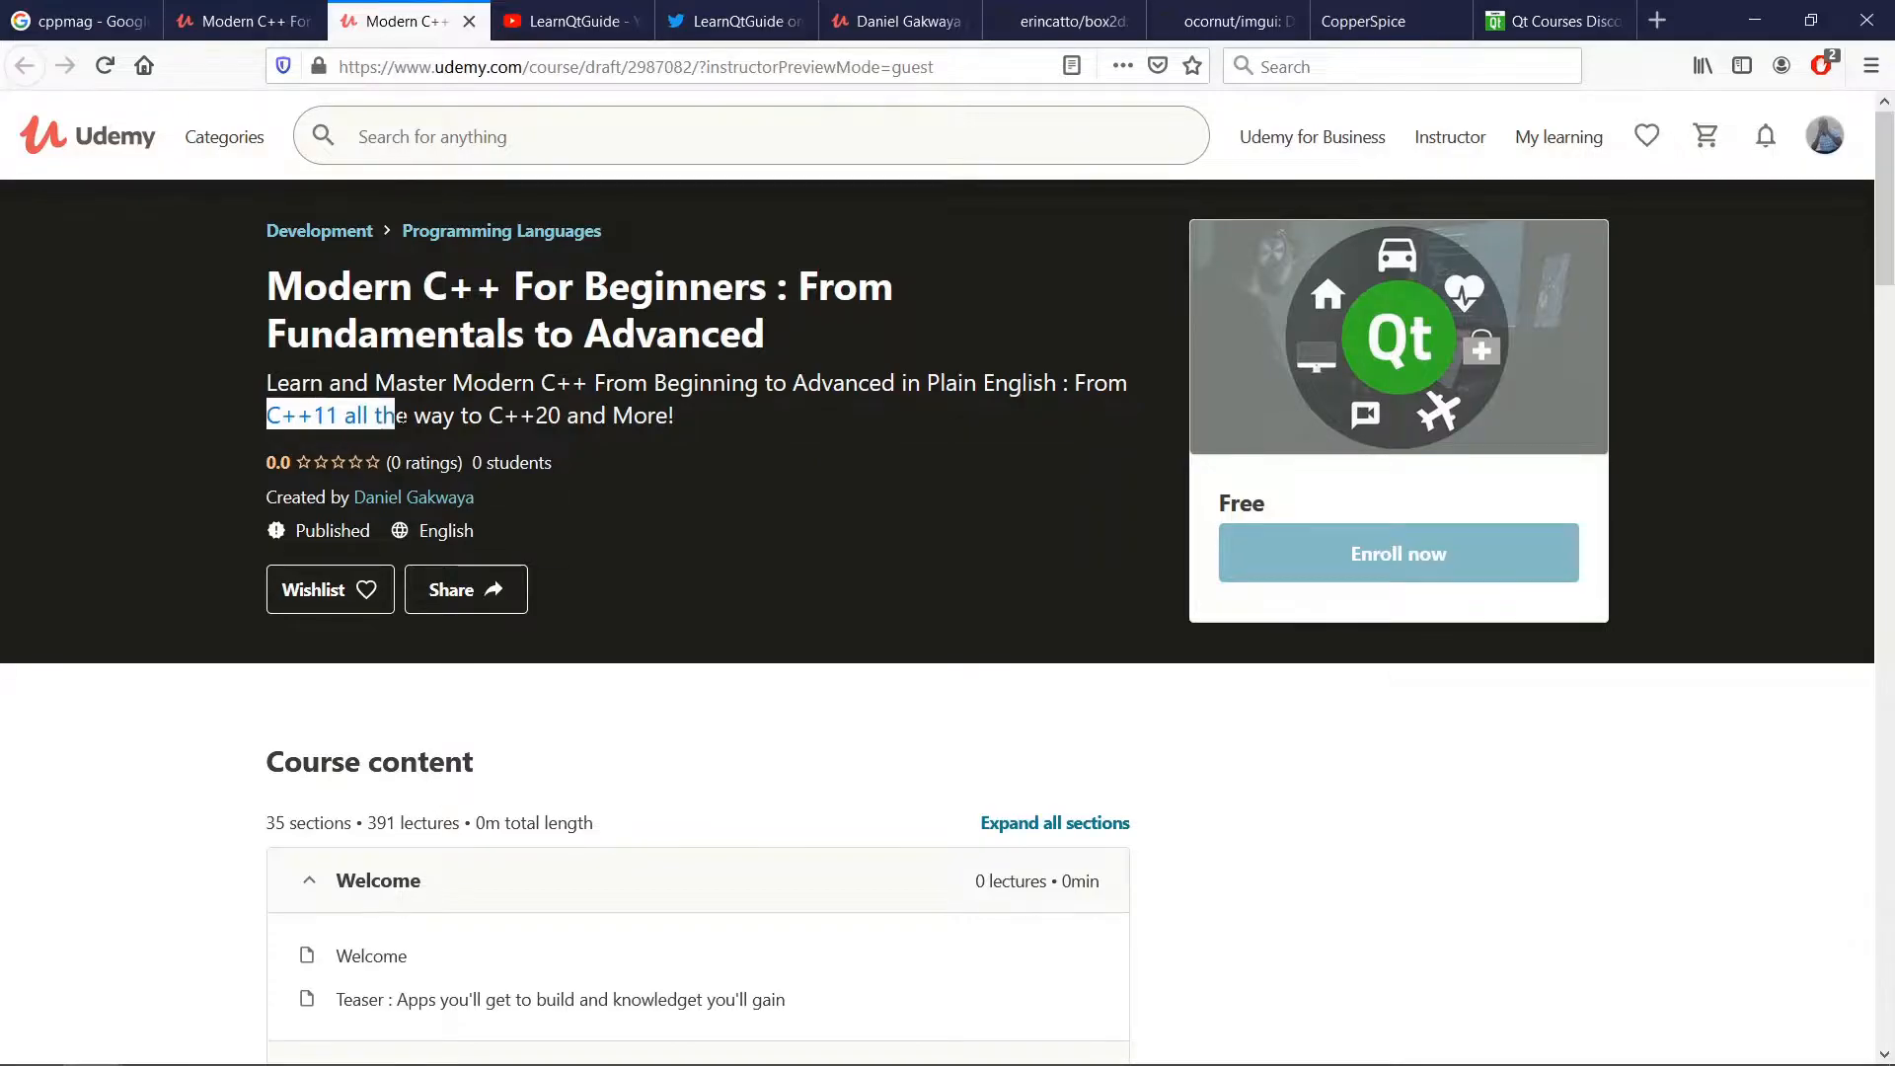
double_click(641, 414)
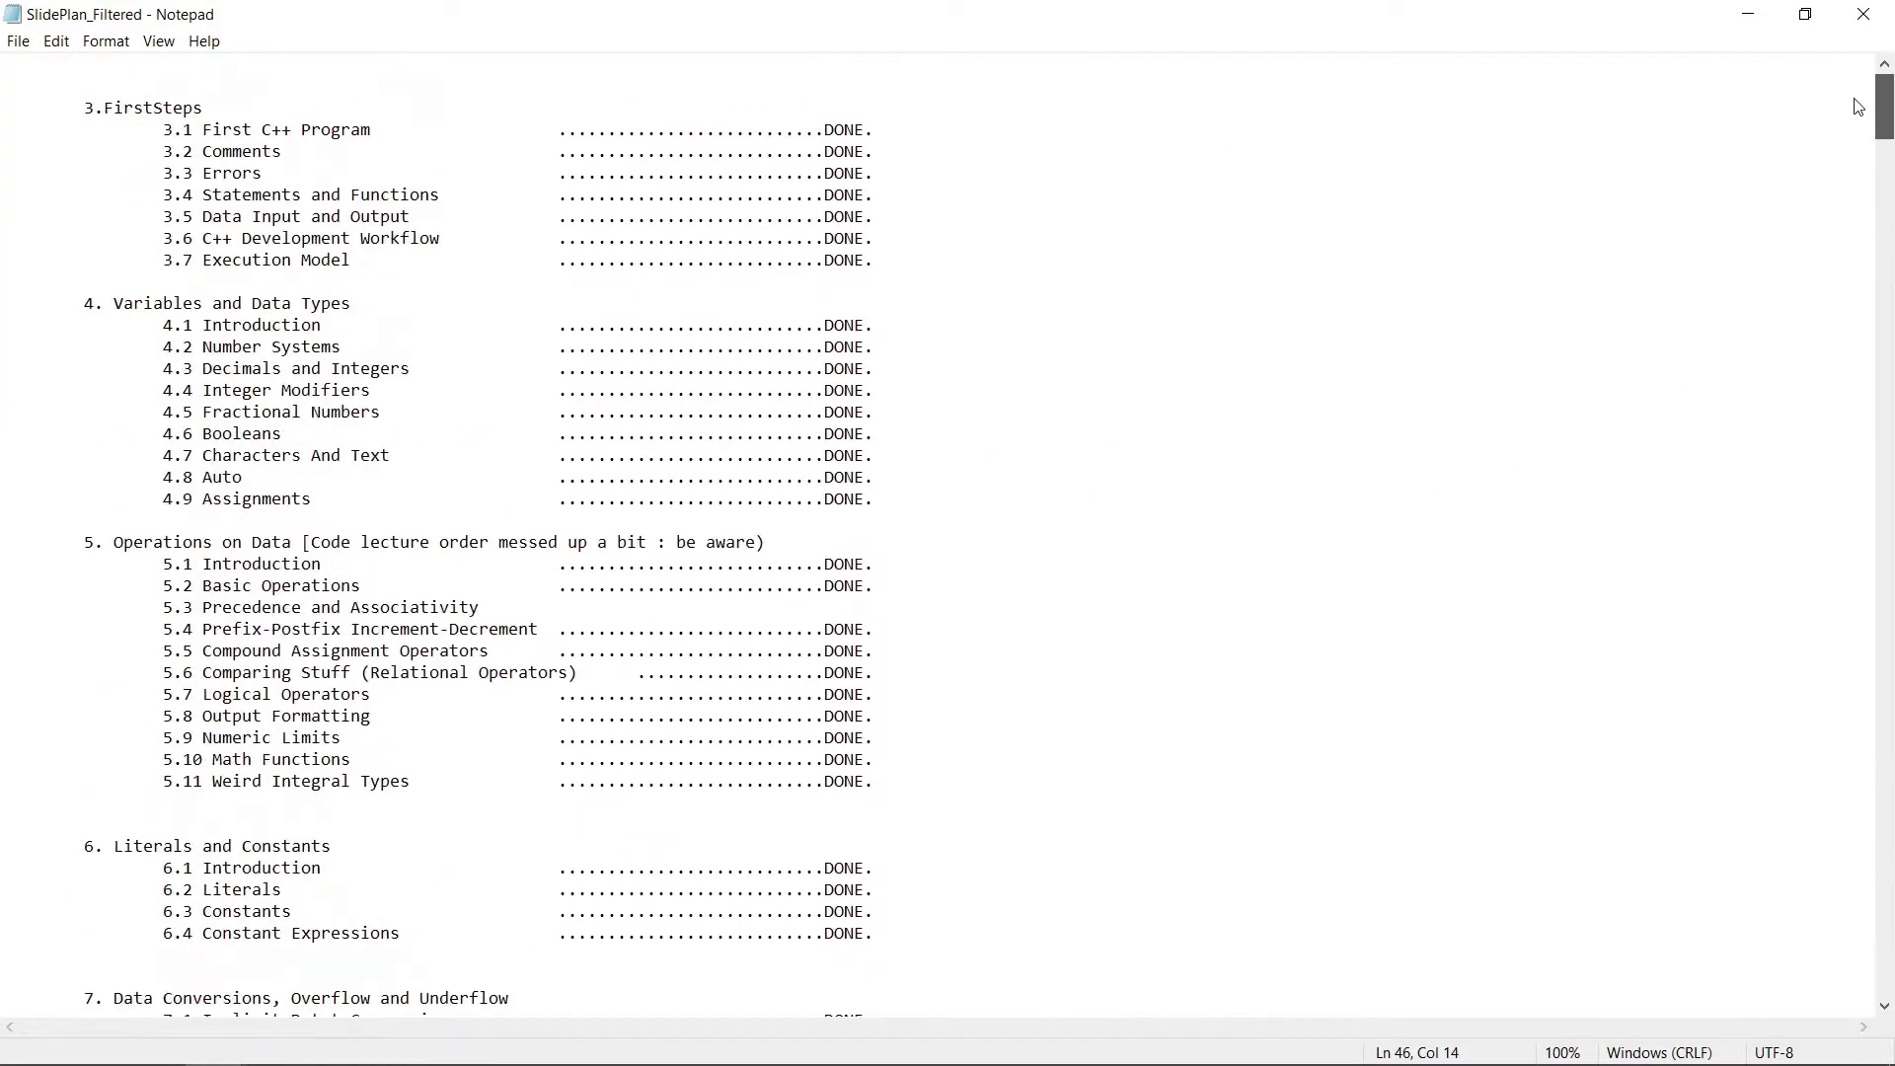
- Scroll the slide plan to its end, reaching sections 45 Coroutines and 46 Modules
scroll("down", 3)
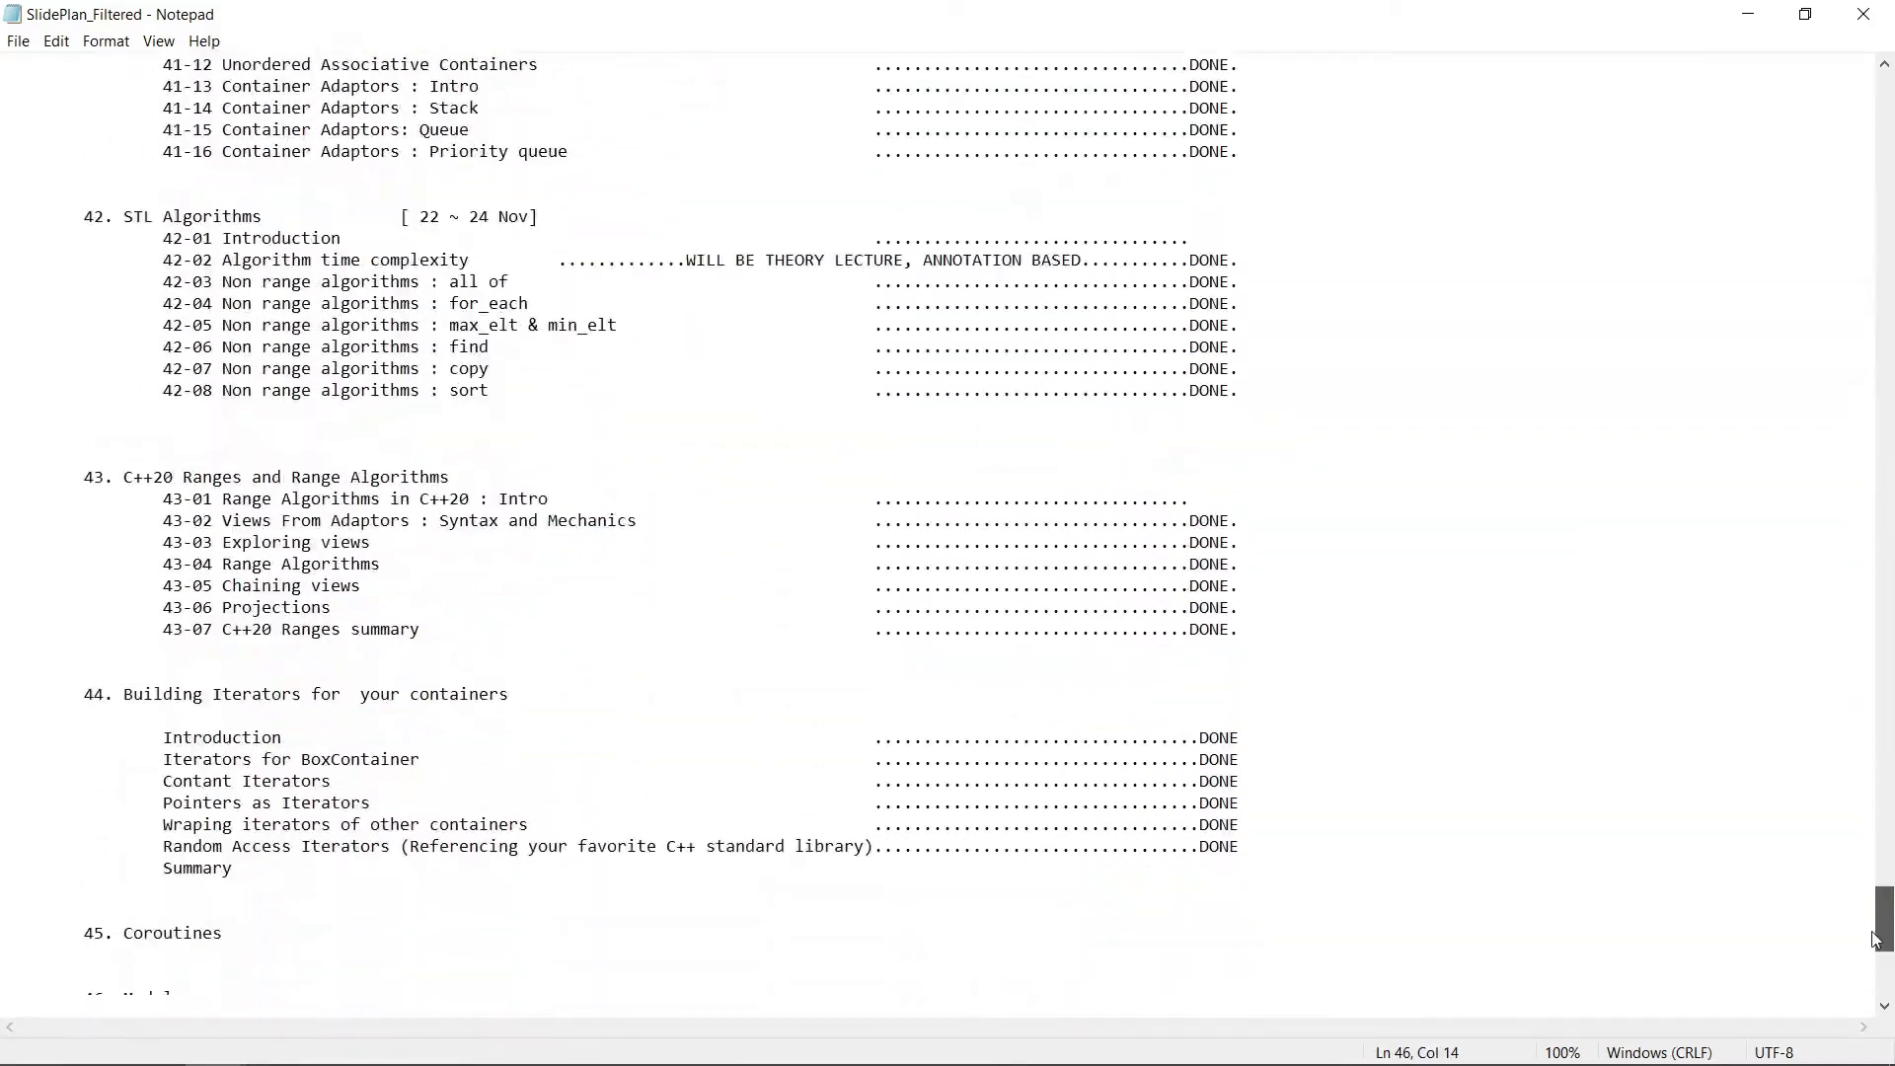
scroll("down", 3)
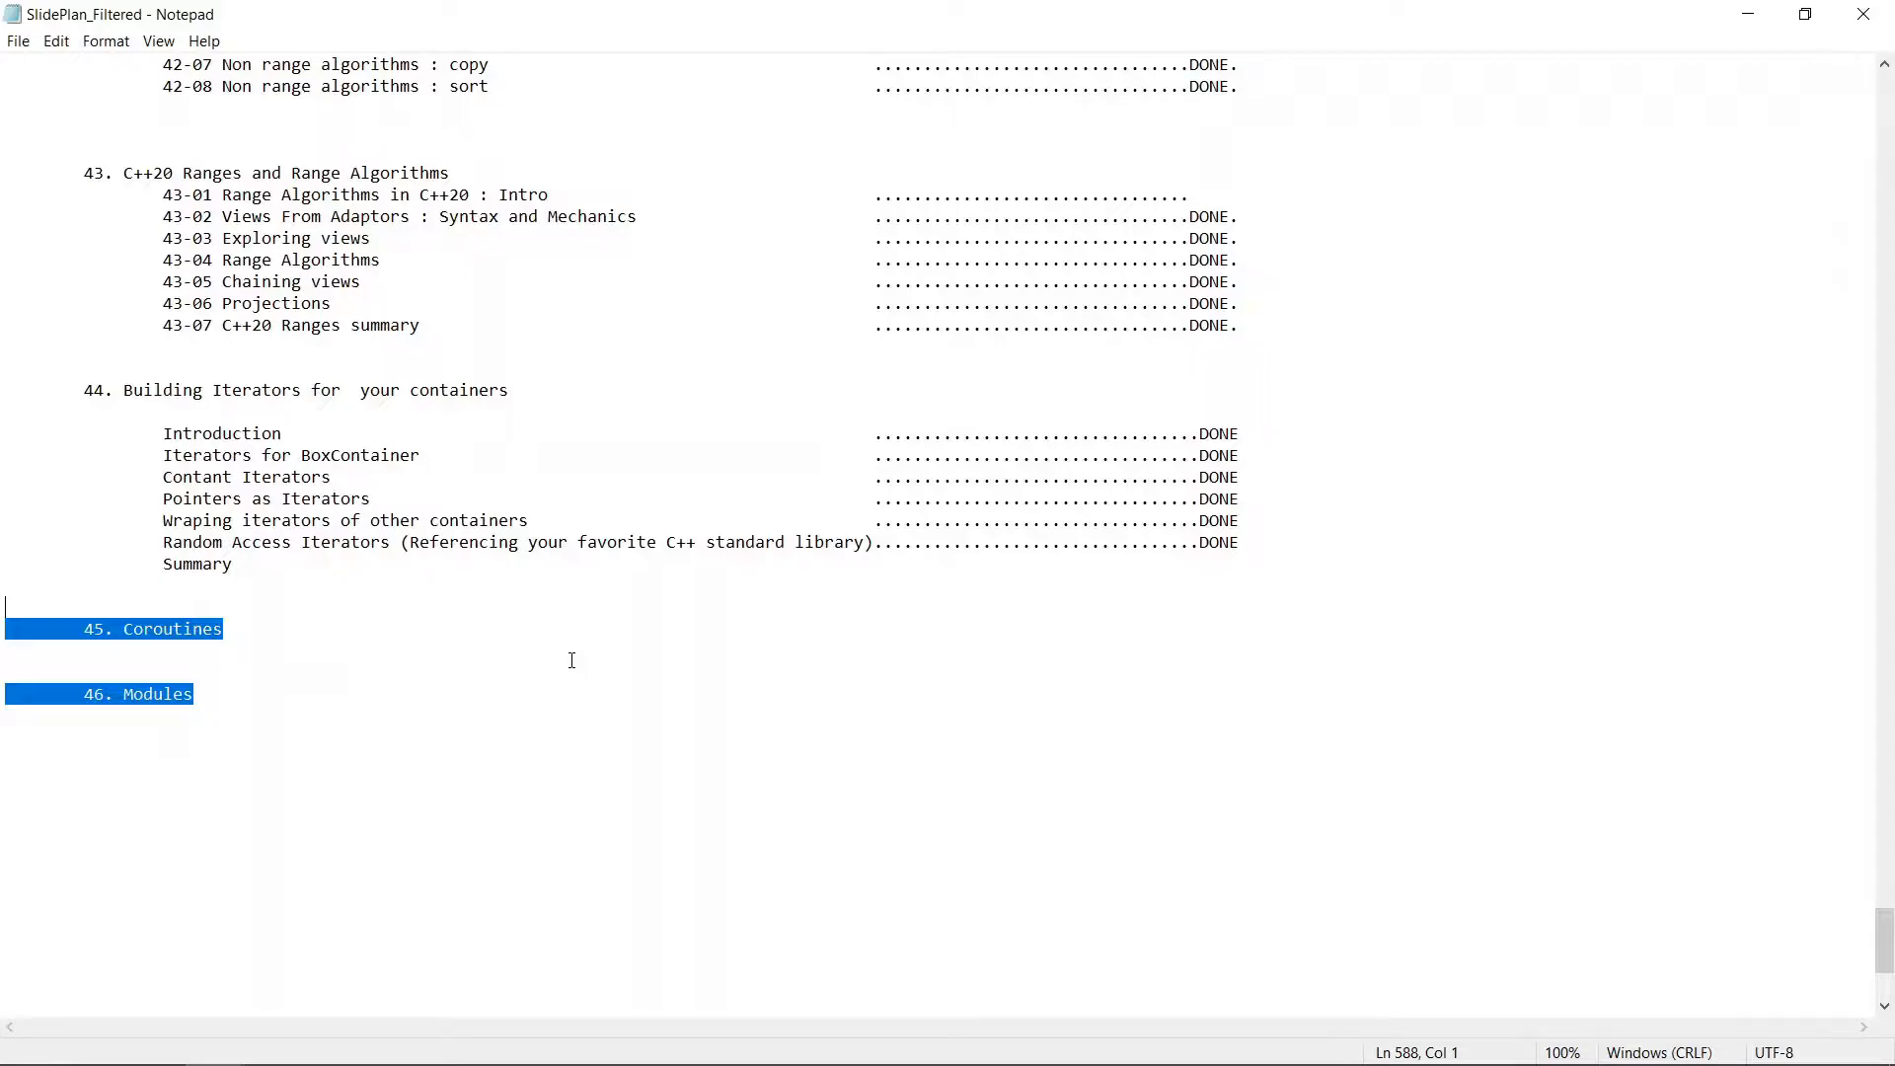
mouse_move(343, 799)
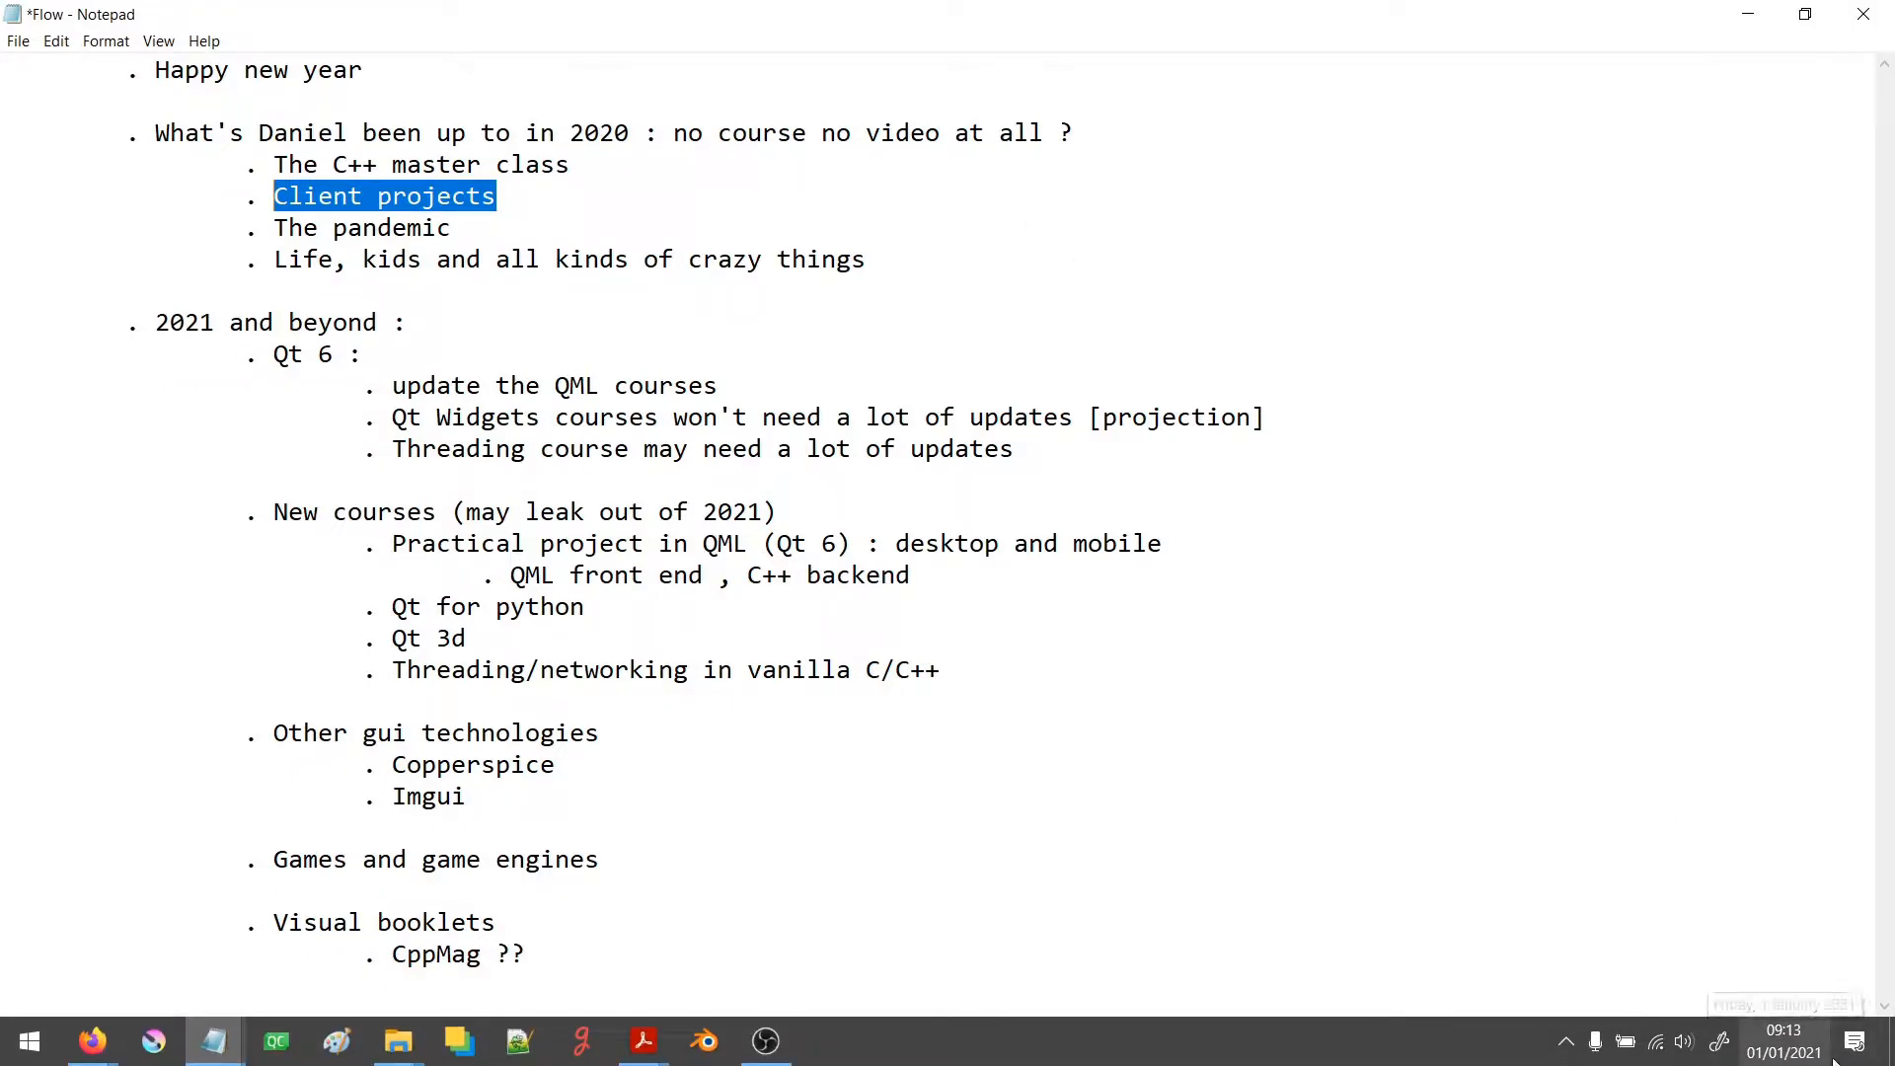
mouse_move(1783, 1042)
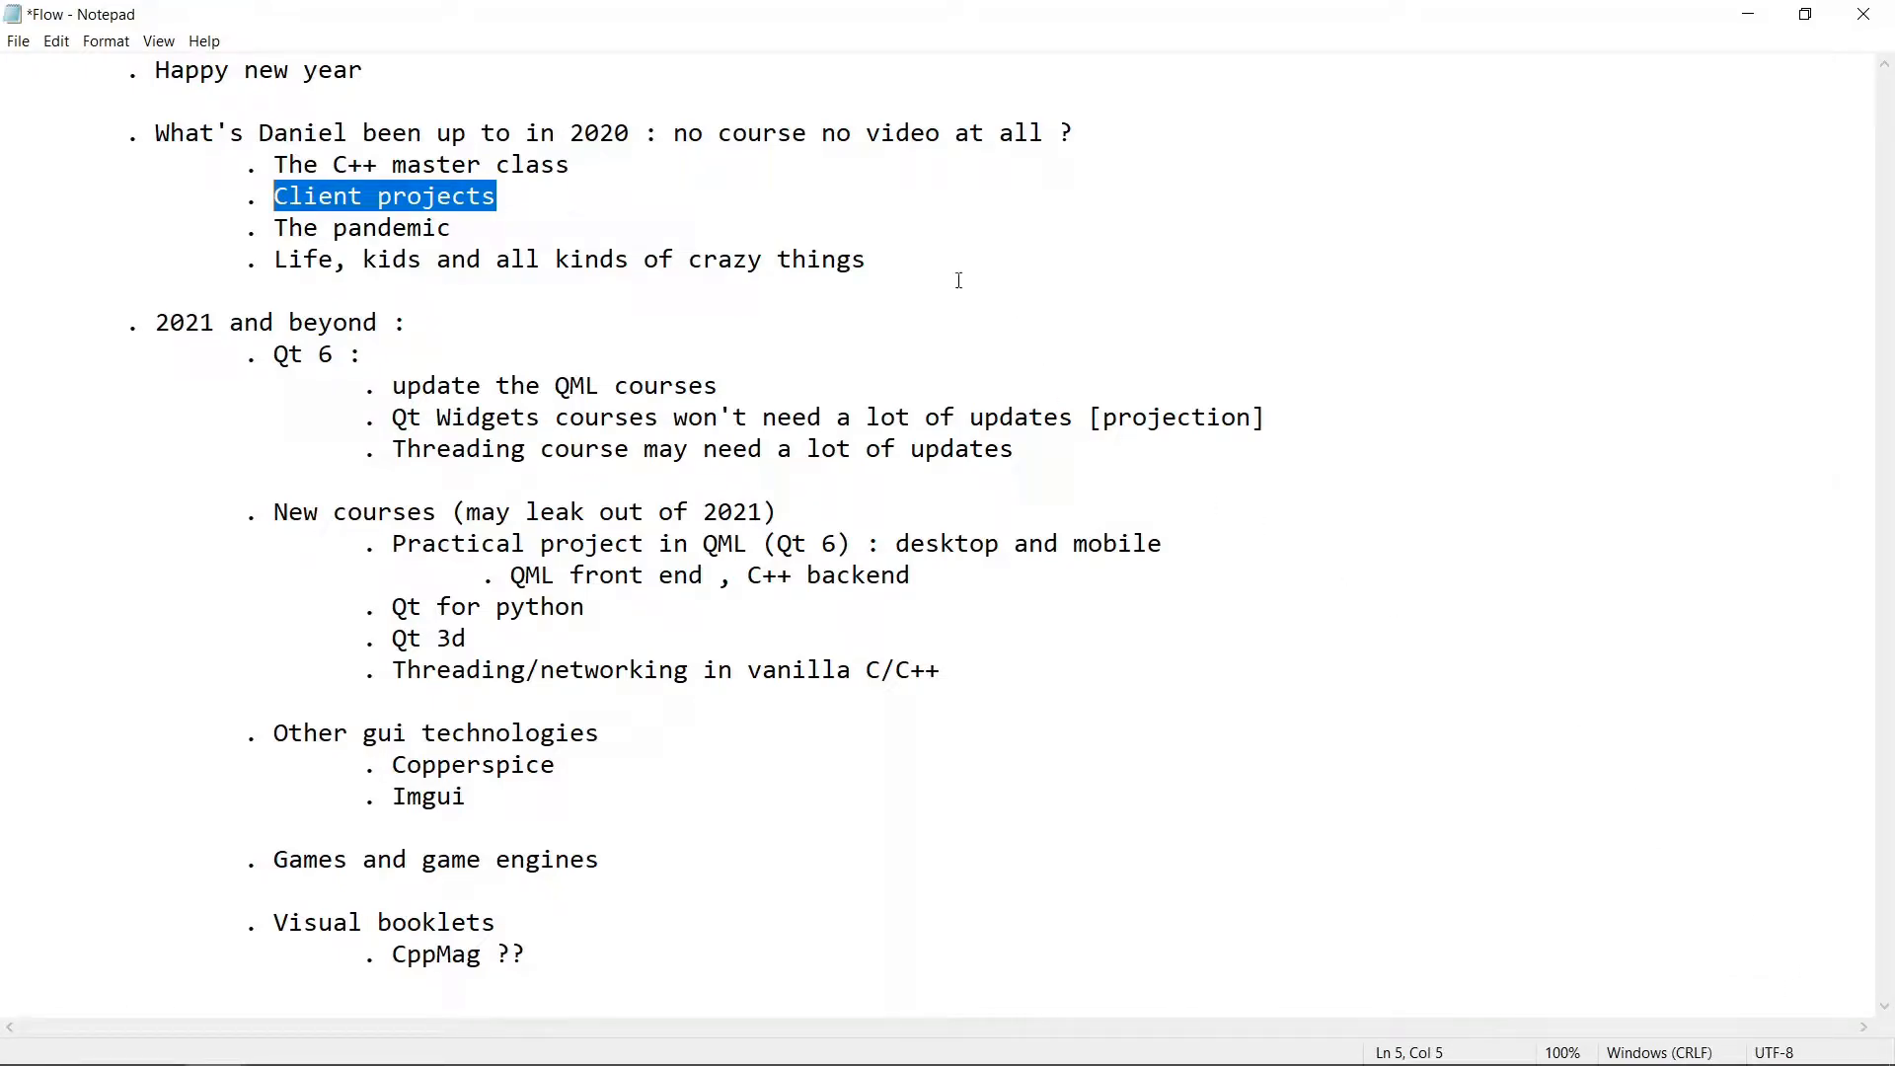
mouse_move(553, 269)
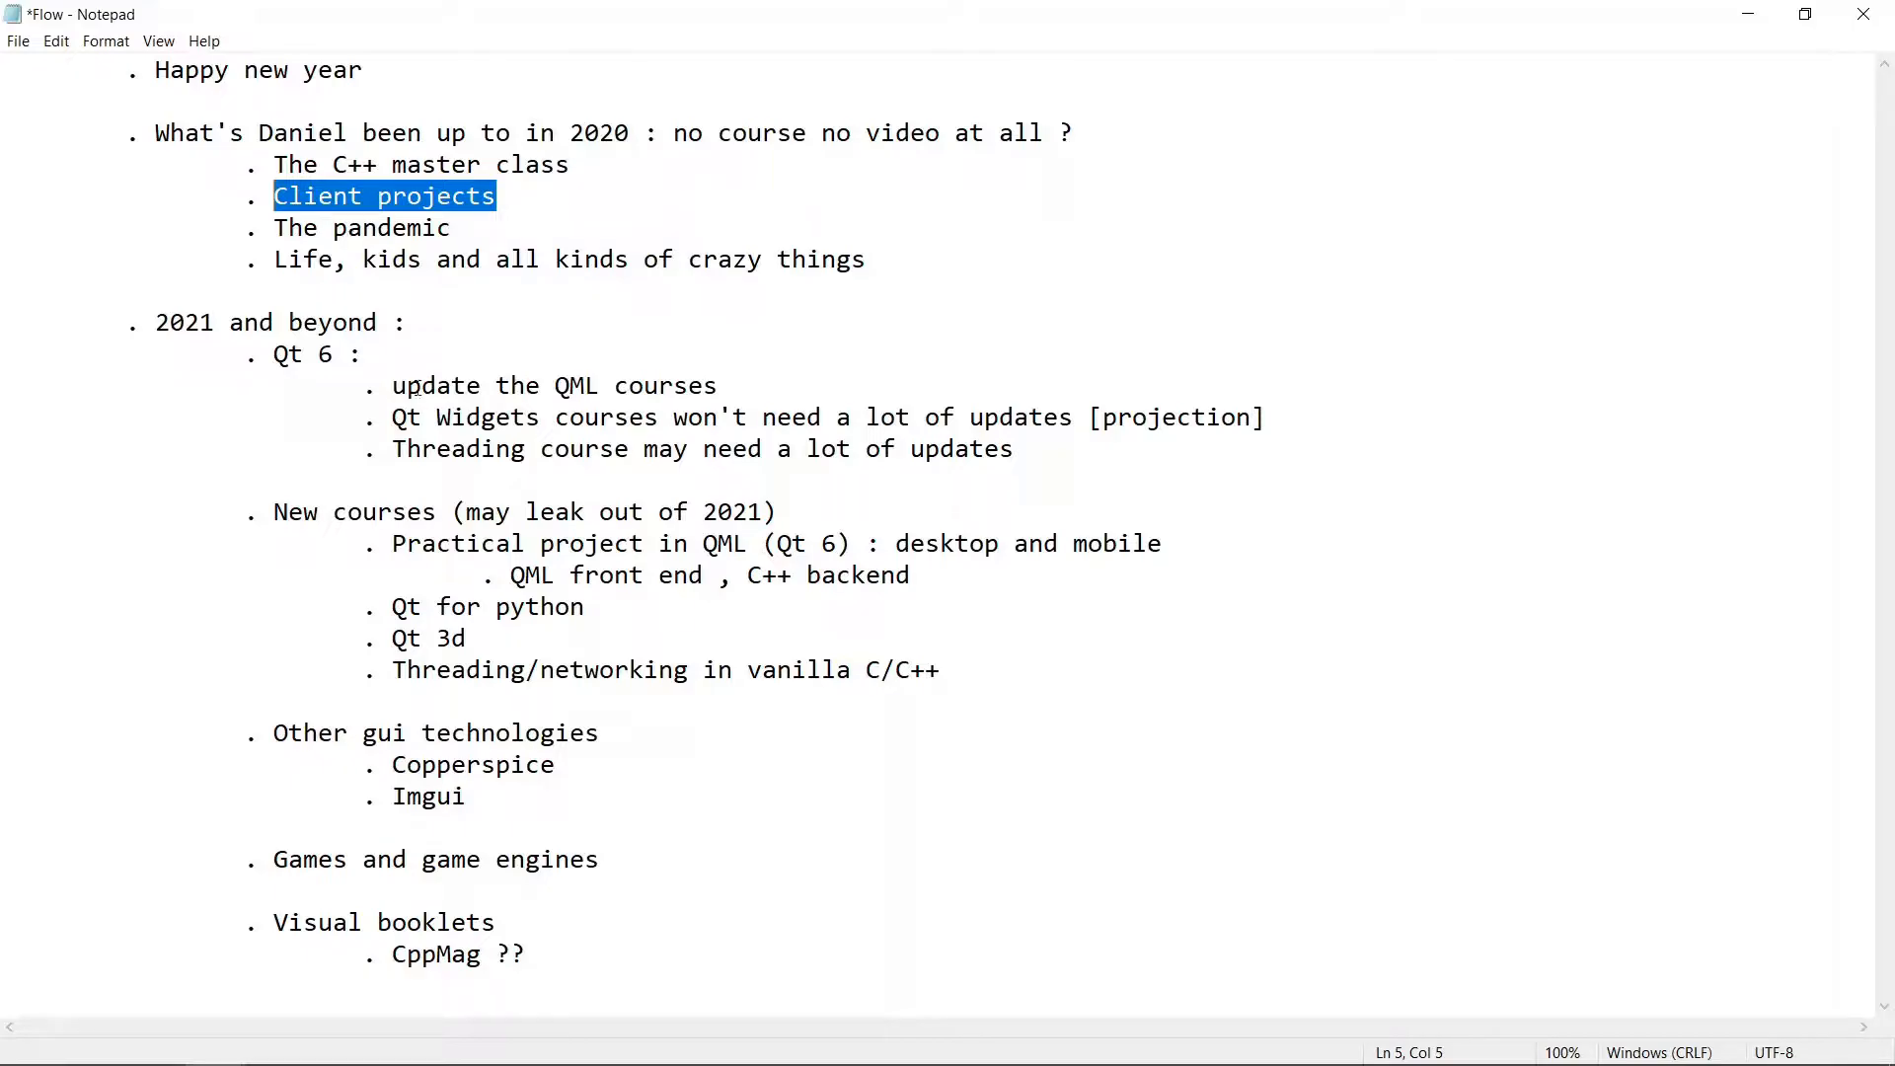
- Mark the 'update the QML courses' item and bring up the Udemy instructor profile
double_click(552, 384)
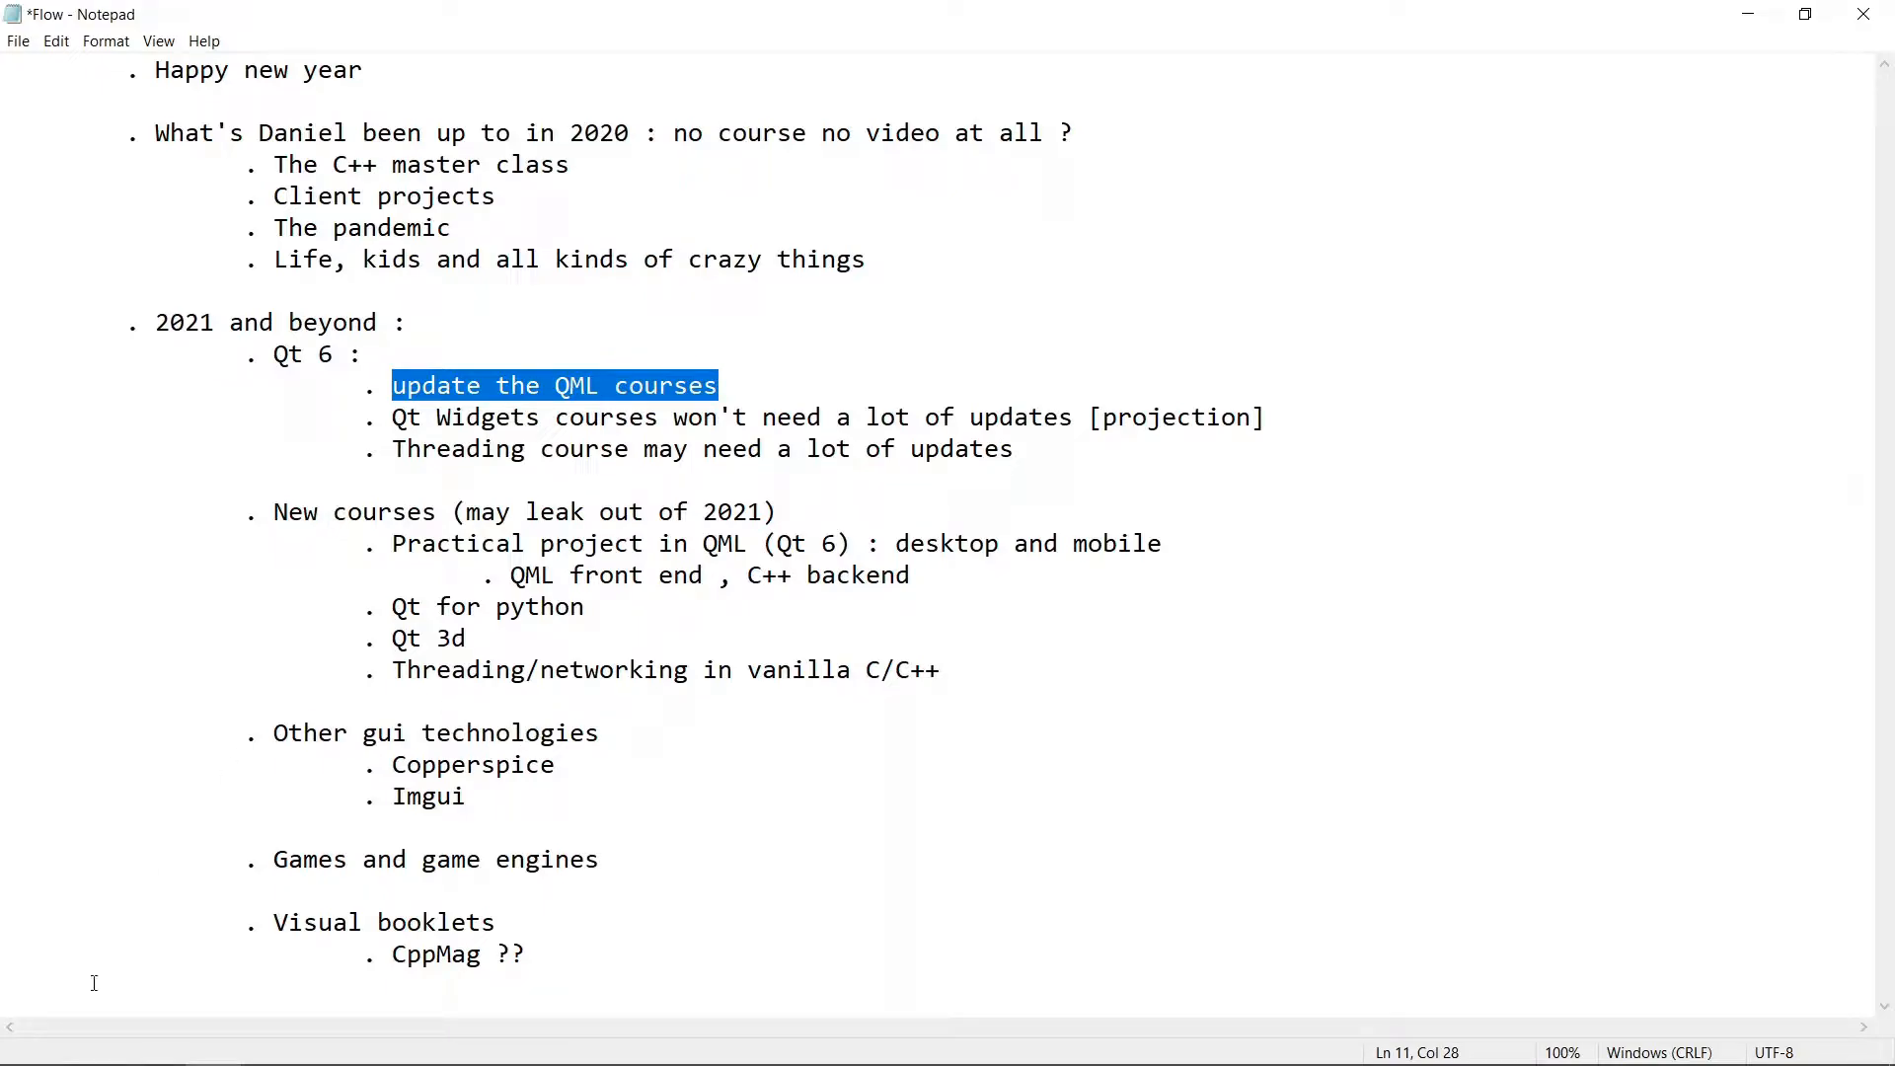
left_click(899, 21)
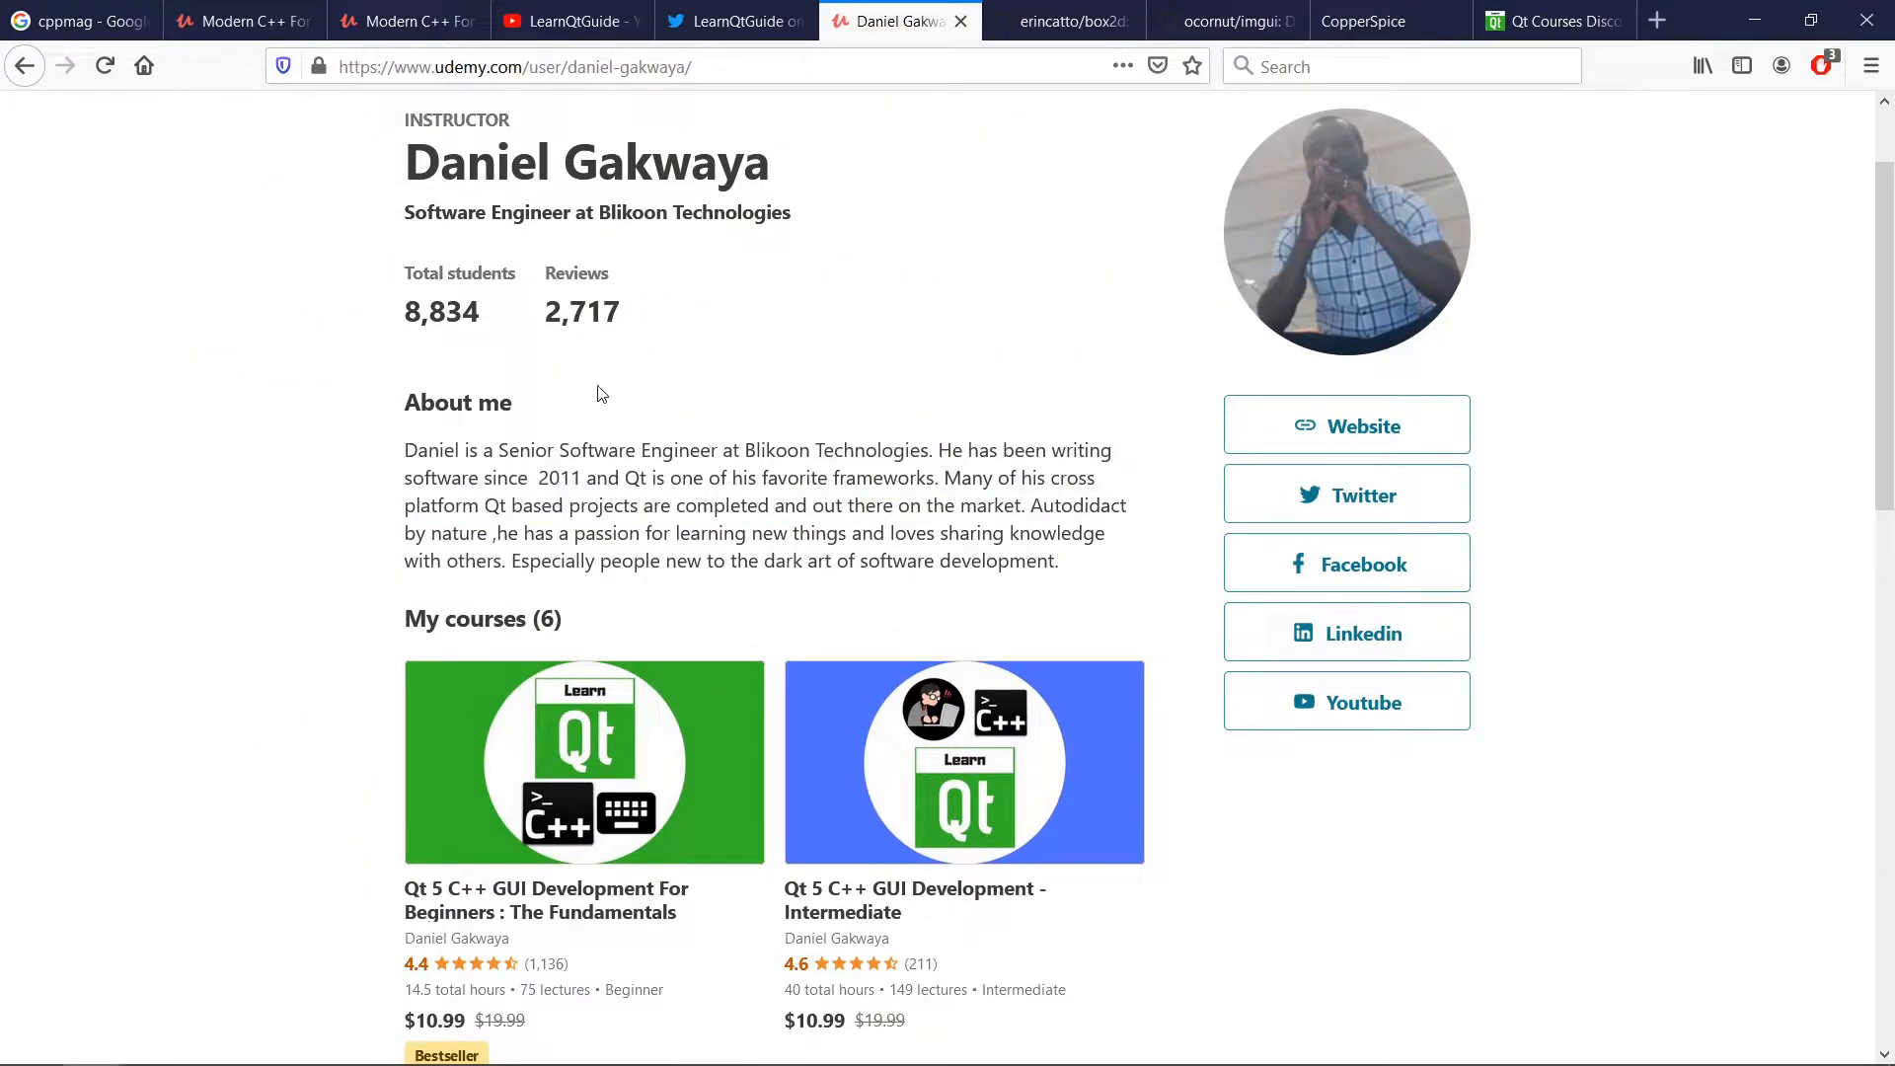
- Look through the six Qt courses listed under My courses on the profile
scroll("down", 3)
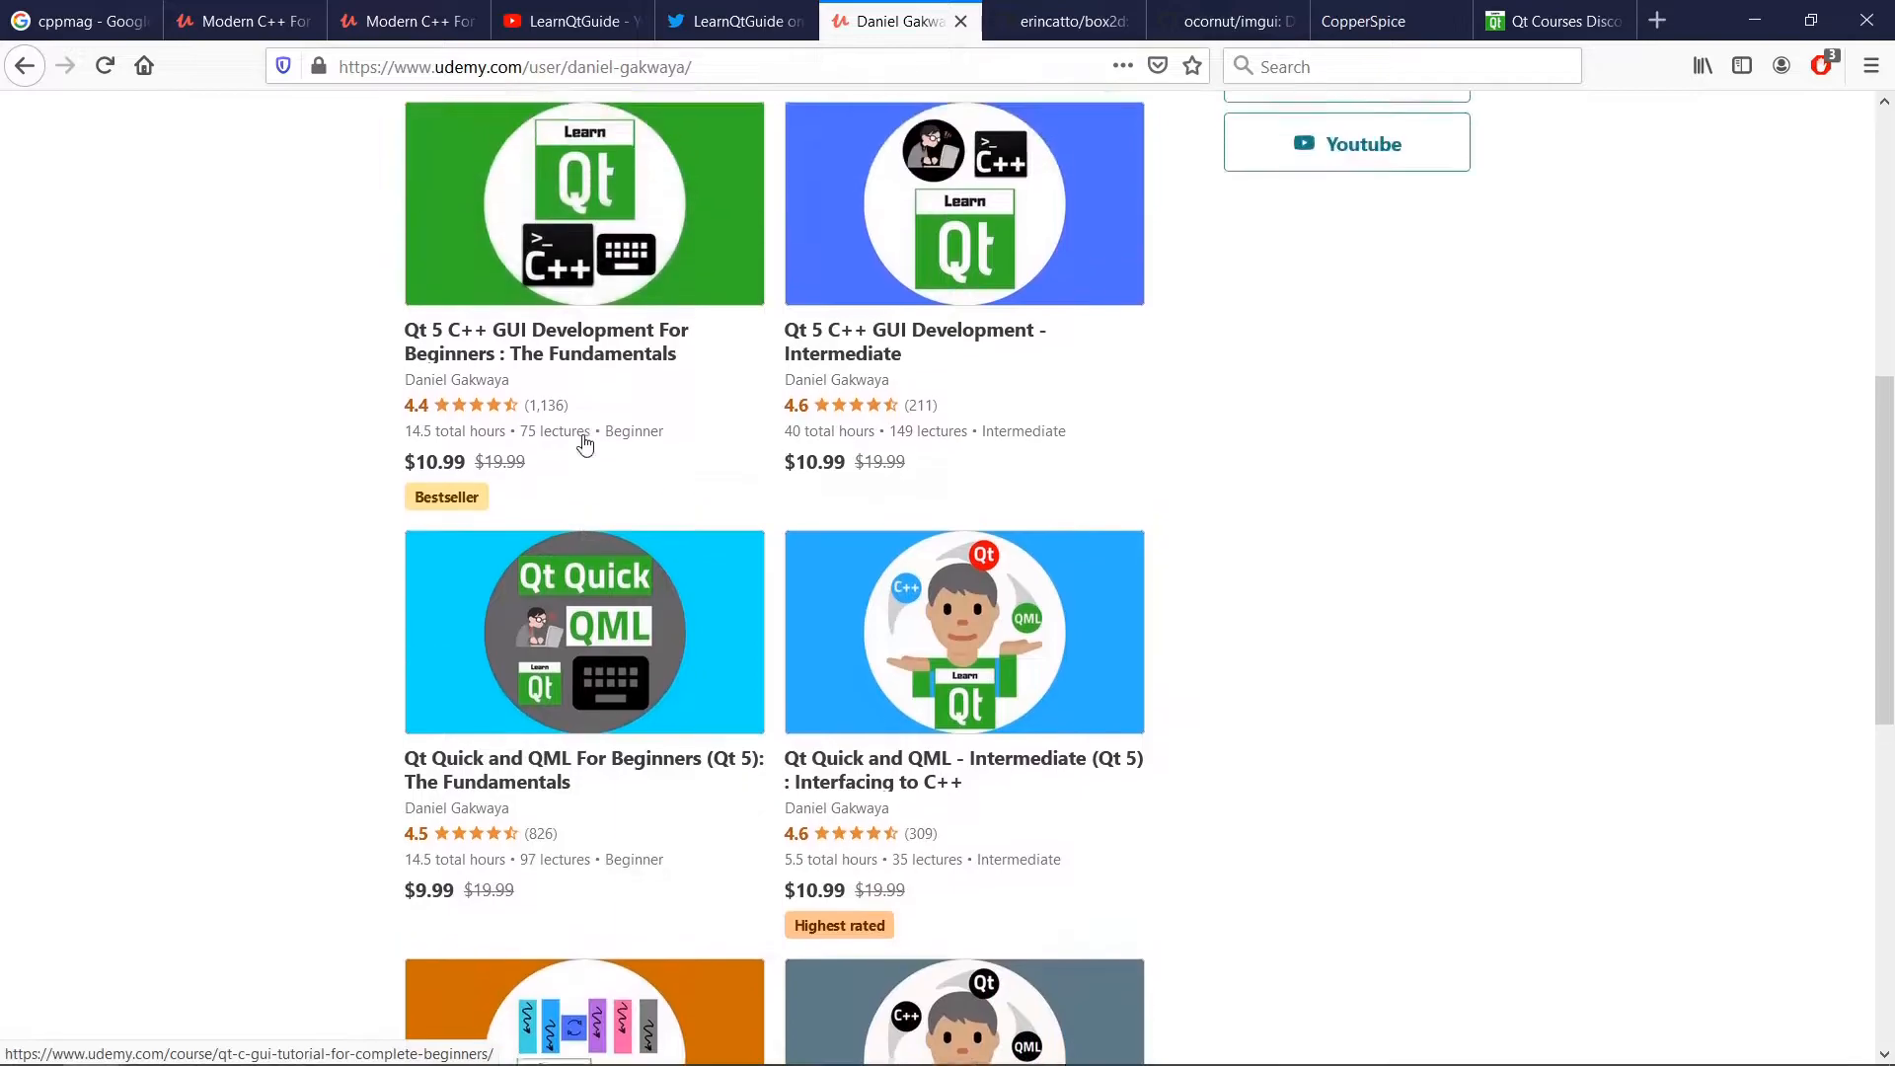
scroll("down", 3)
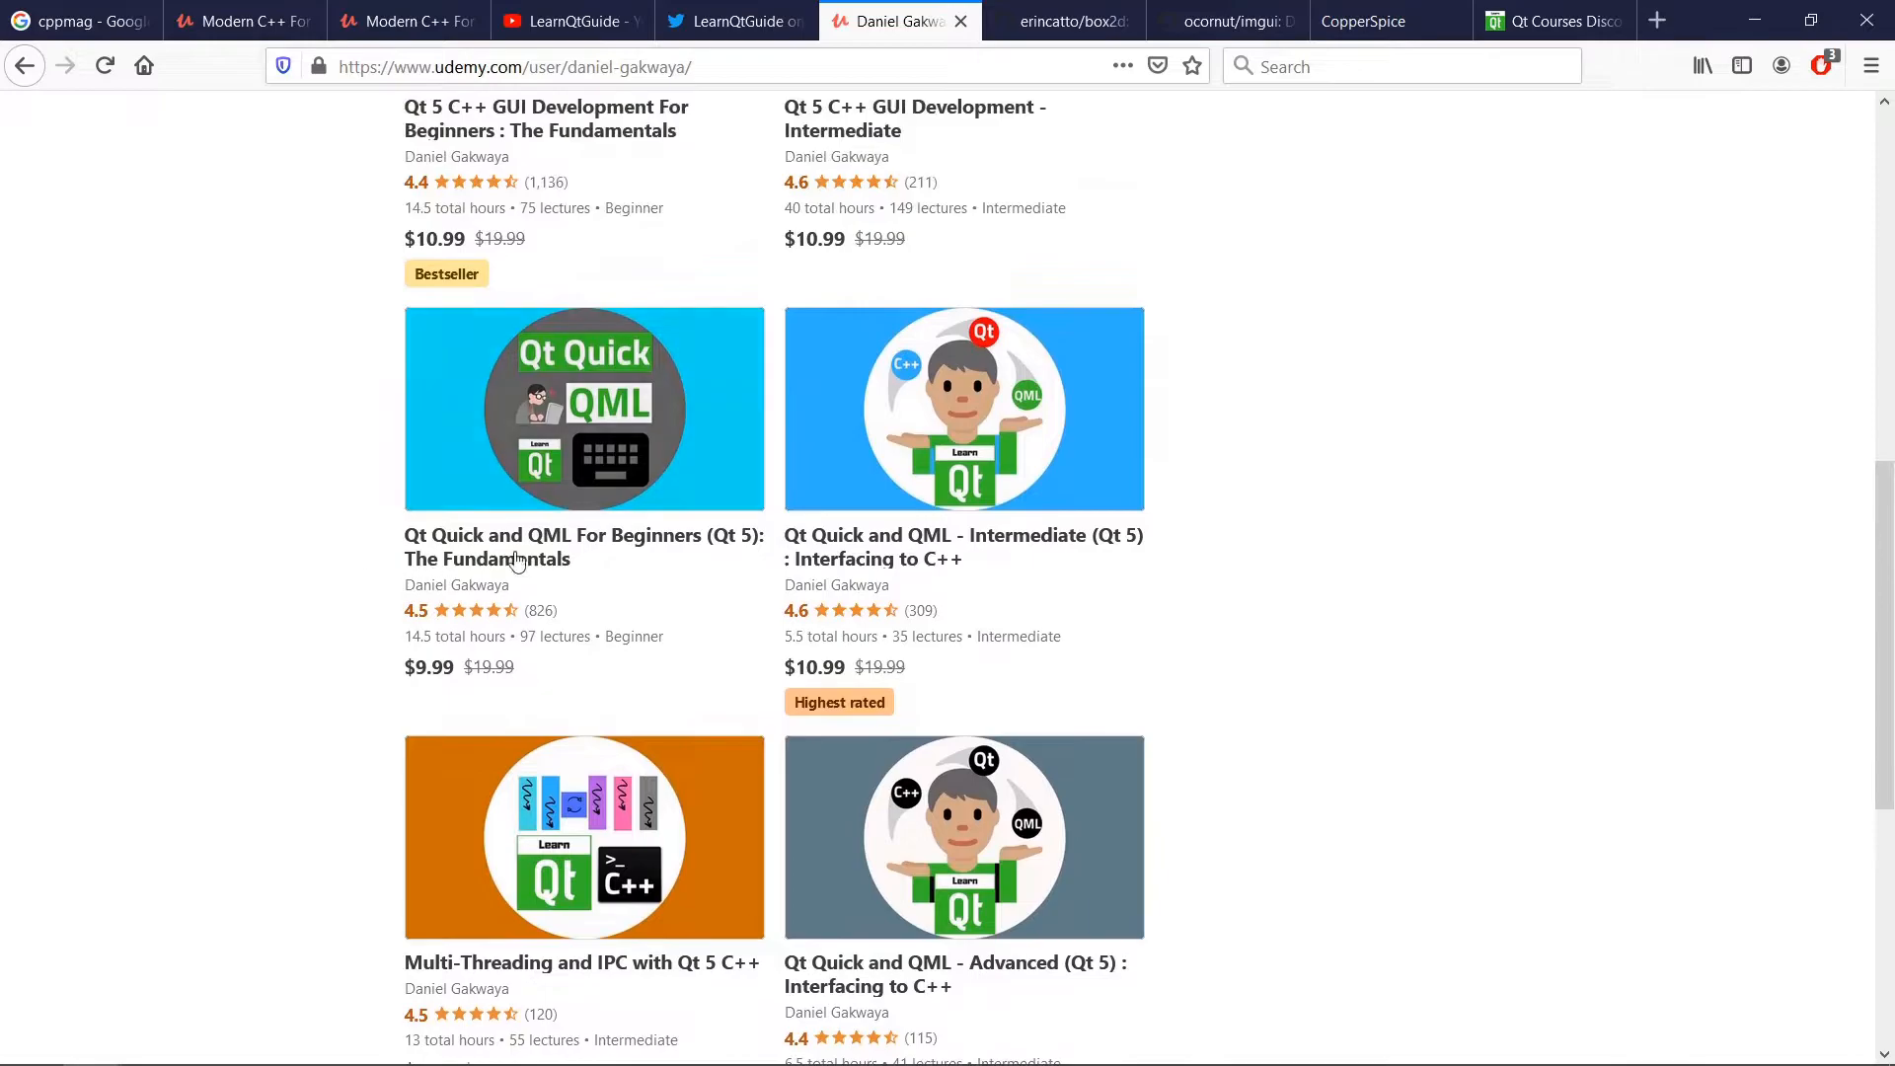
mouse_move(134, 513)
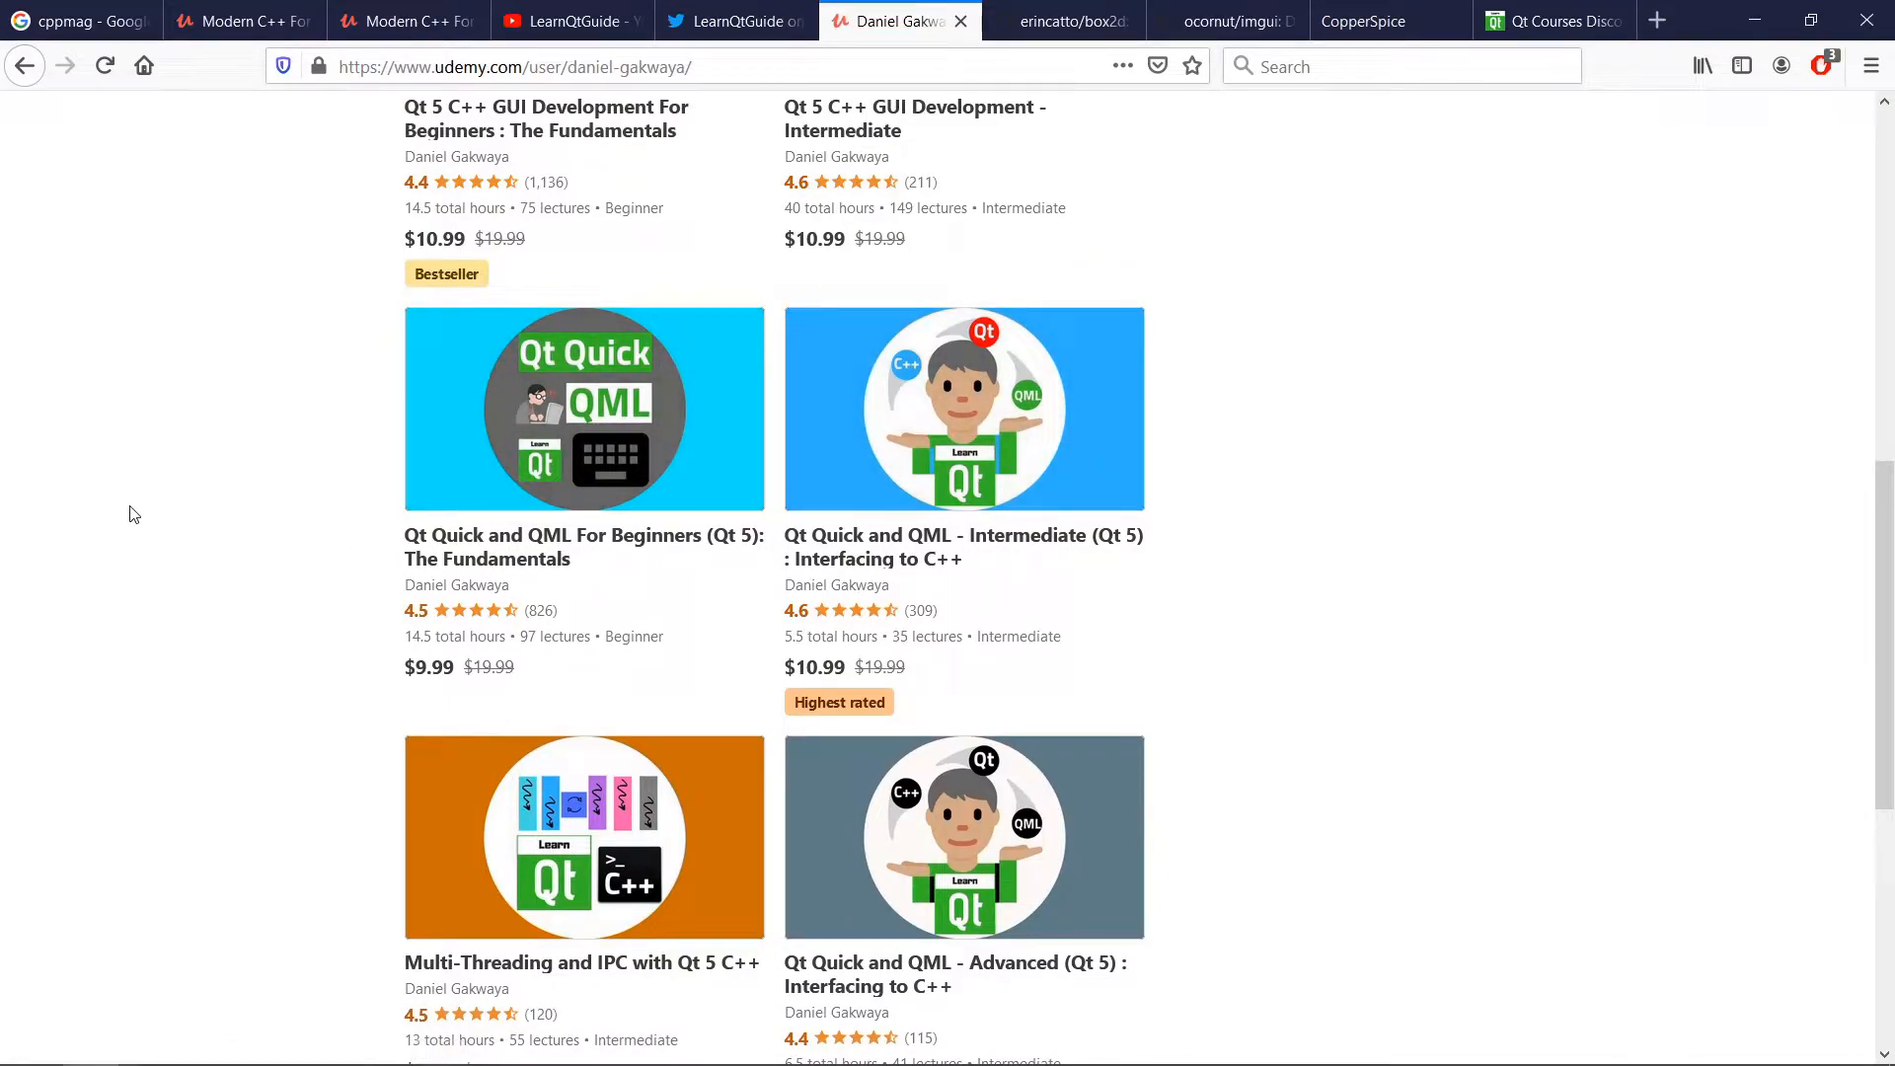
mouse_move(142, 469)
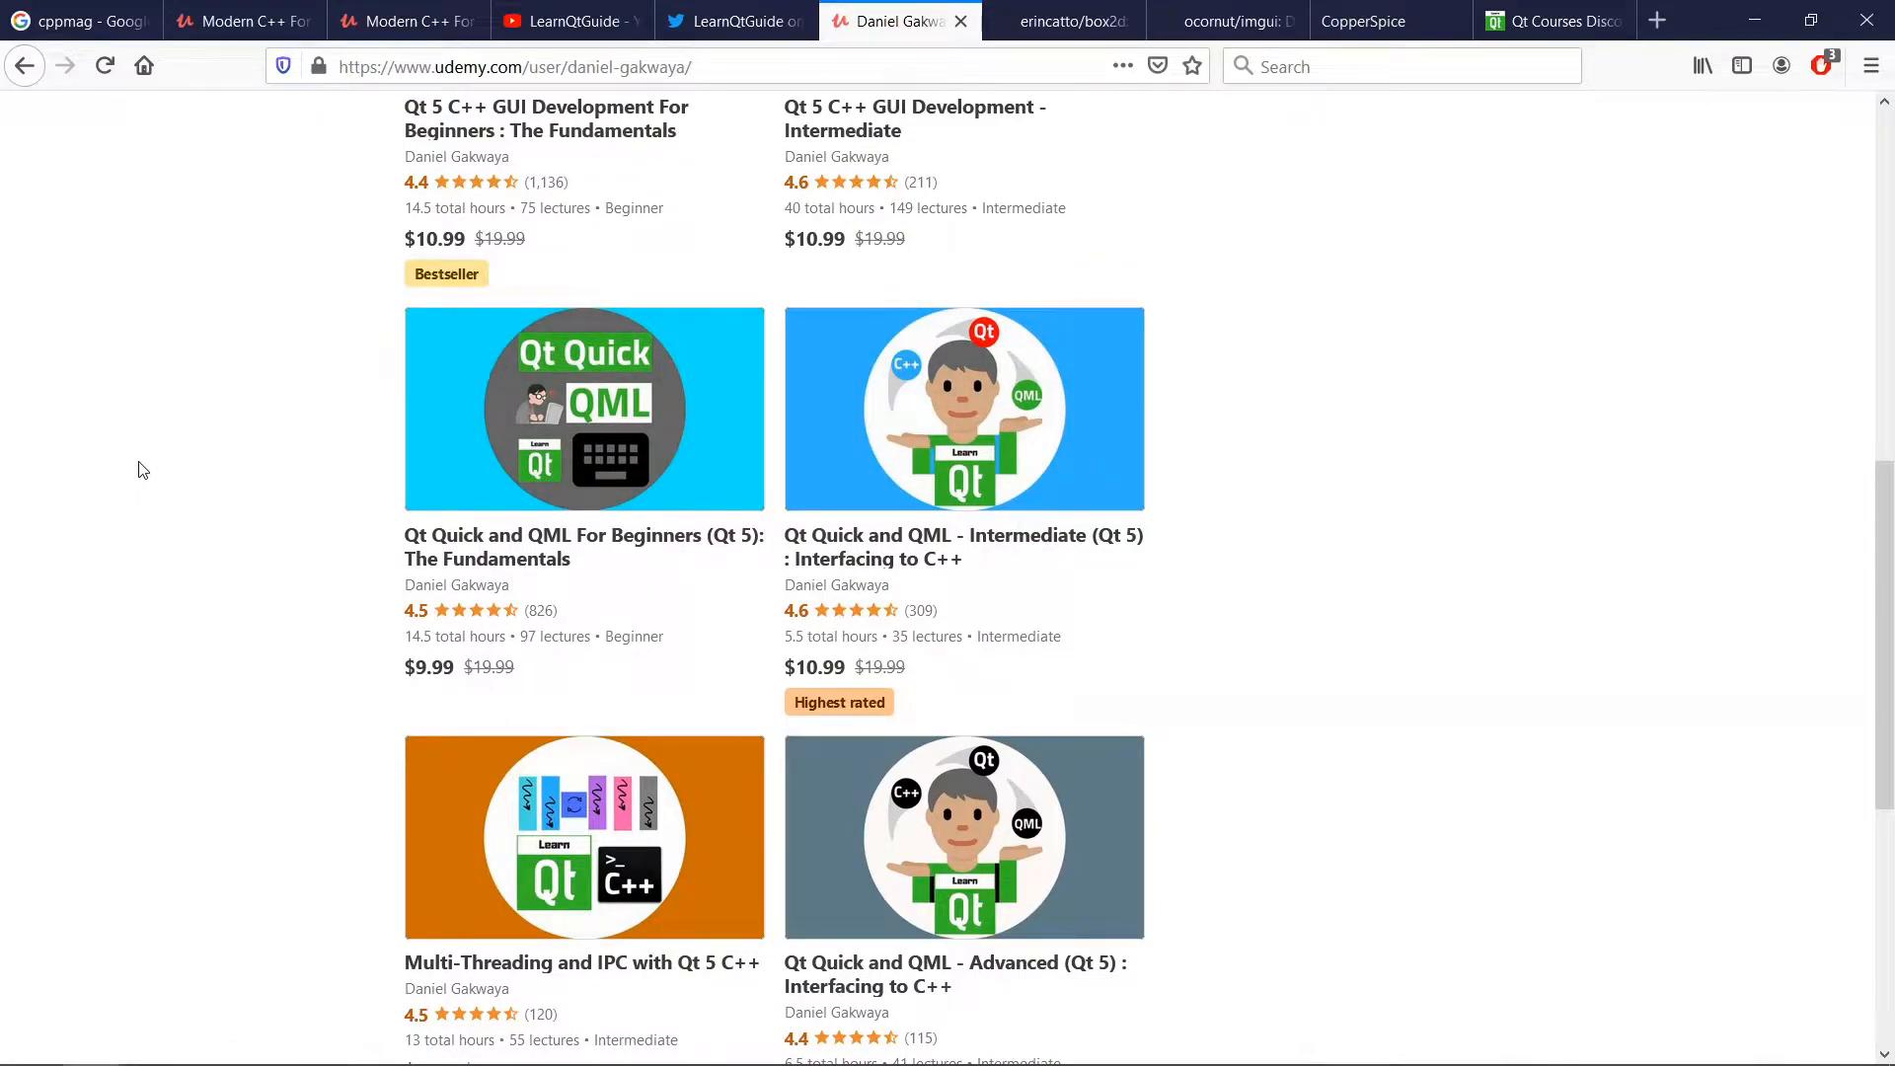
mouse_move(774, 517)
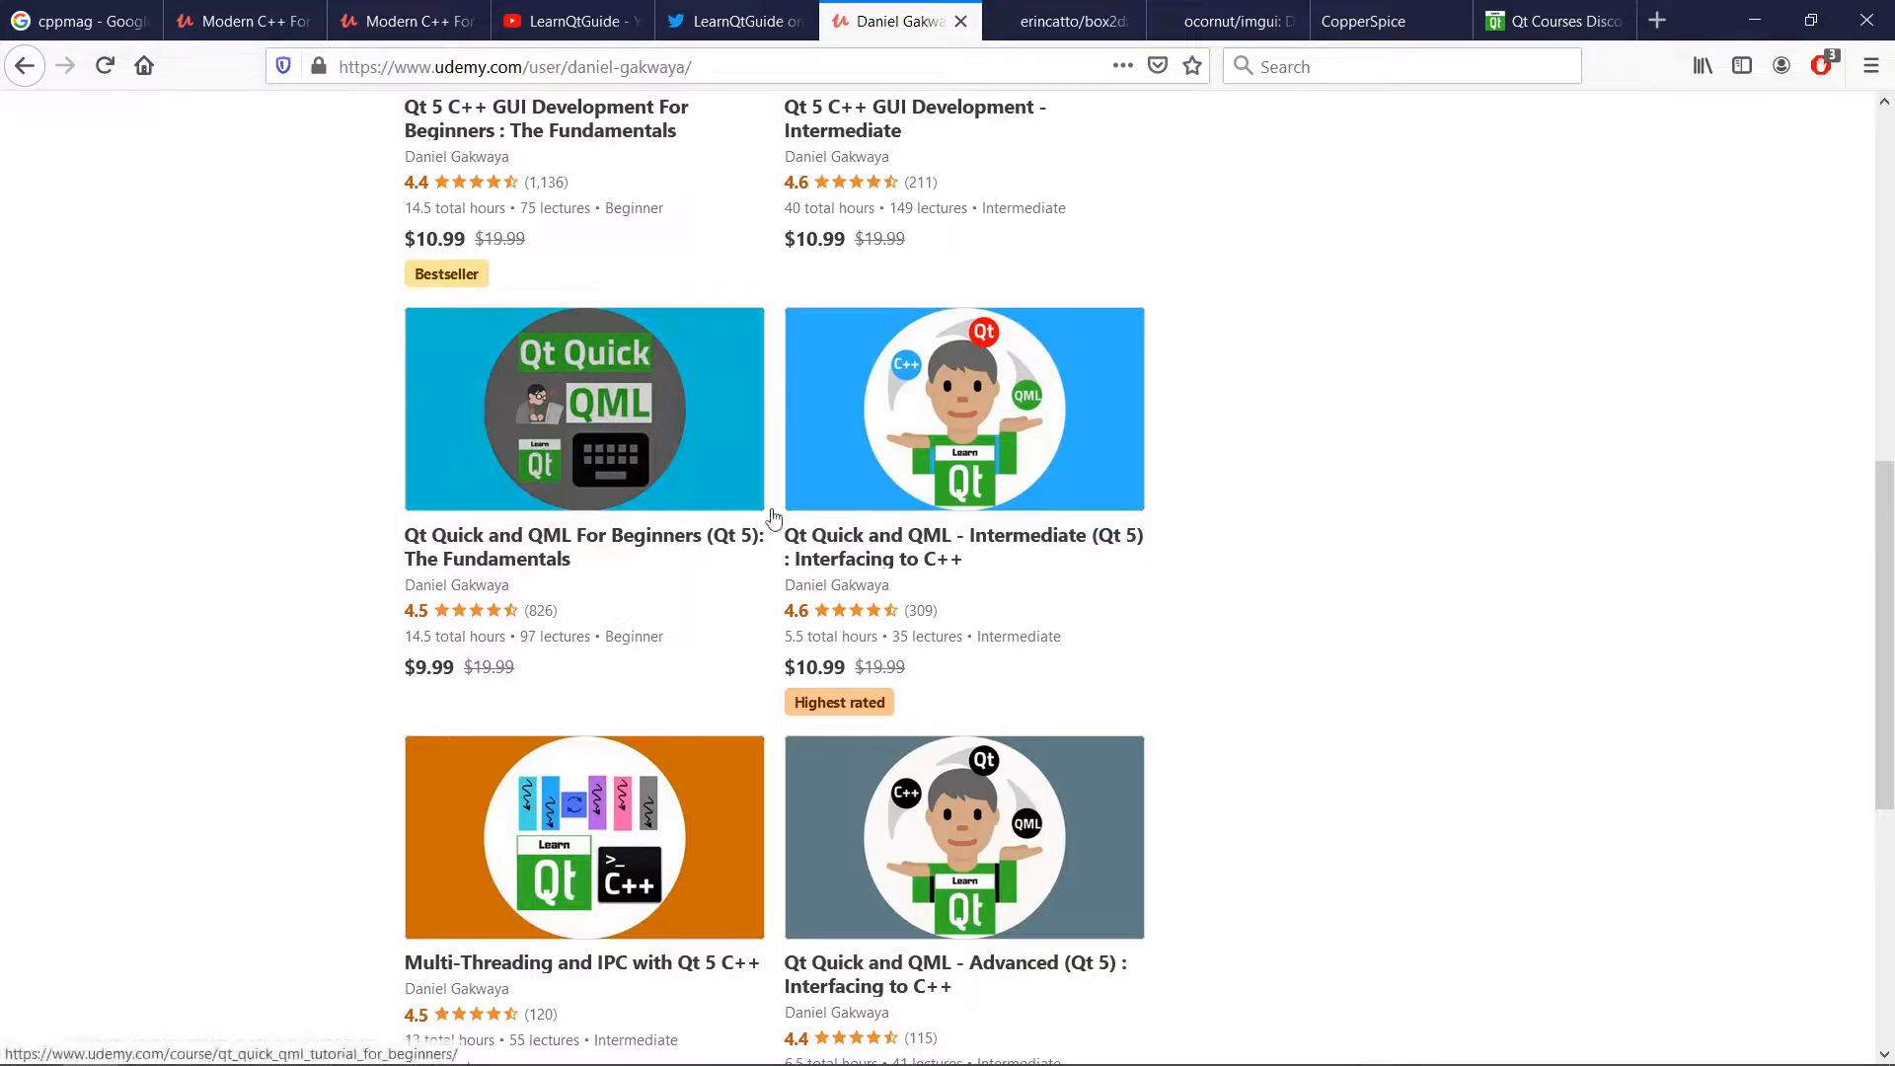
mouse_move(311, 586)
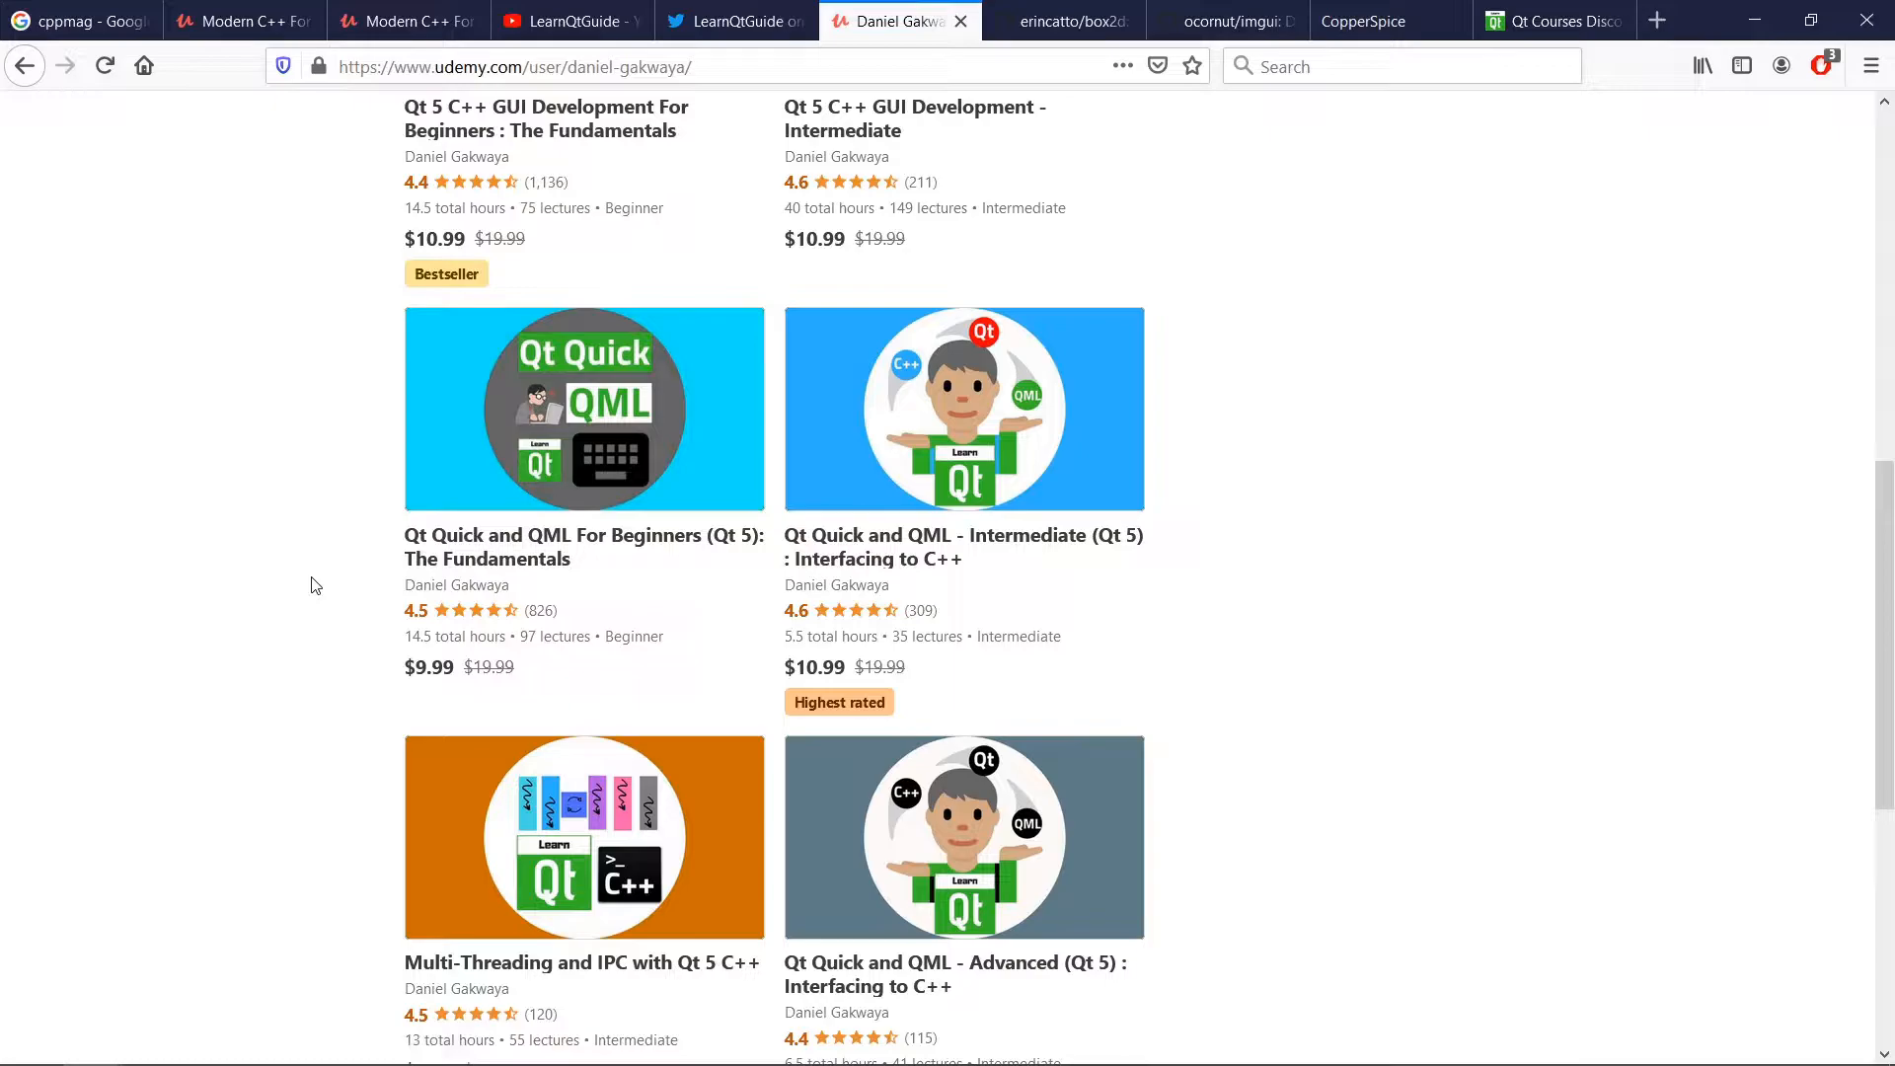
scroll("up", 3)
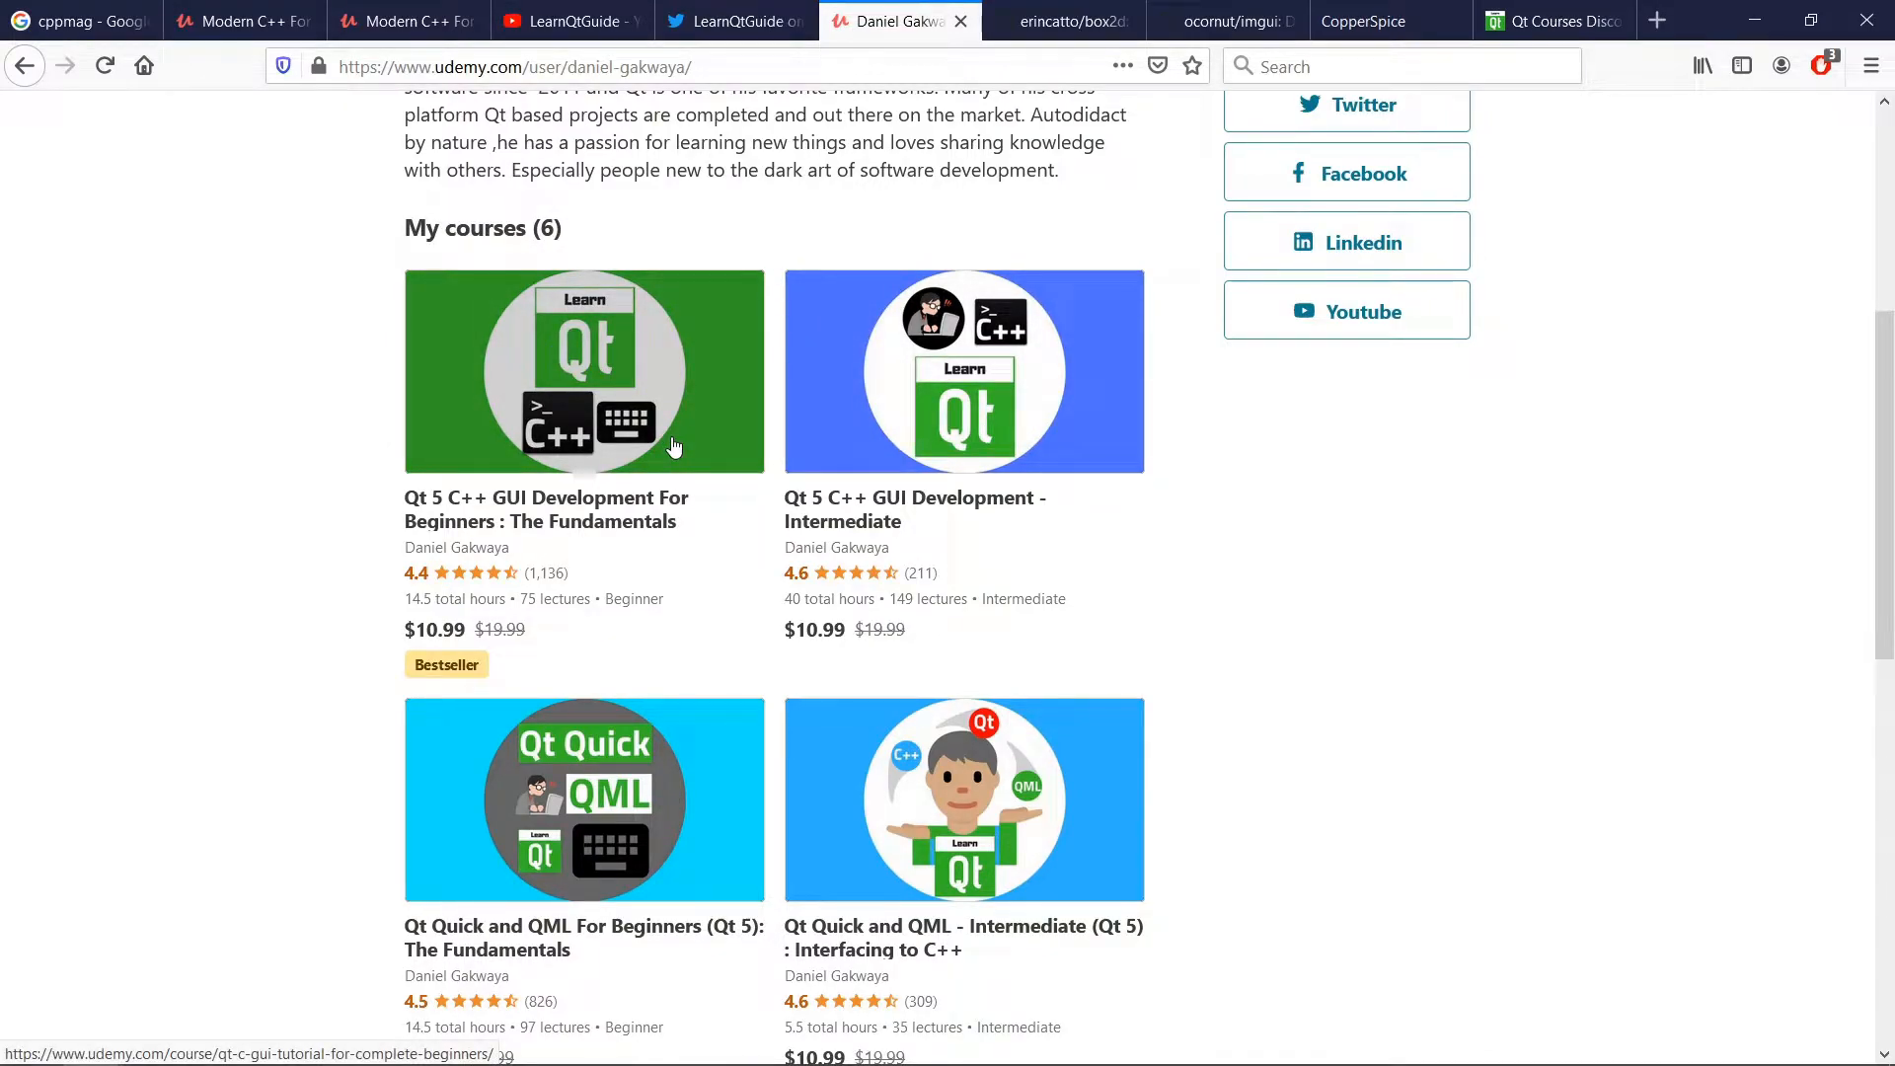
scroll("down", 3)
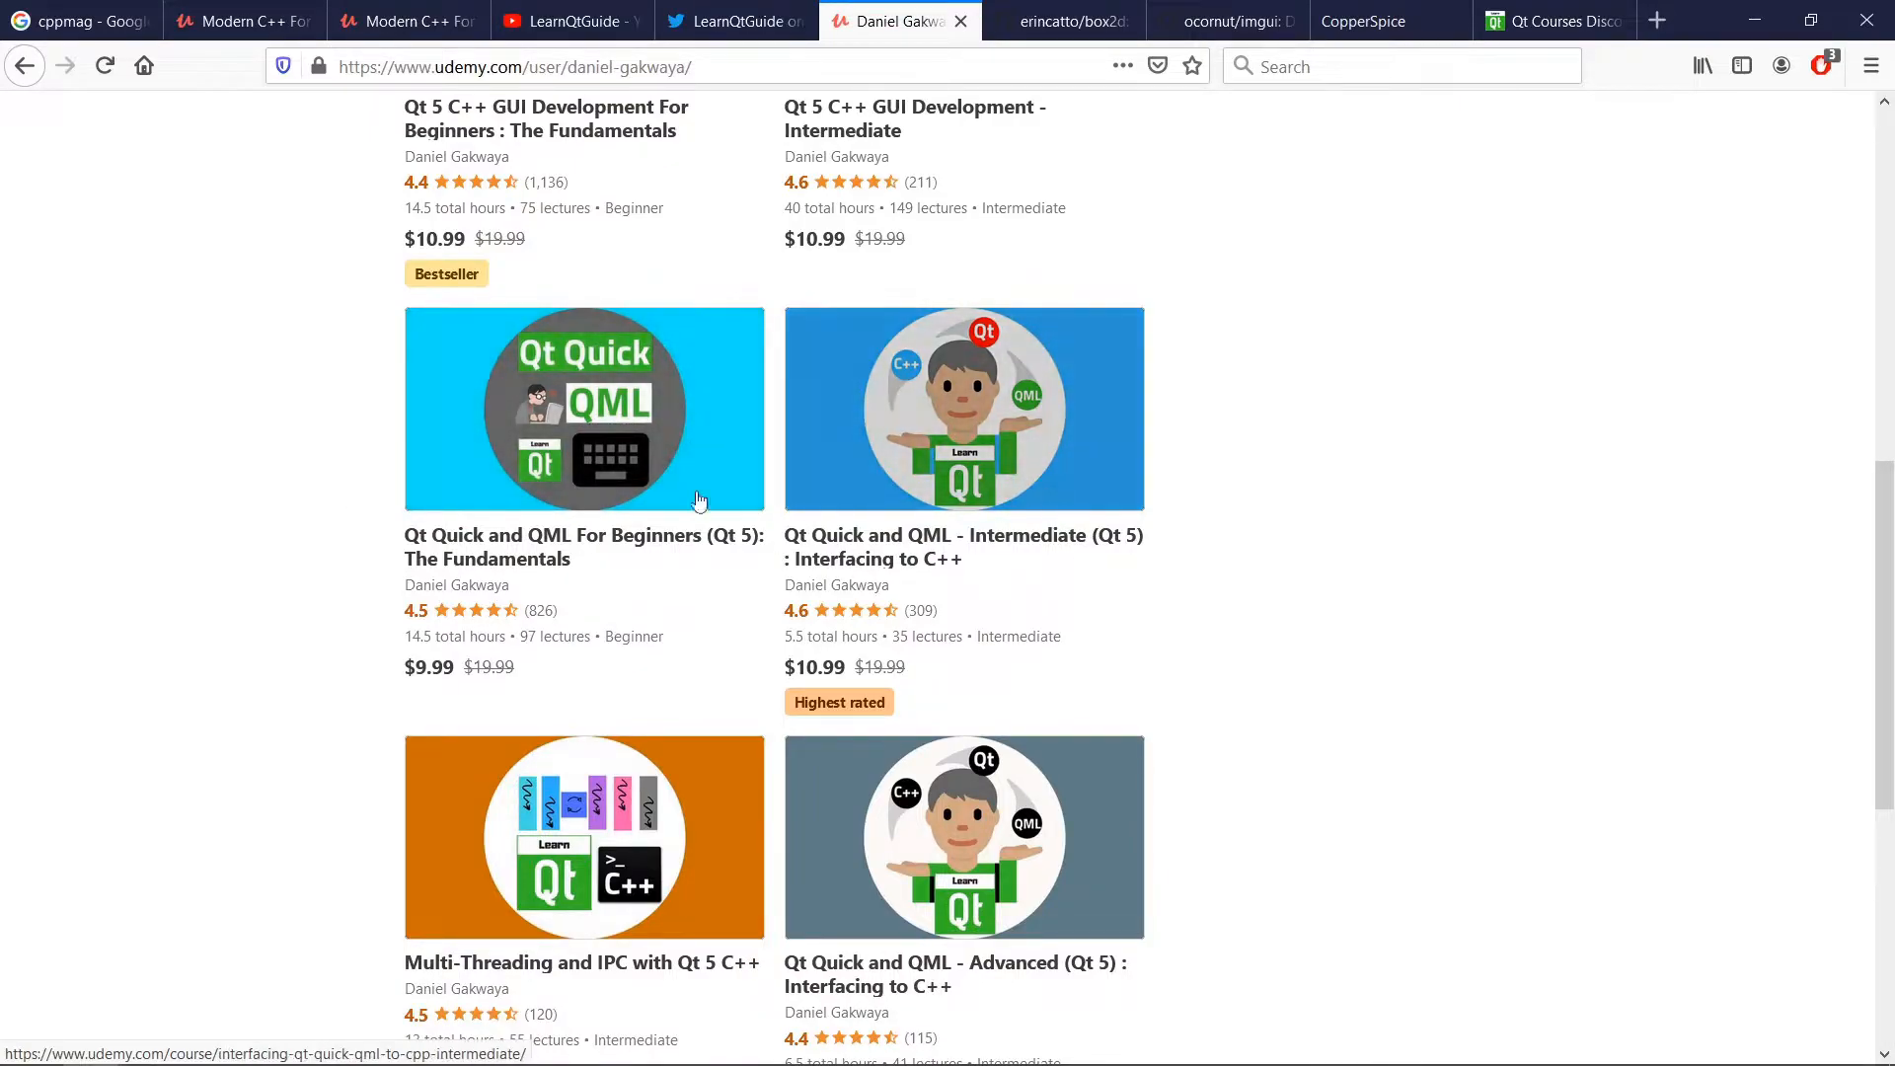
mouse_move(979, 831)
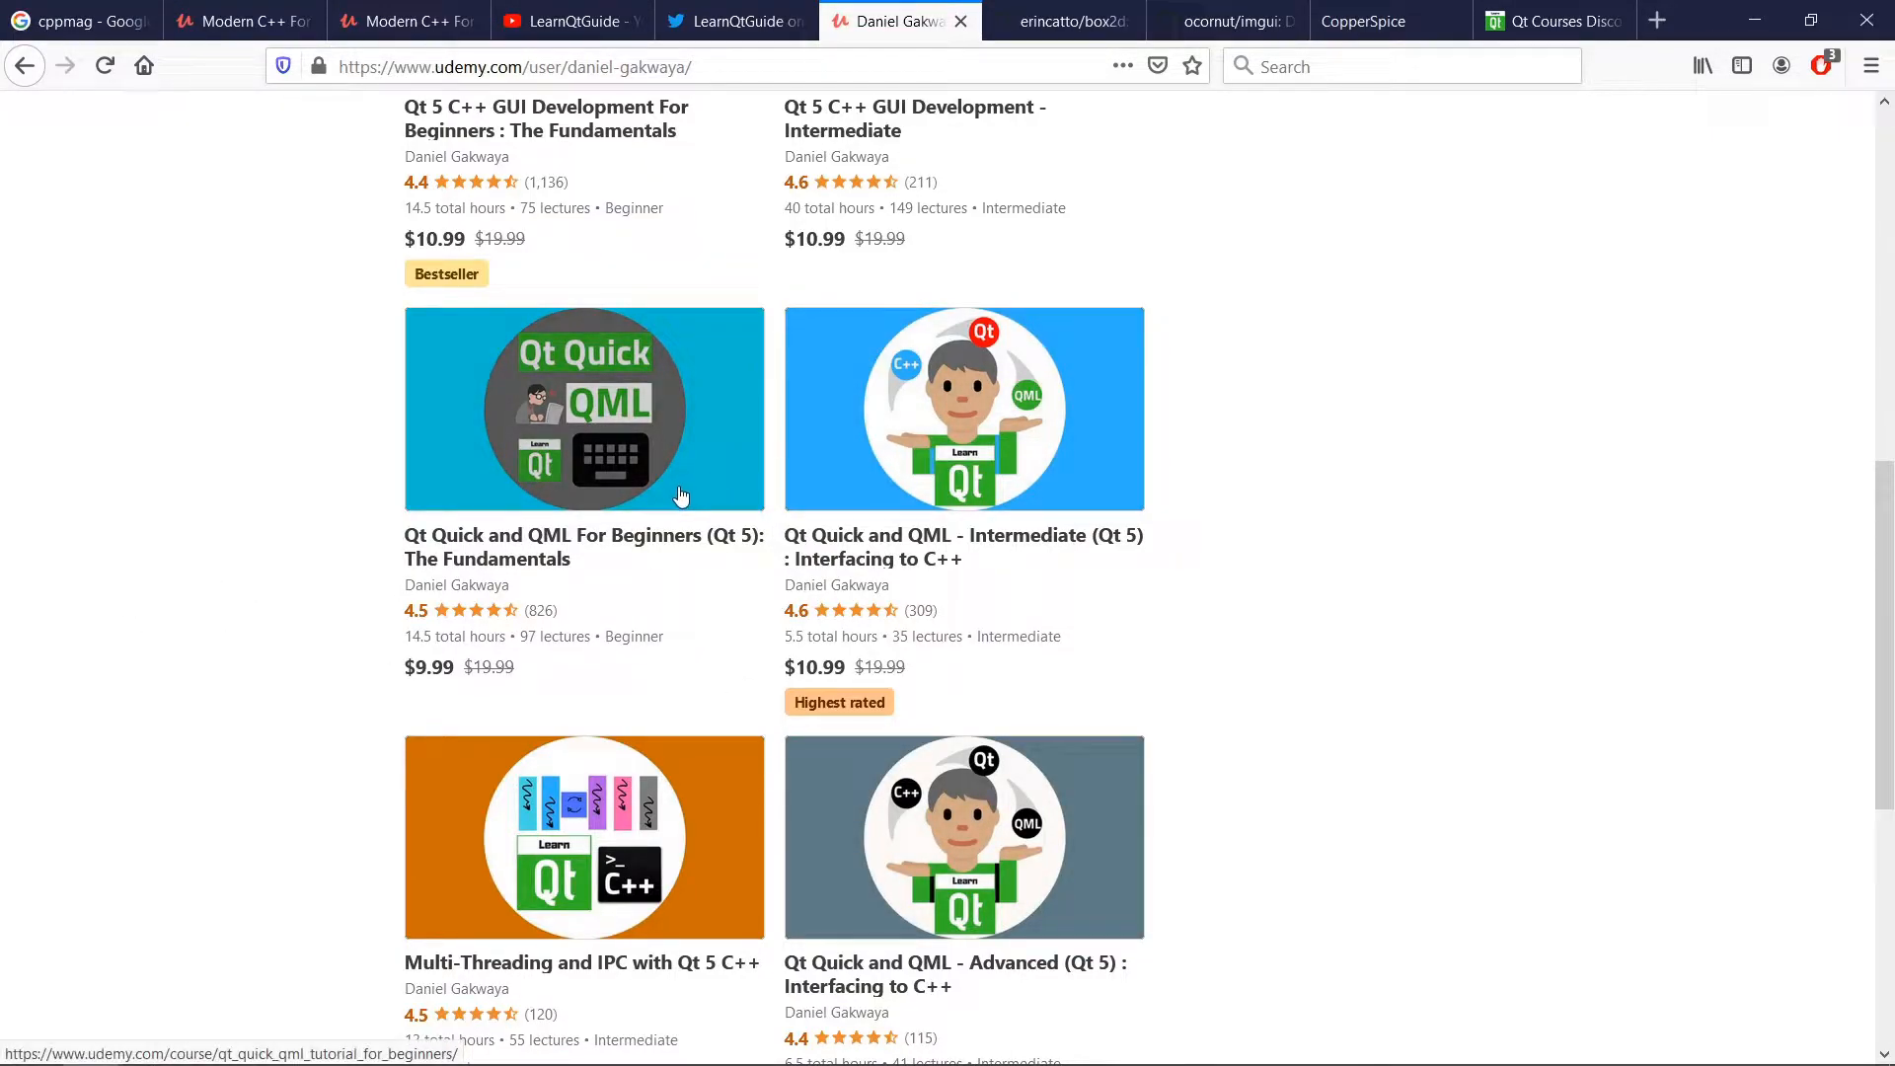
scroll("down", 3)
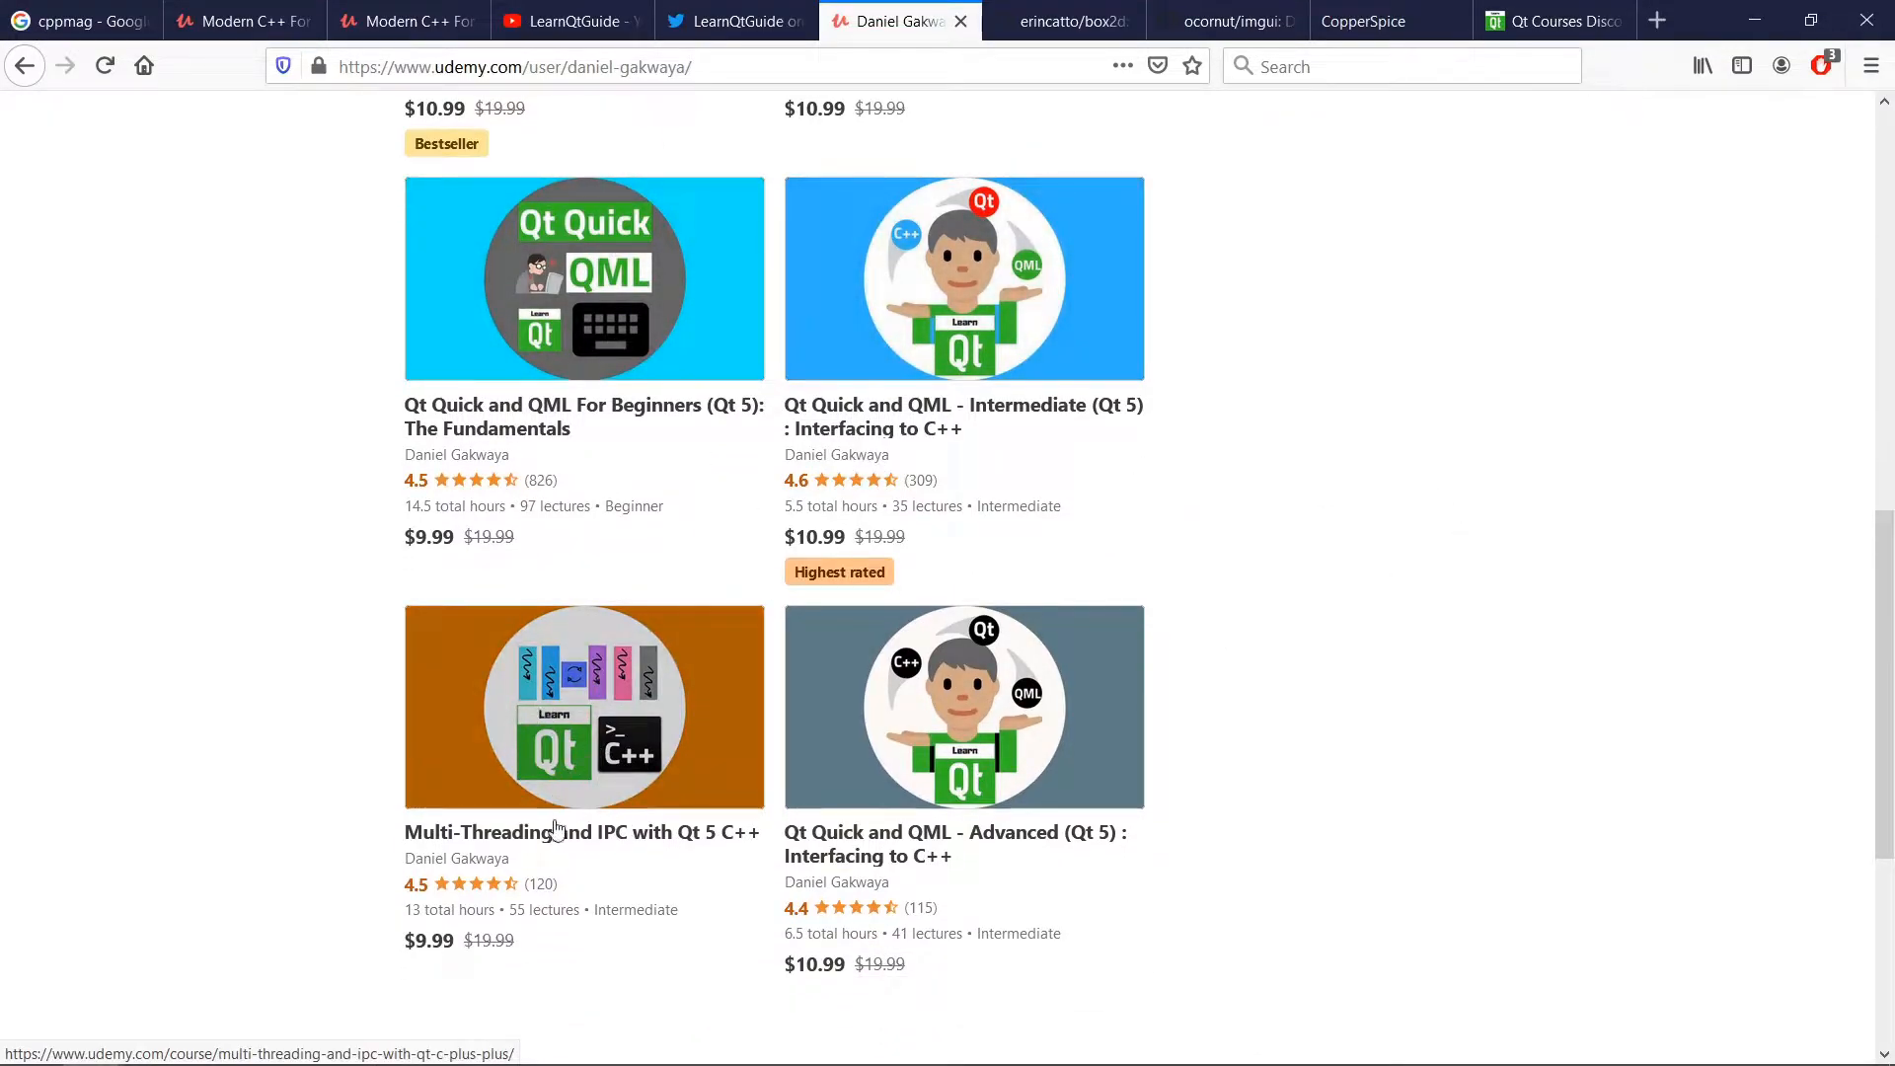
mouse_move(44, 651)
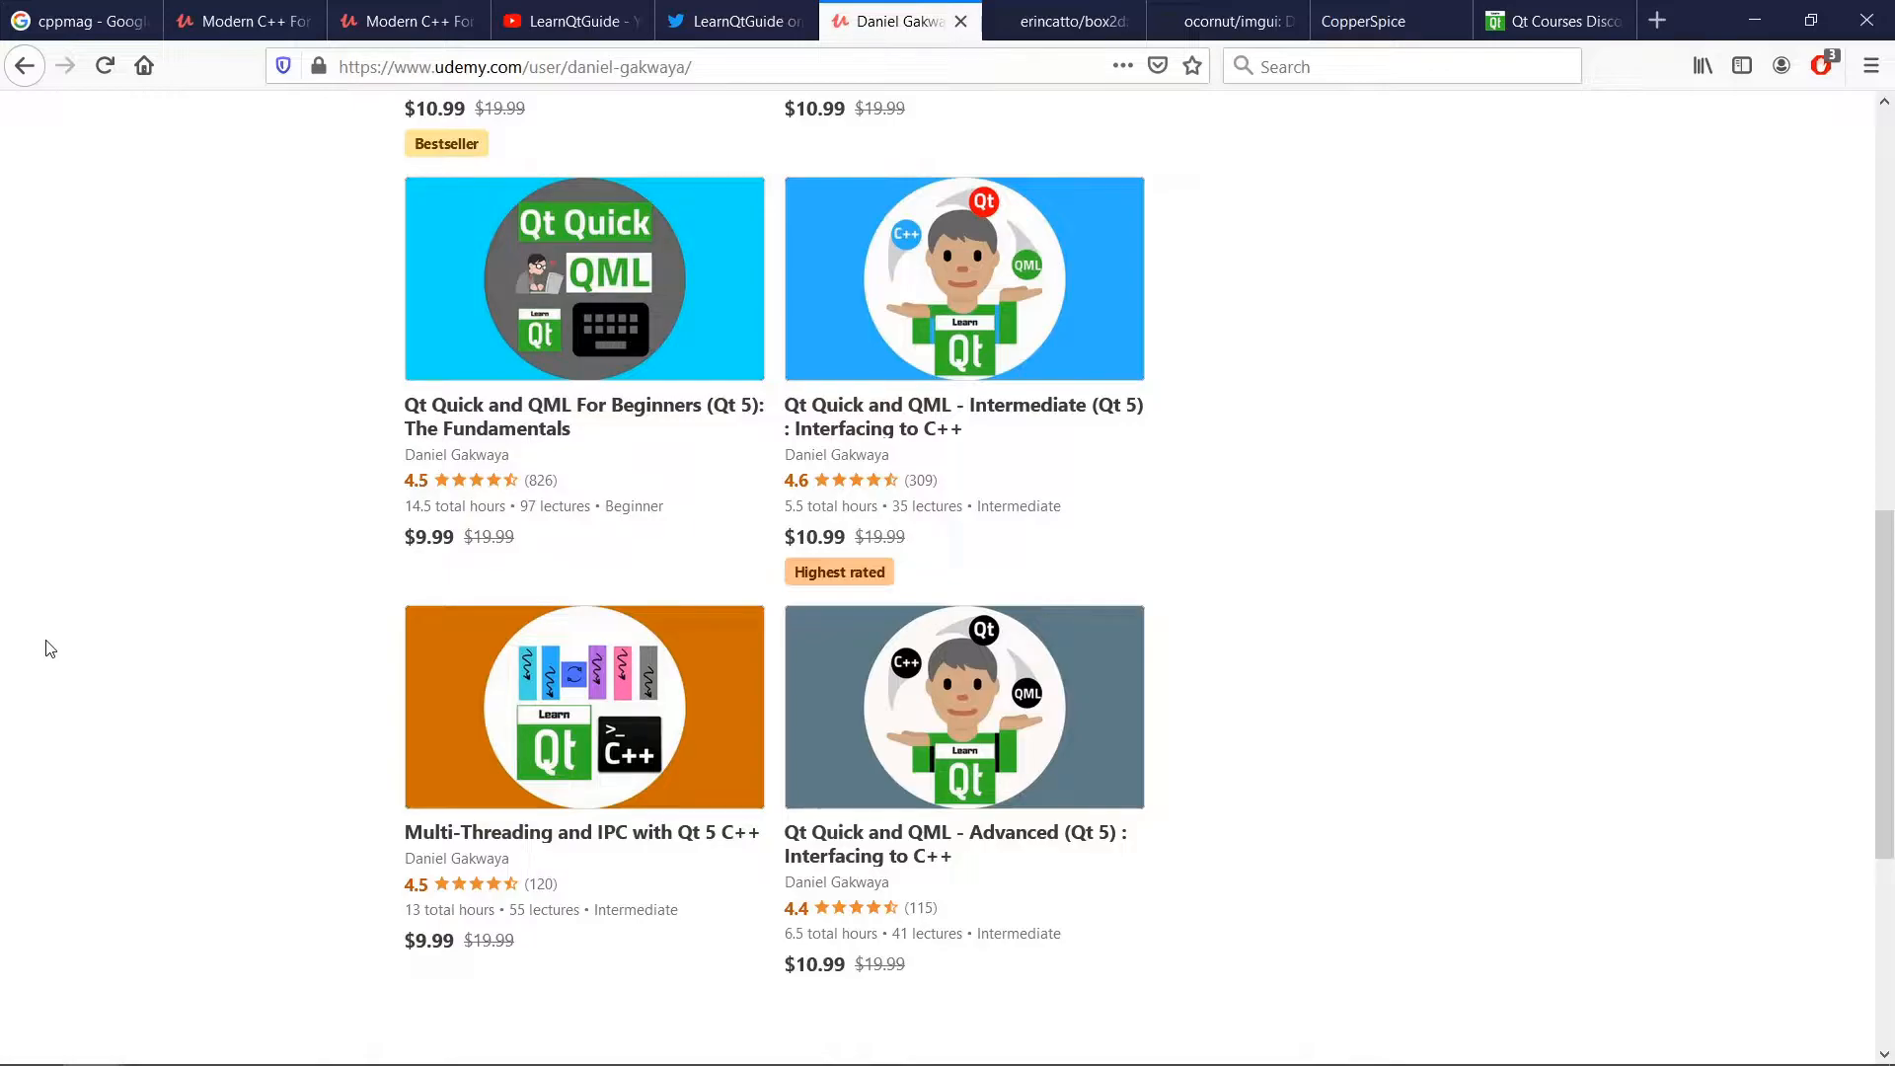
mouse_move(6, 841)
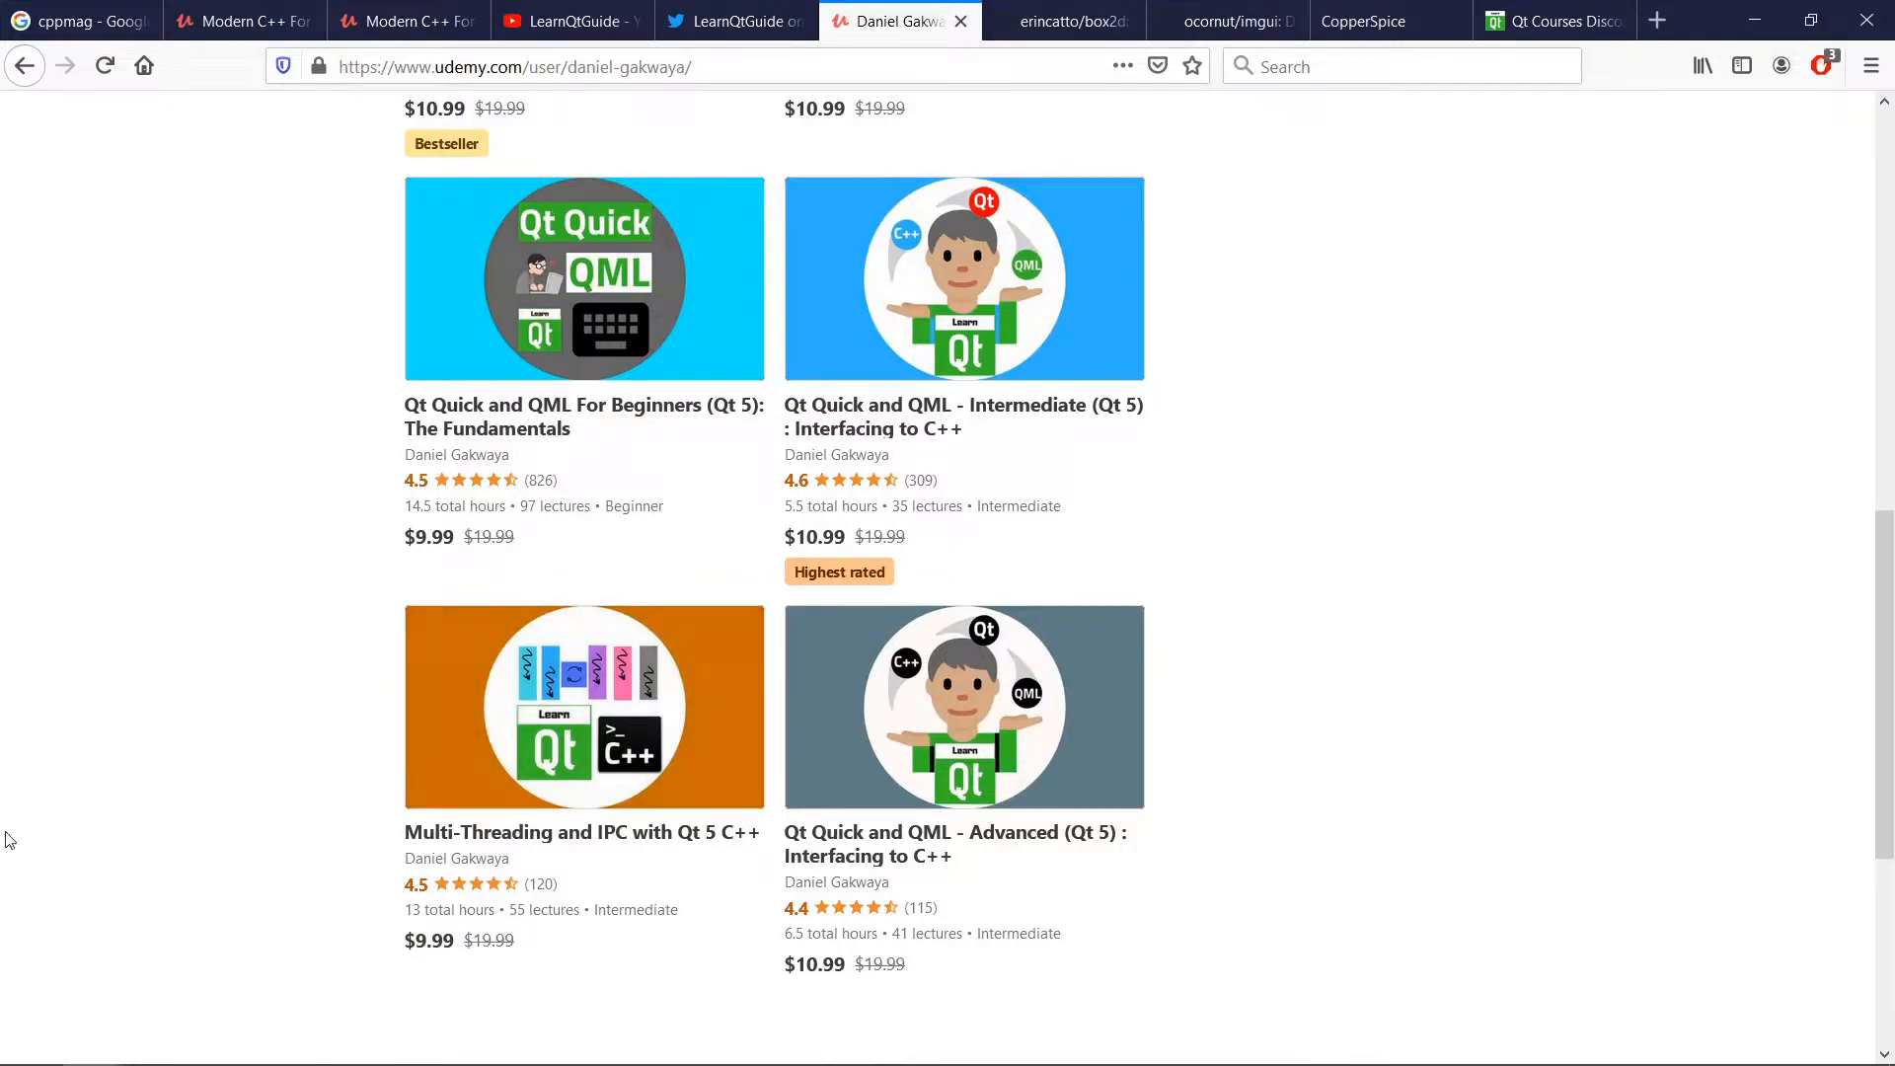
scroll("down", 3)
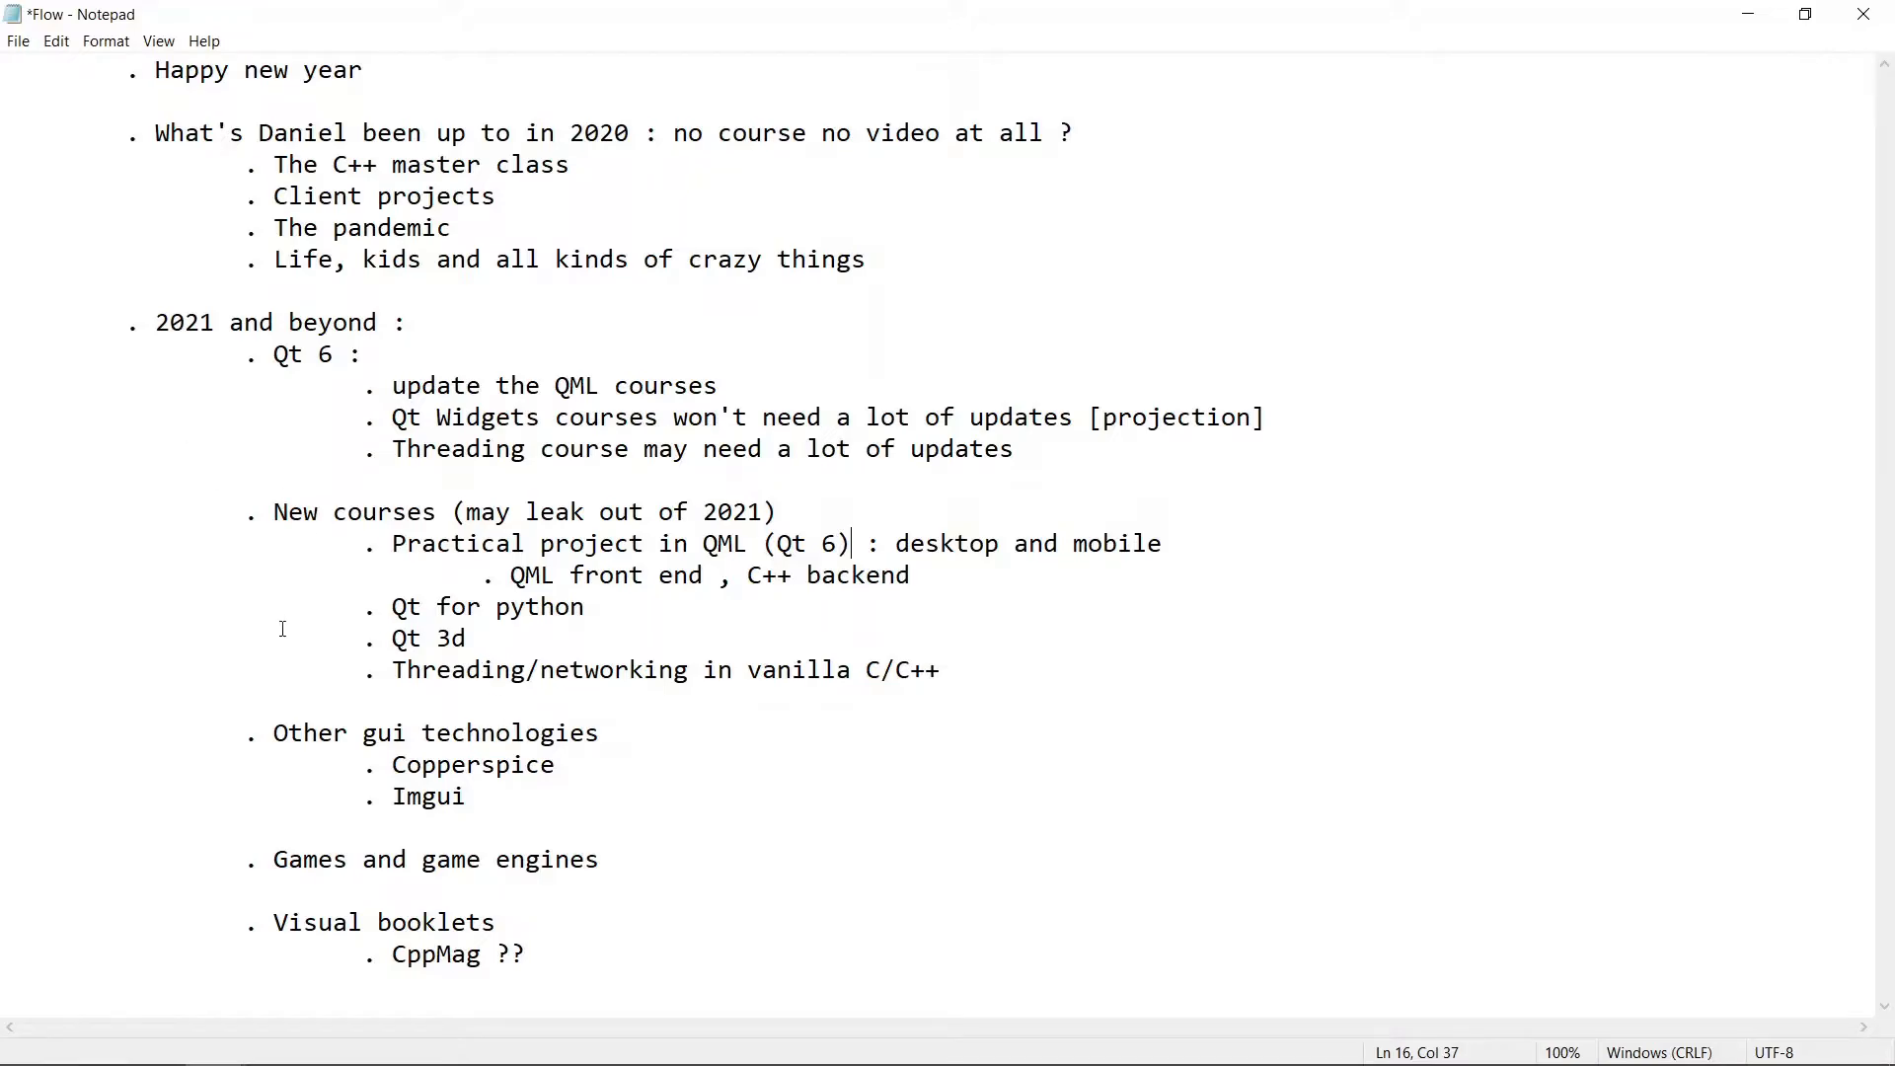
- Select the Copperspice item under other GUI technologies in the Flow outline
left_click_drag(273, 732, 470, 732)
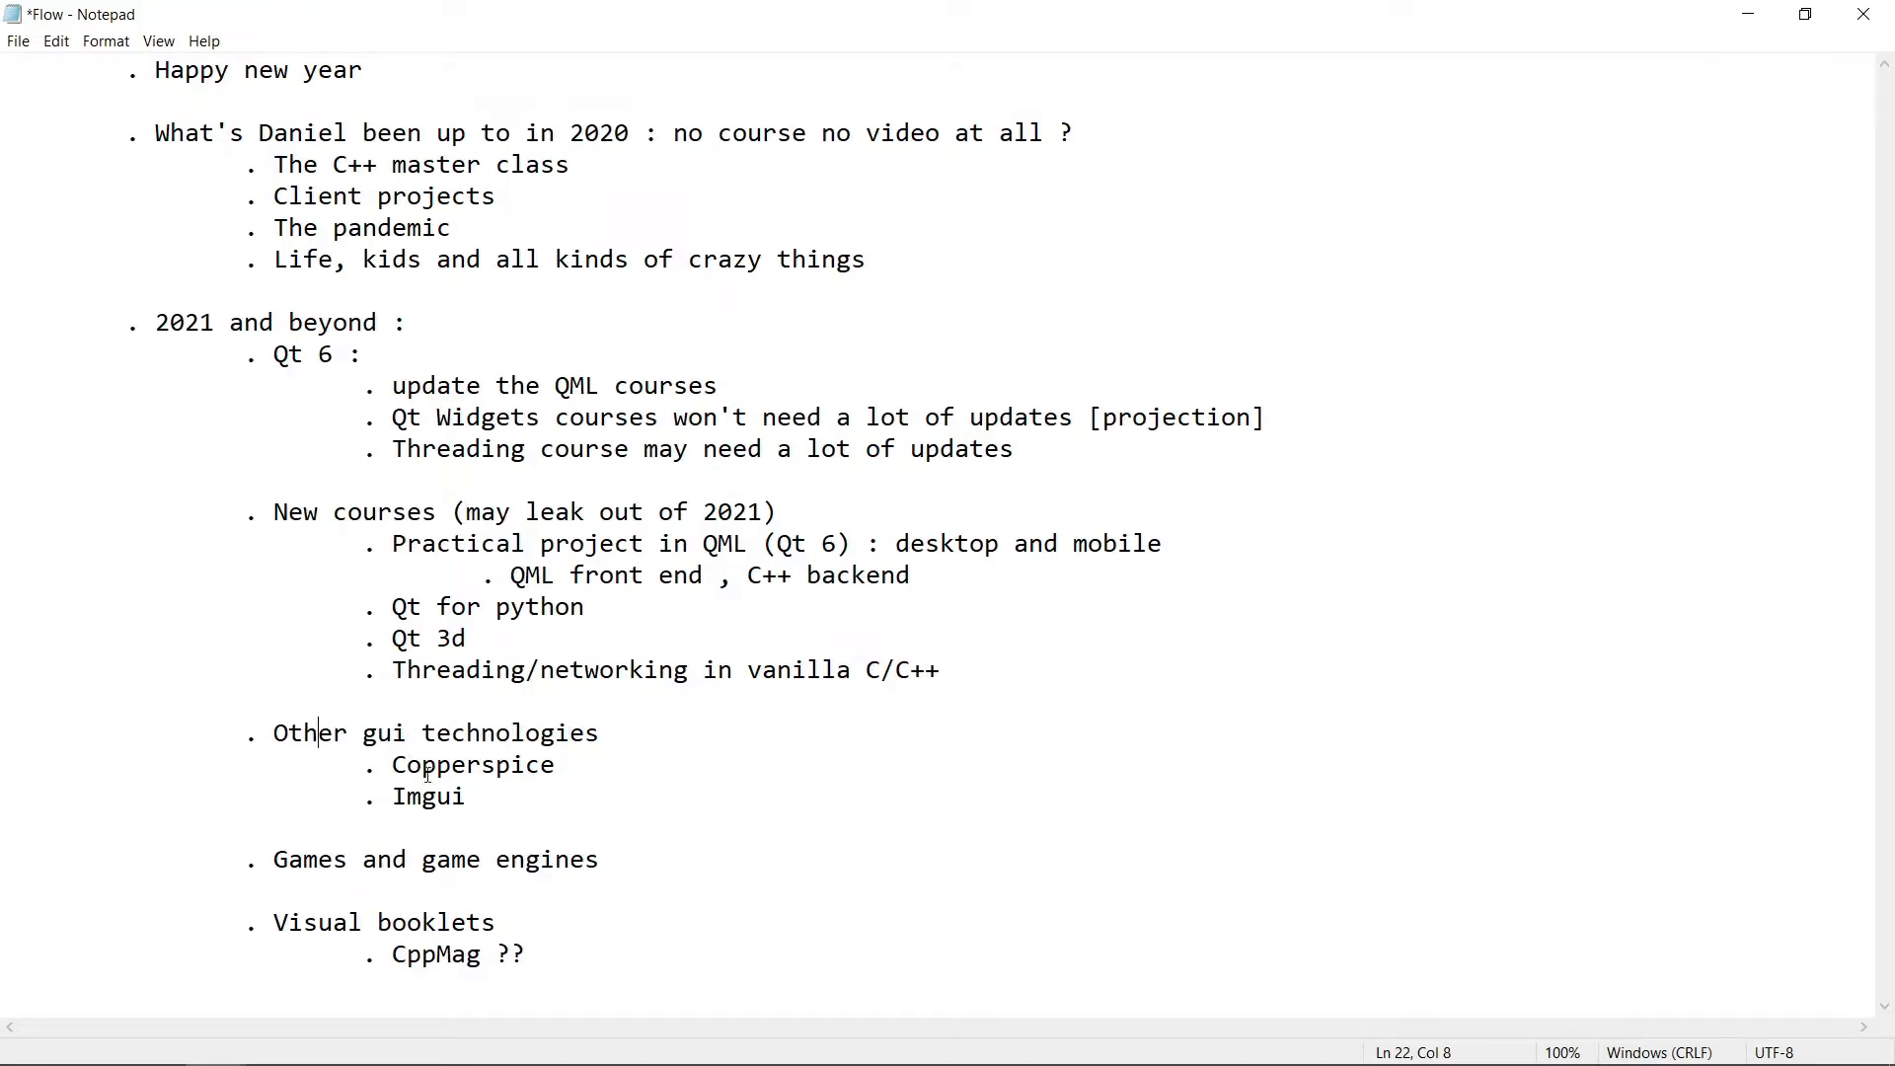
double_click(472, 764)
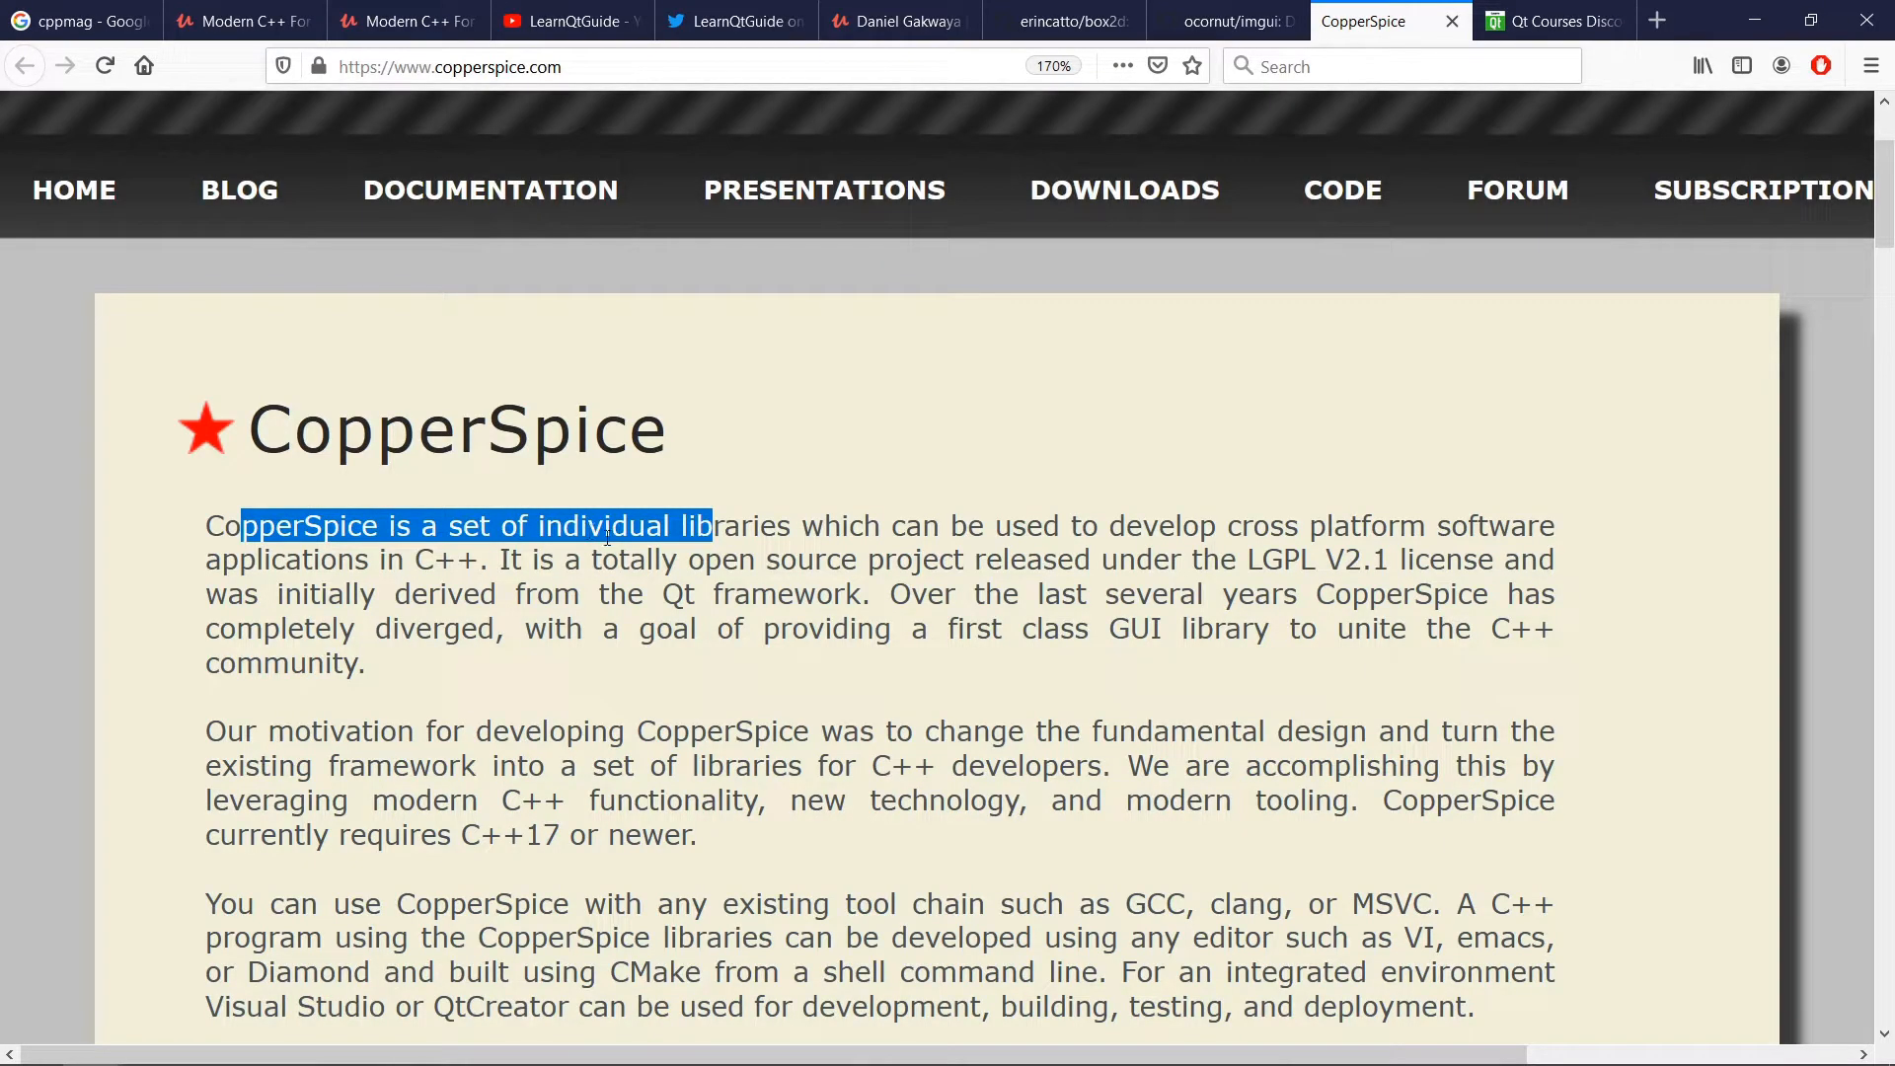
- Highlight CopperSpice's cross-platform C++ GUI description and read down to the LGPL licence mention
left_click(783, 559)
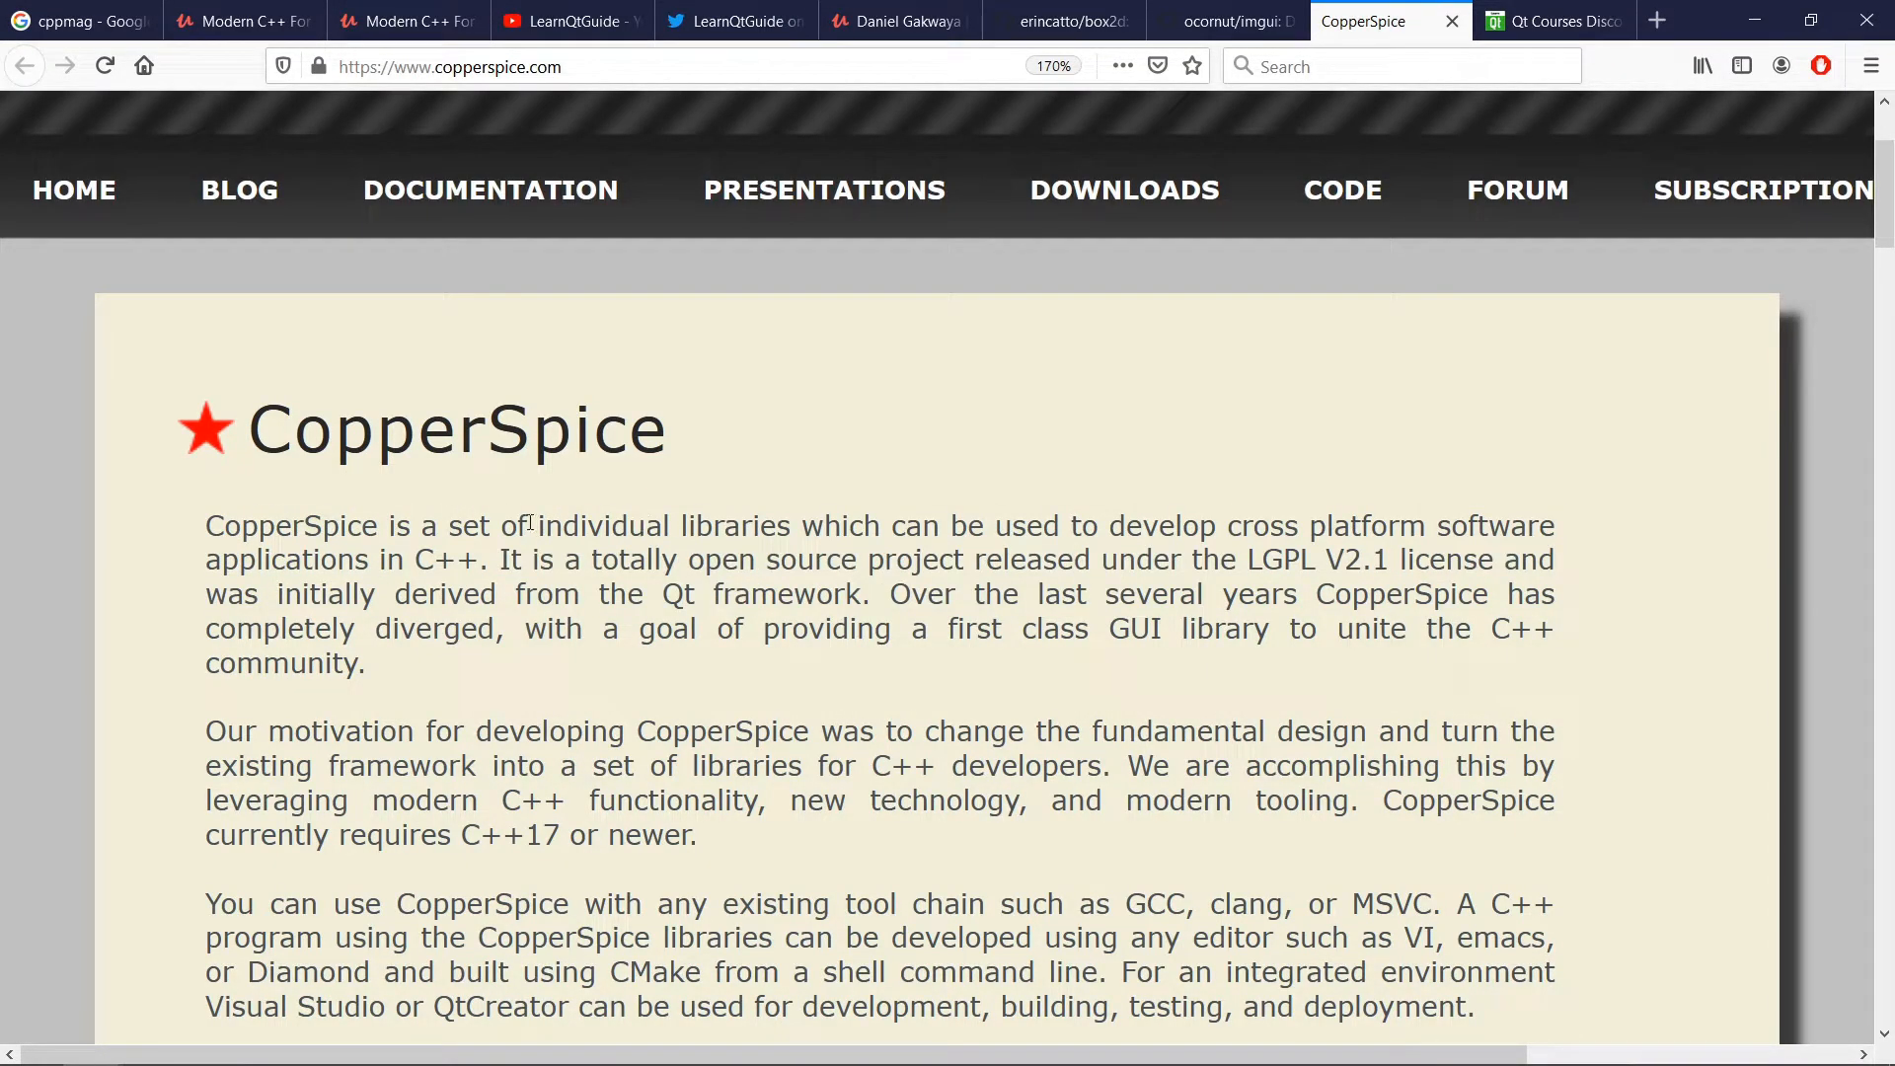
left_click_drag(463, 524, 1233, 524)
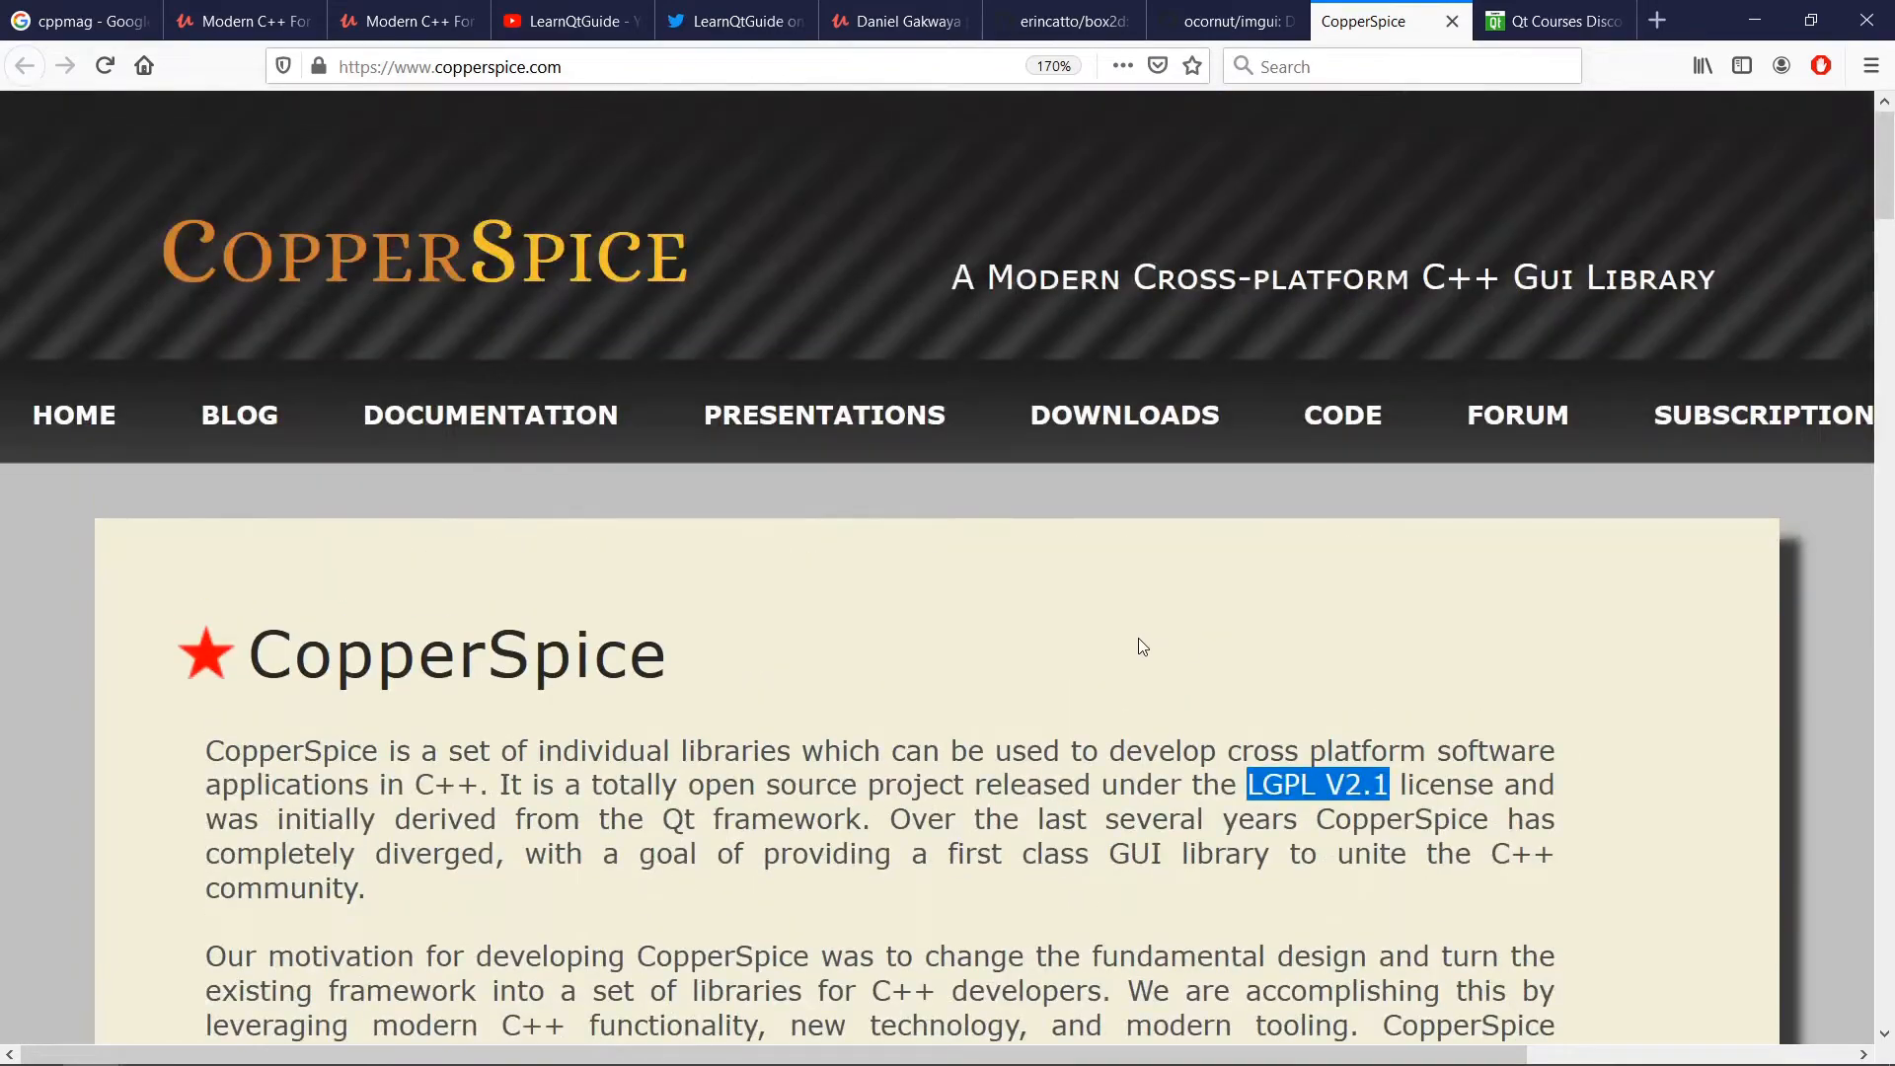
scroll("down", 3)
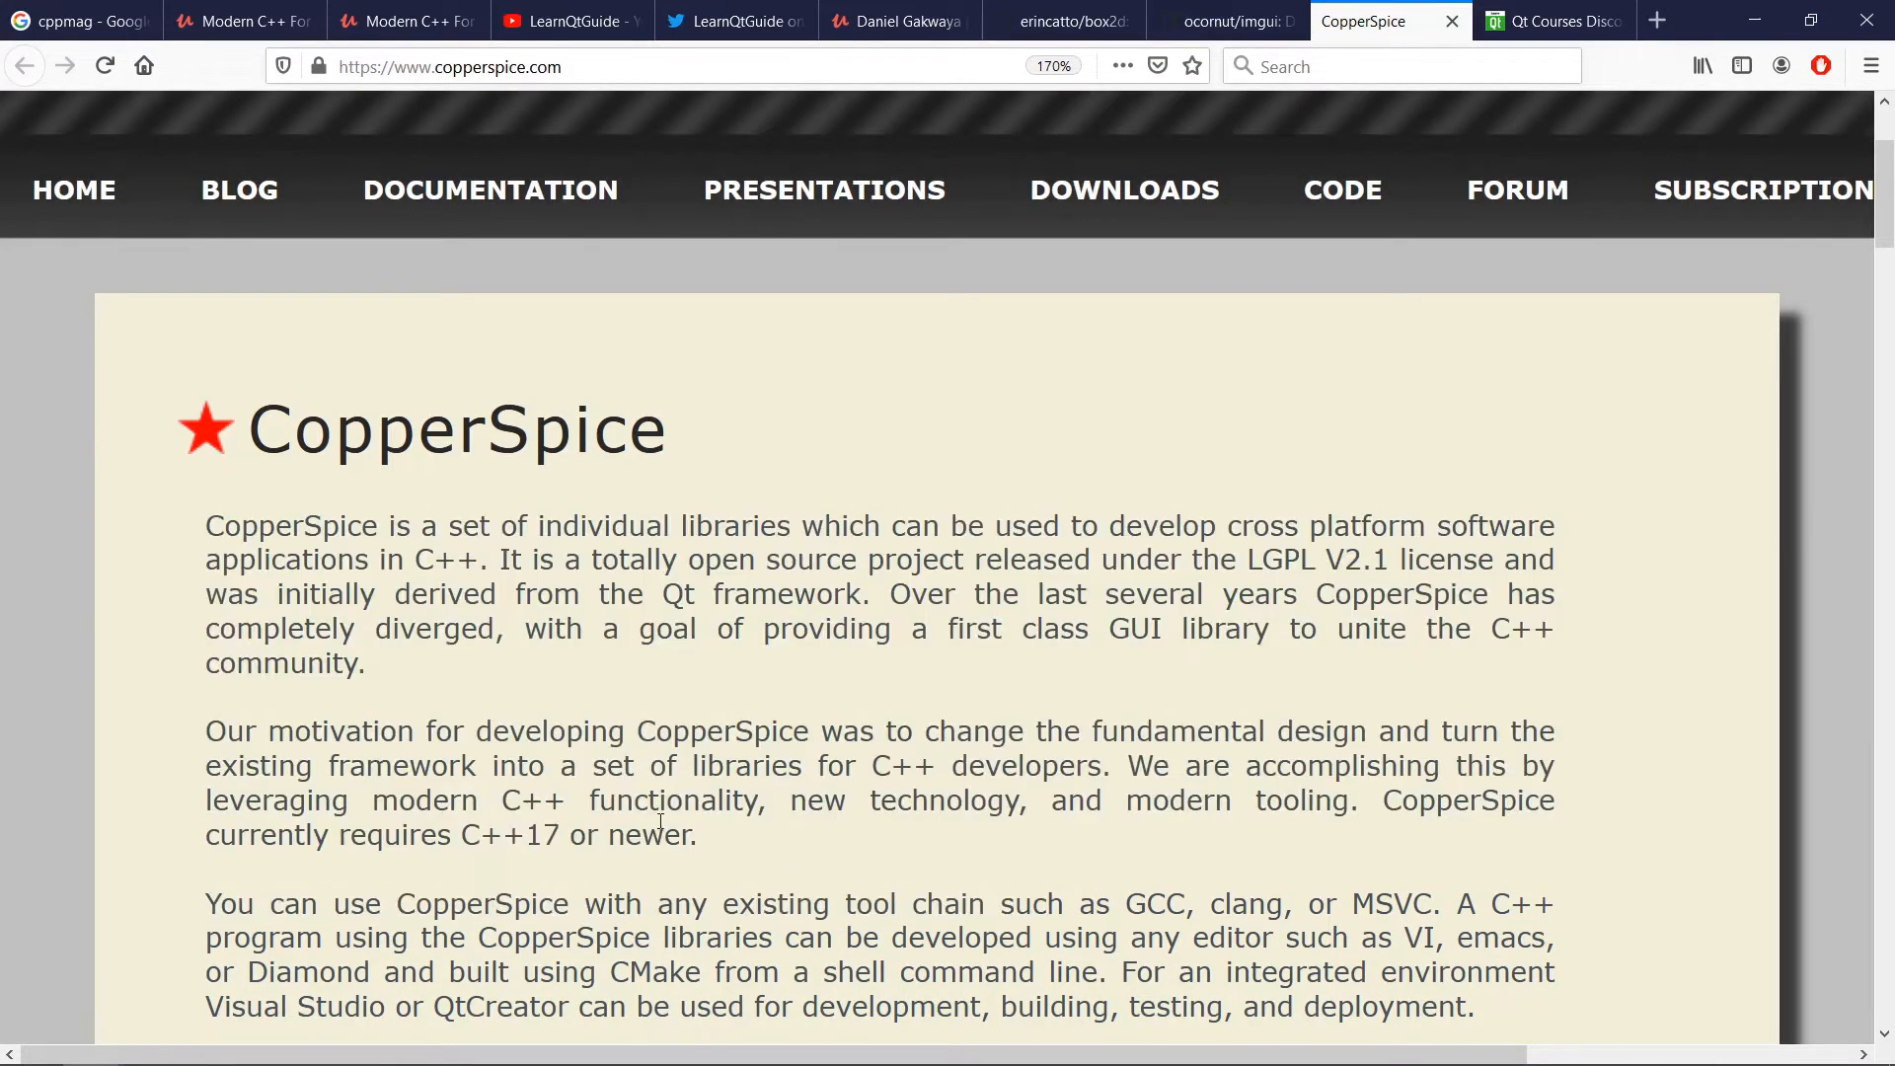
scroll("up", 3)
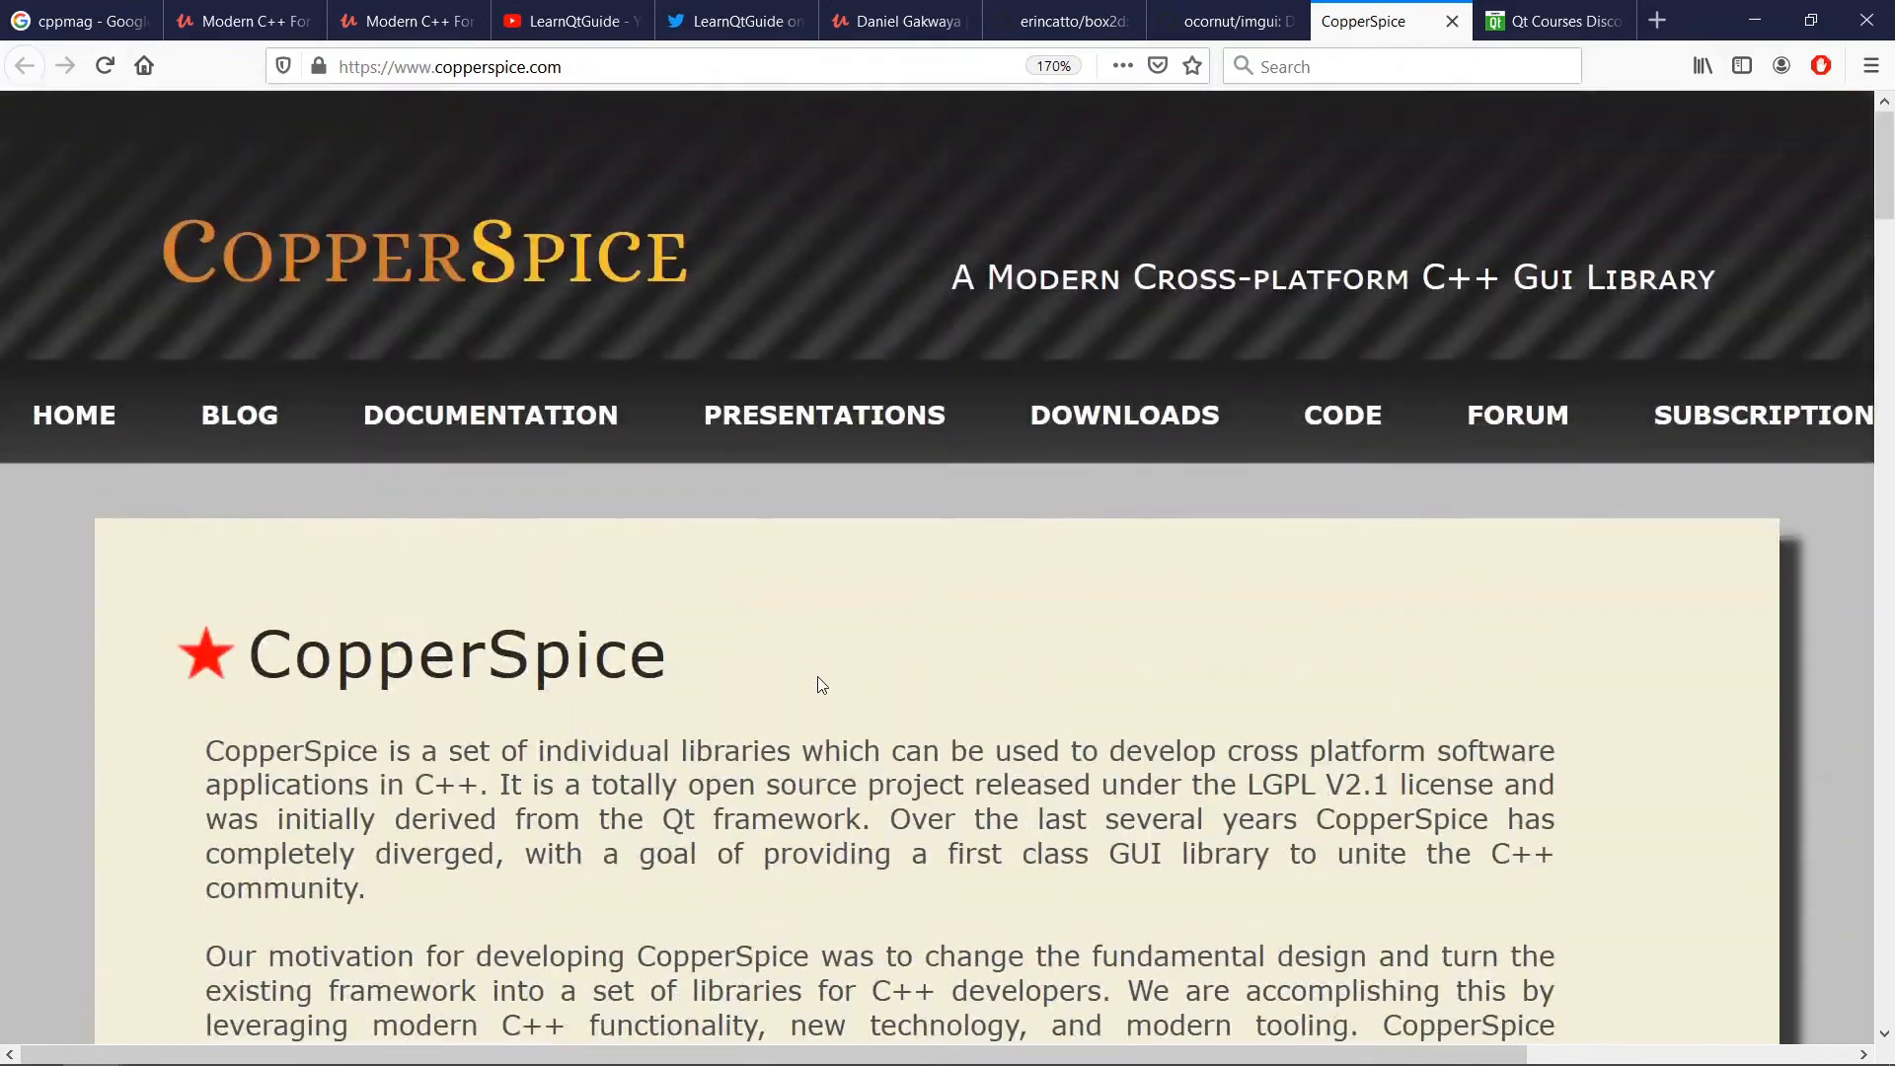
scroll("down", 3)
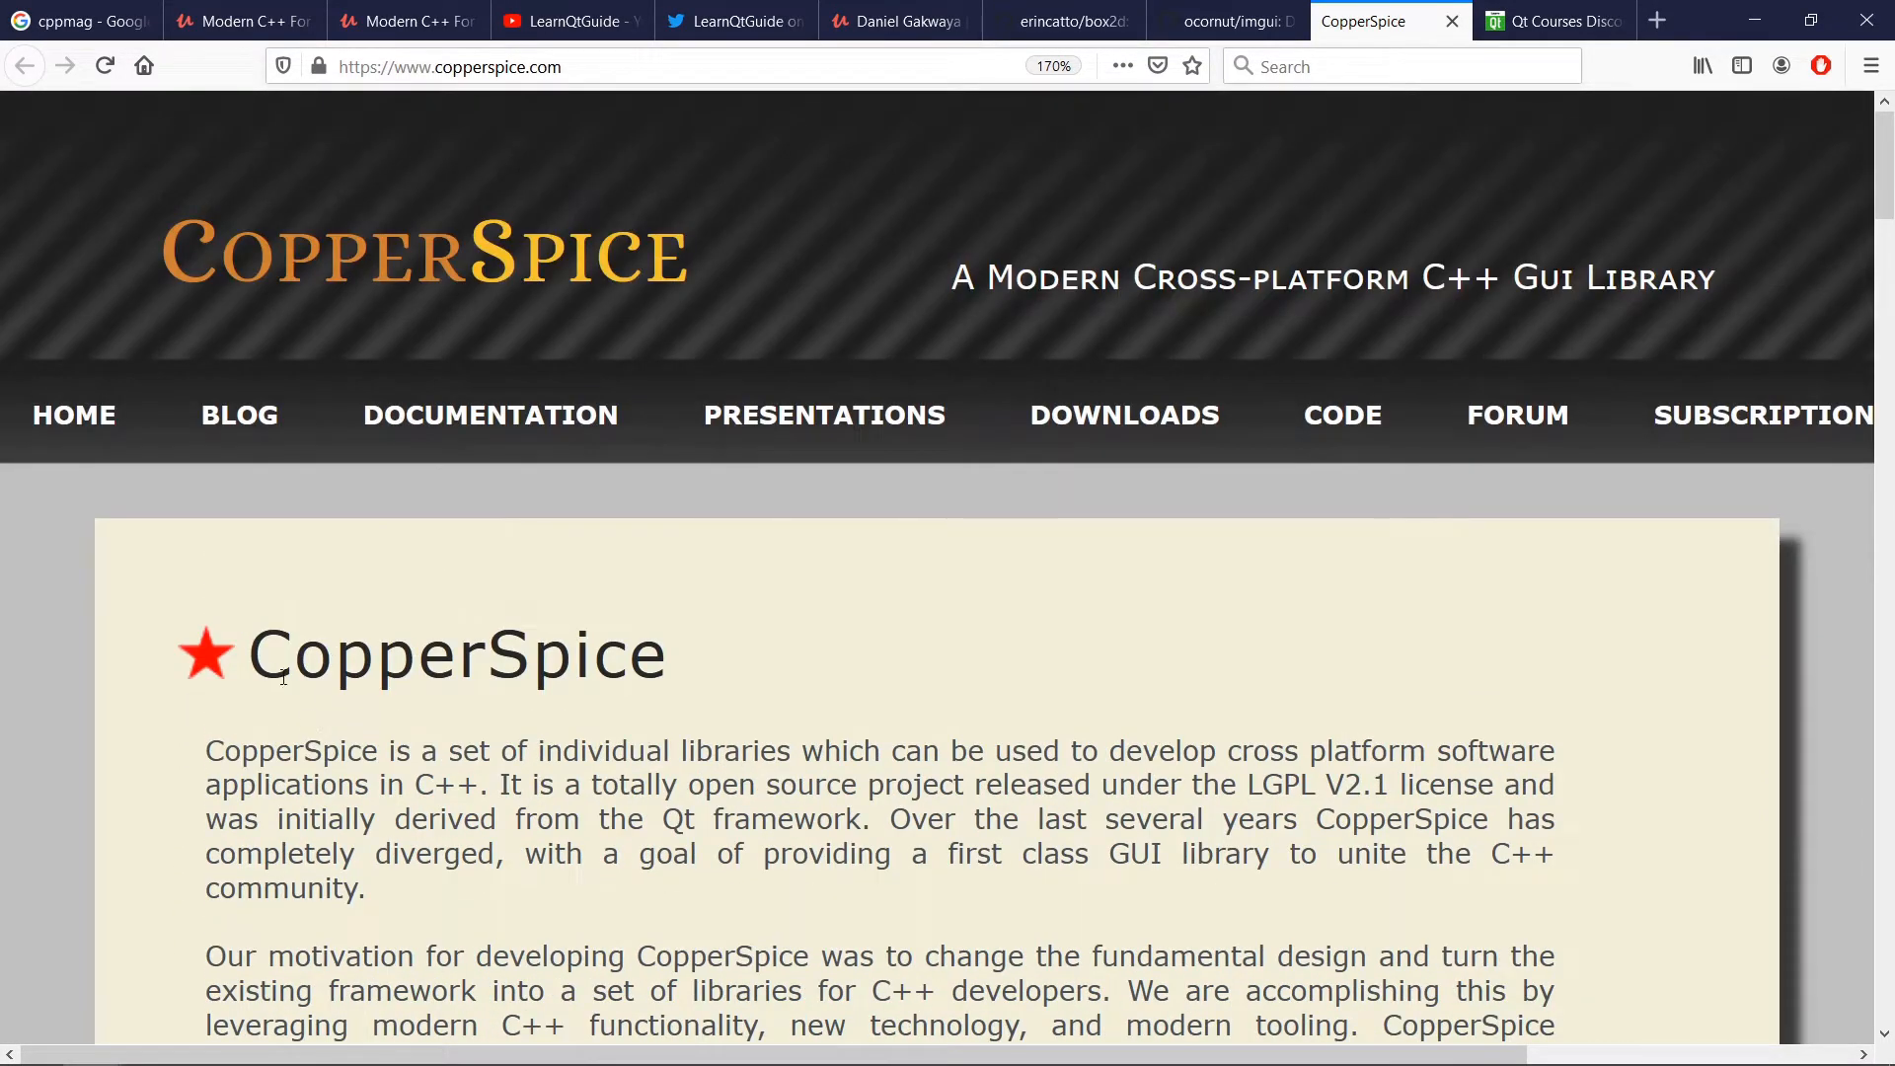
scroll("down", 3)
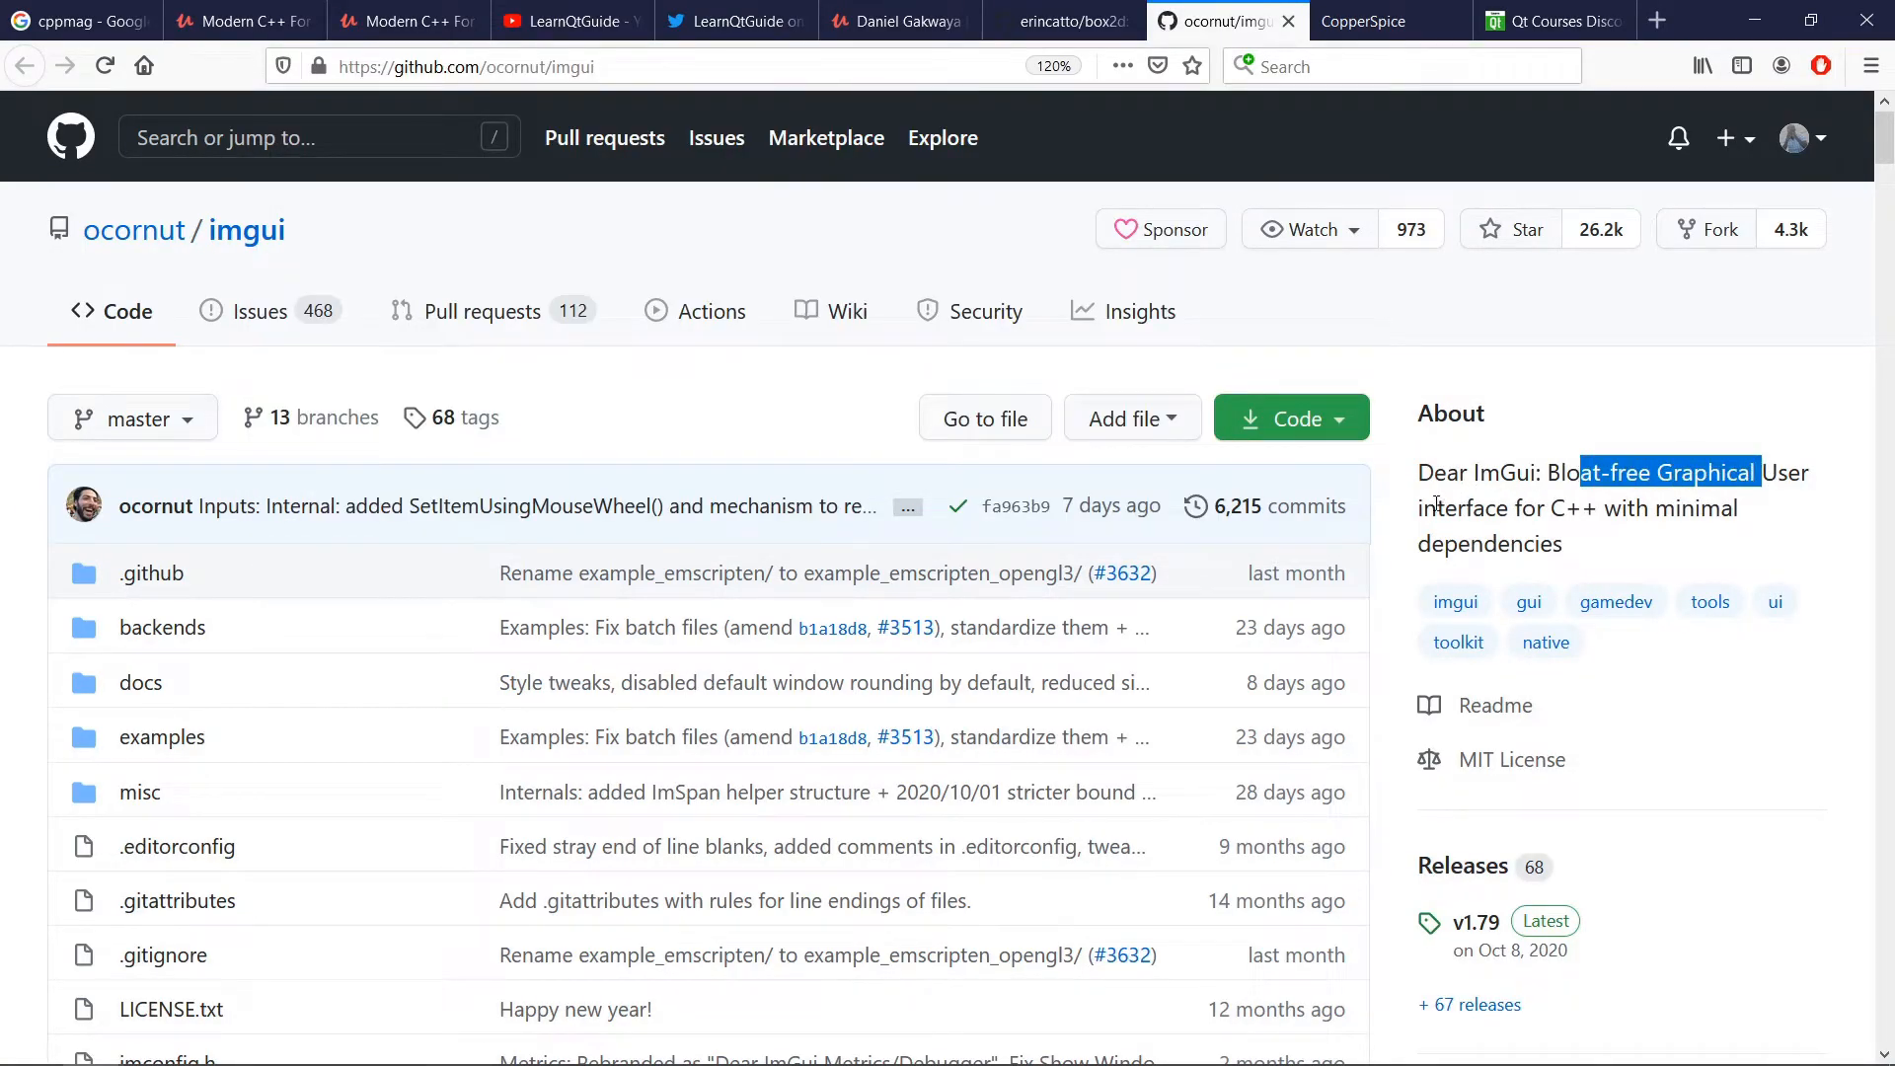
- Scroll through the Dear ImGui repository's file list and About description
scroll("down", 3)
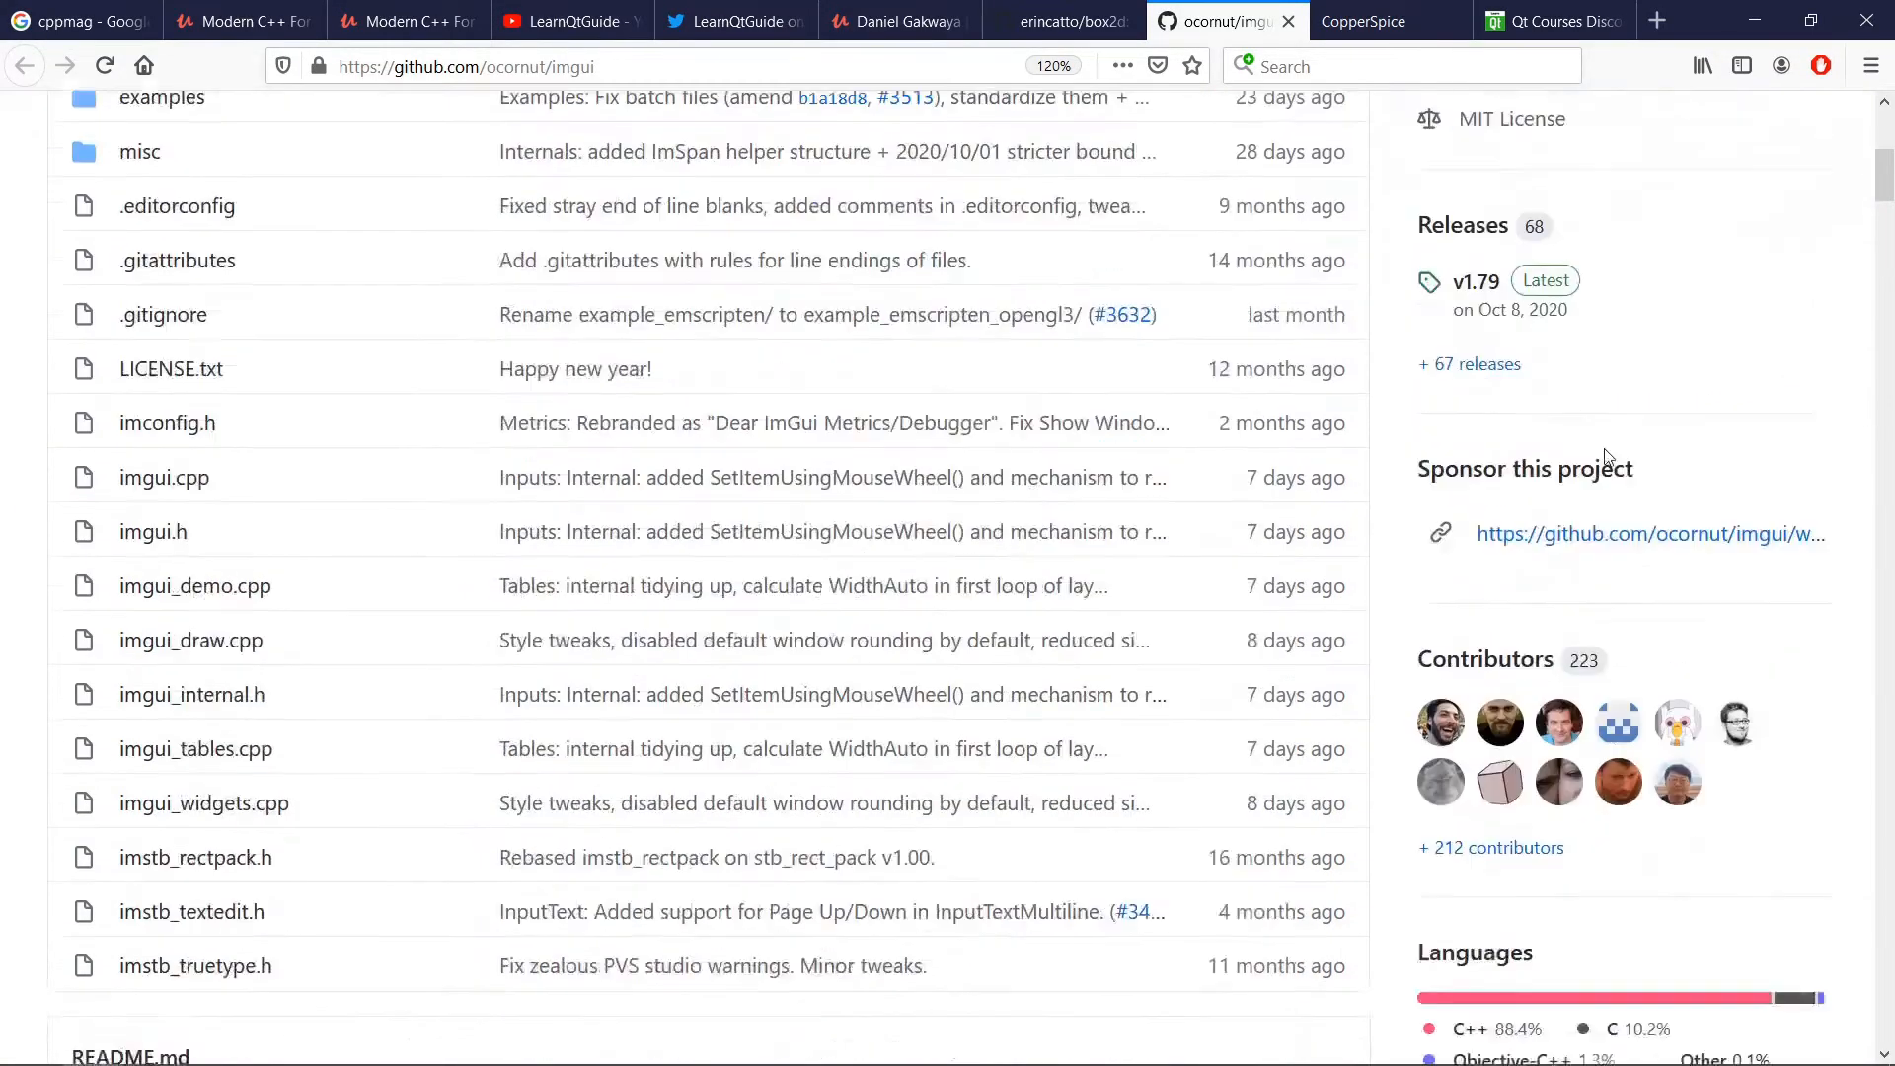
scroll("down", 3)
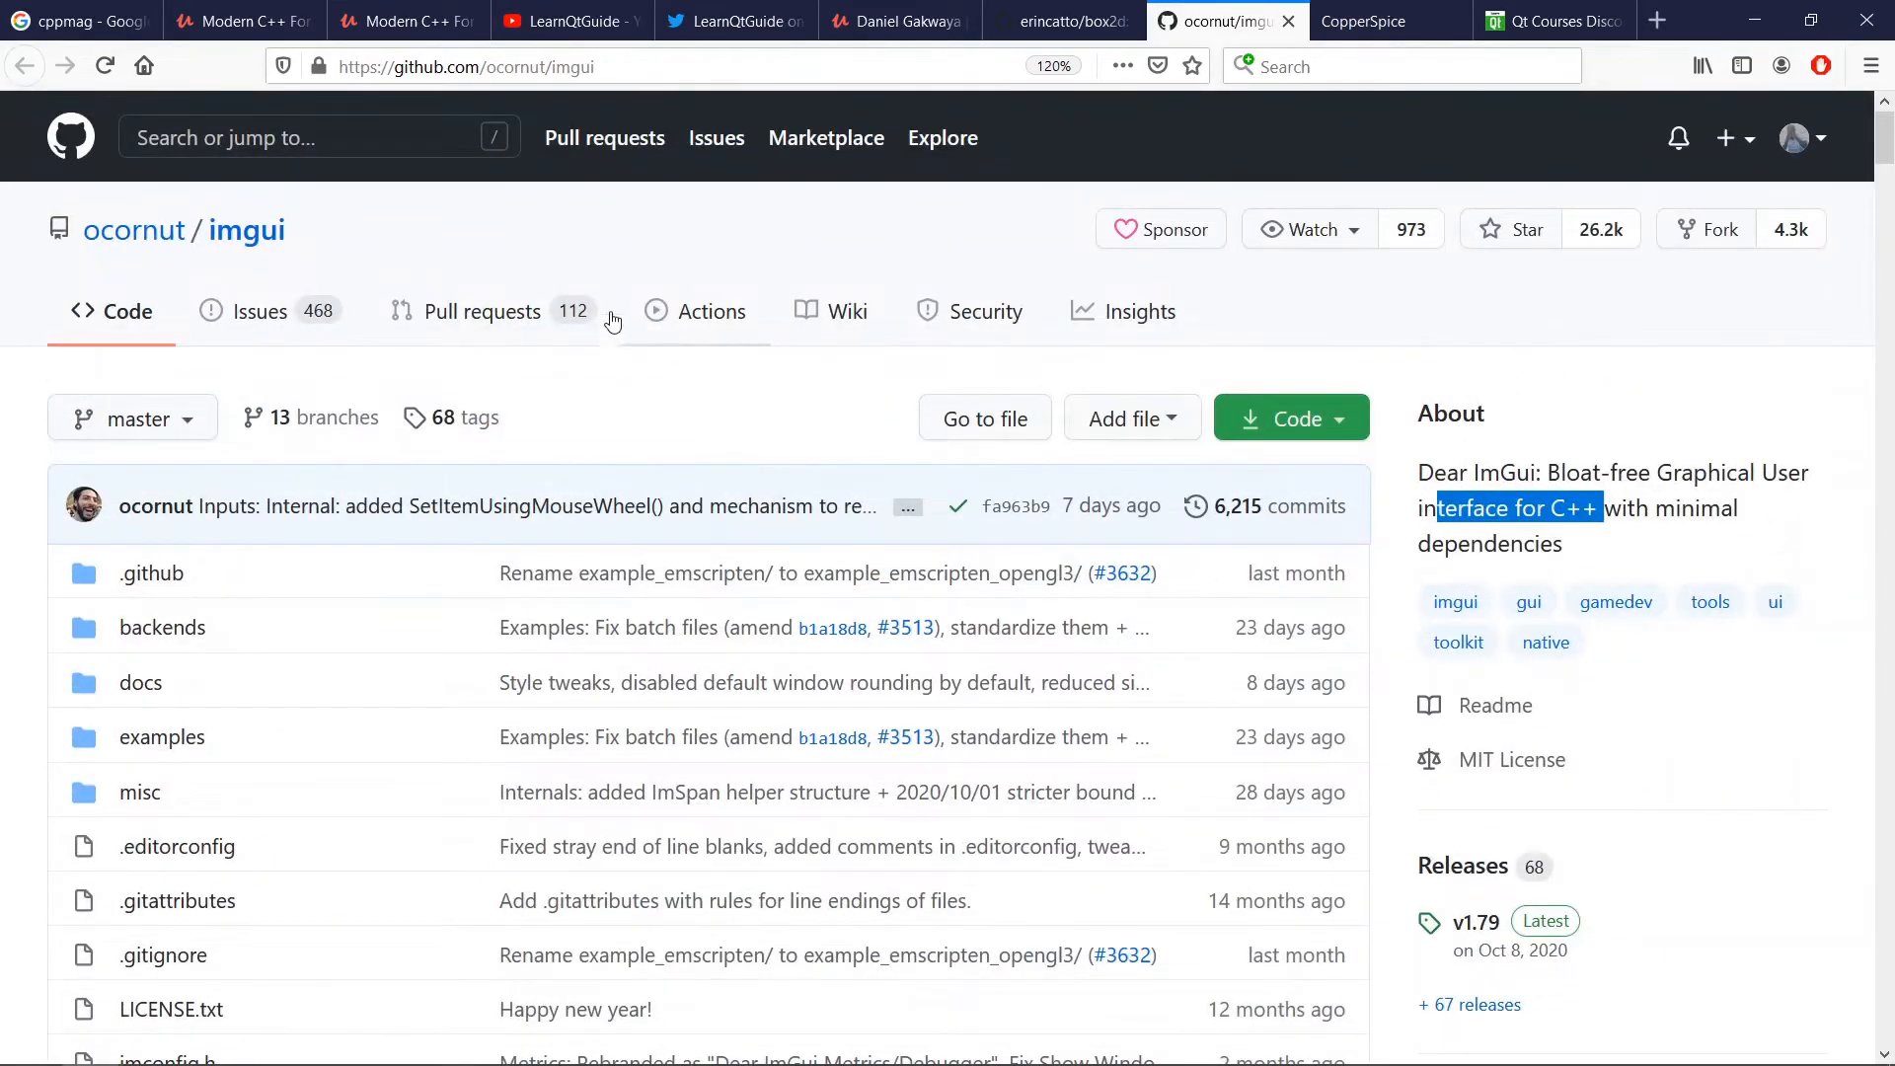
scroll("down", 3)
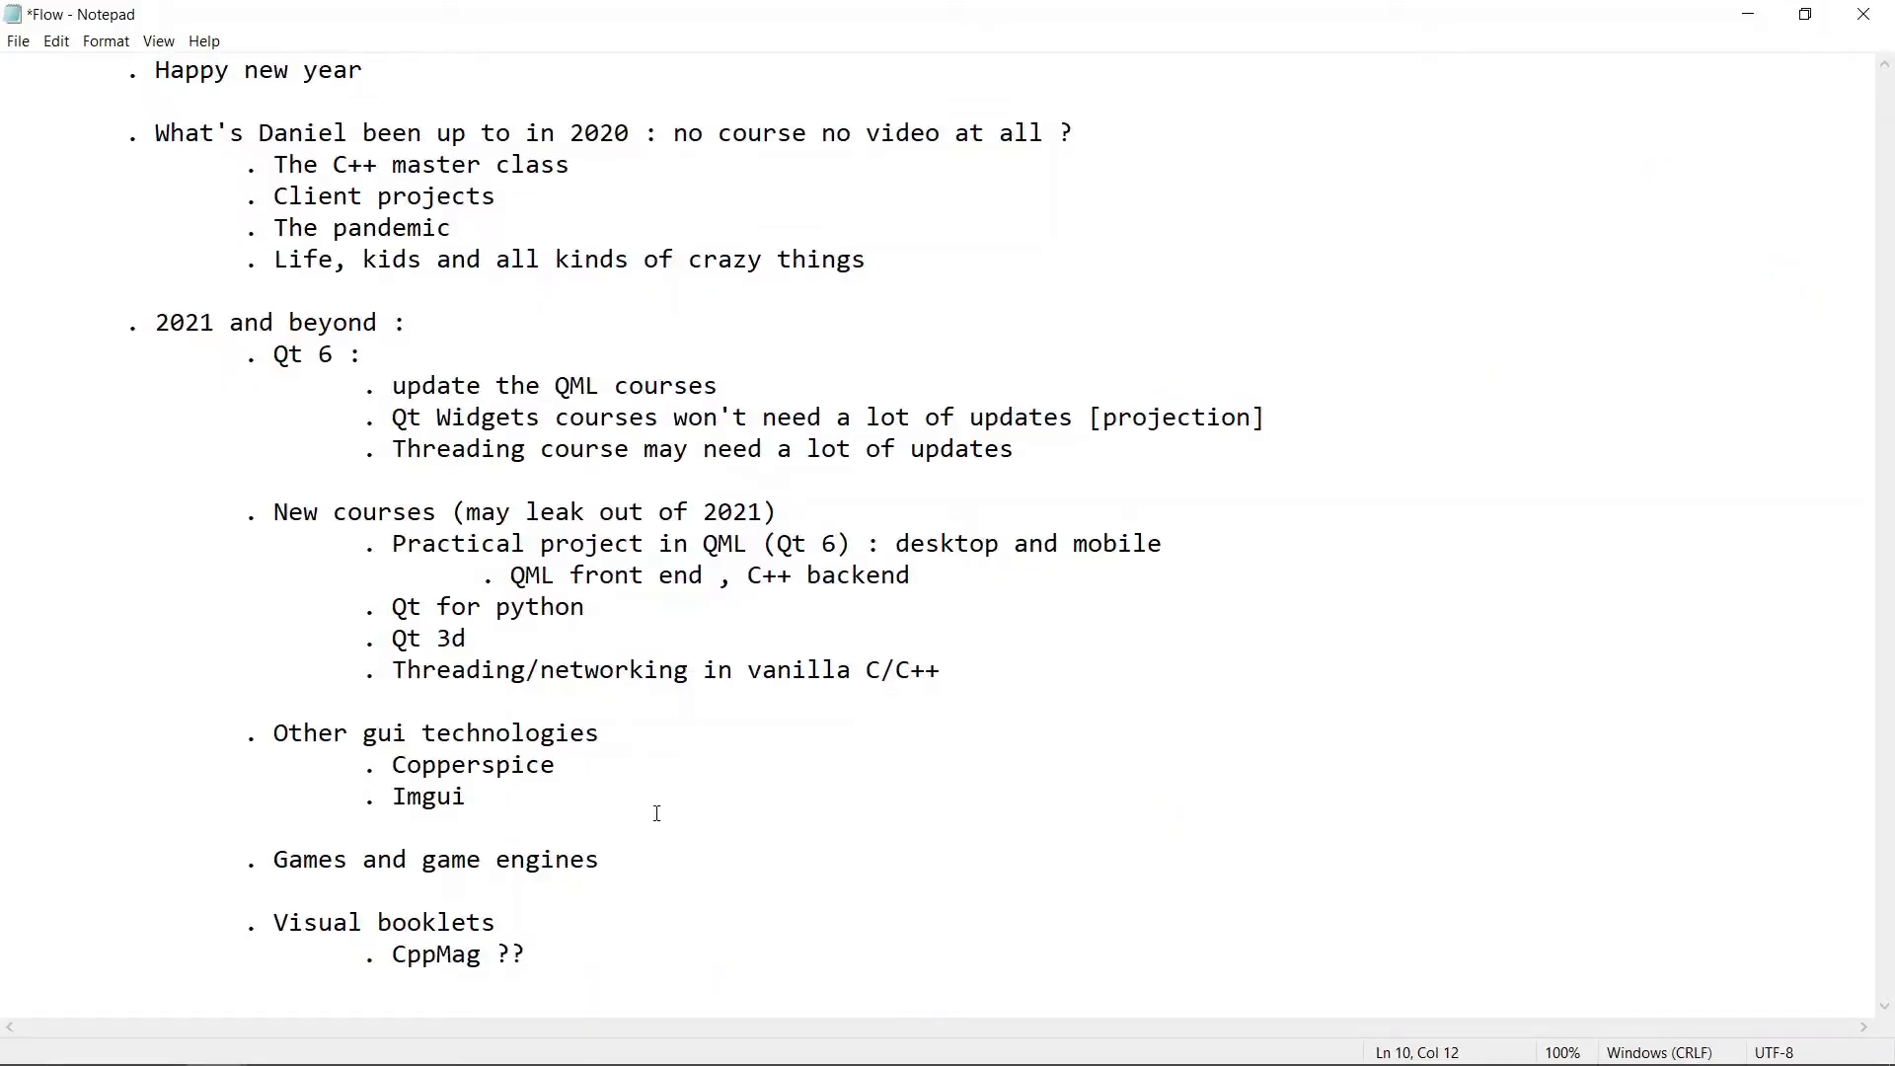
mouse_move(588, 793)
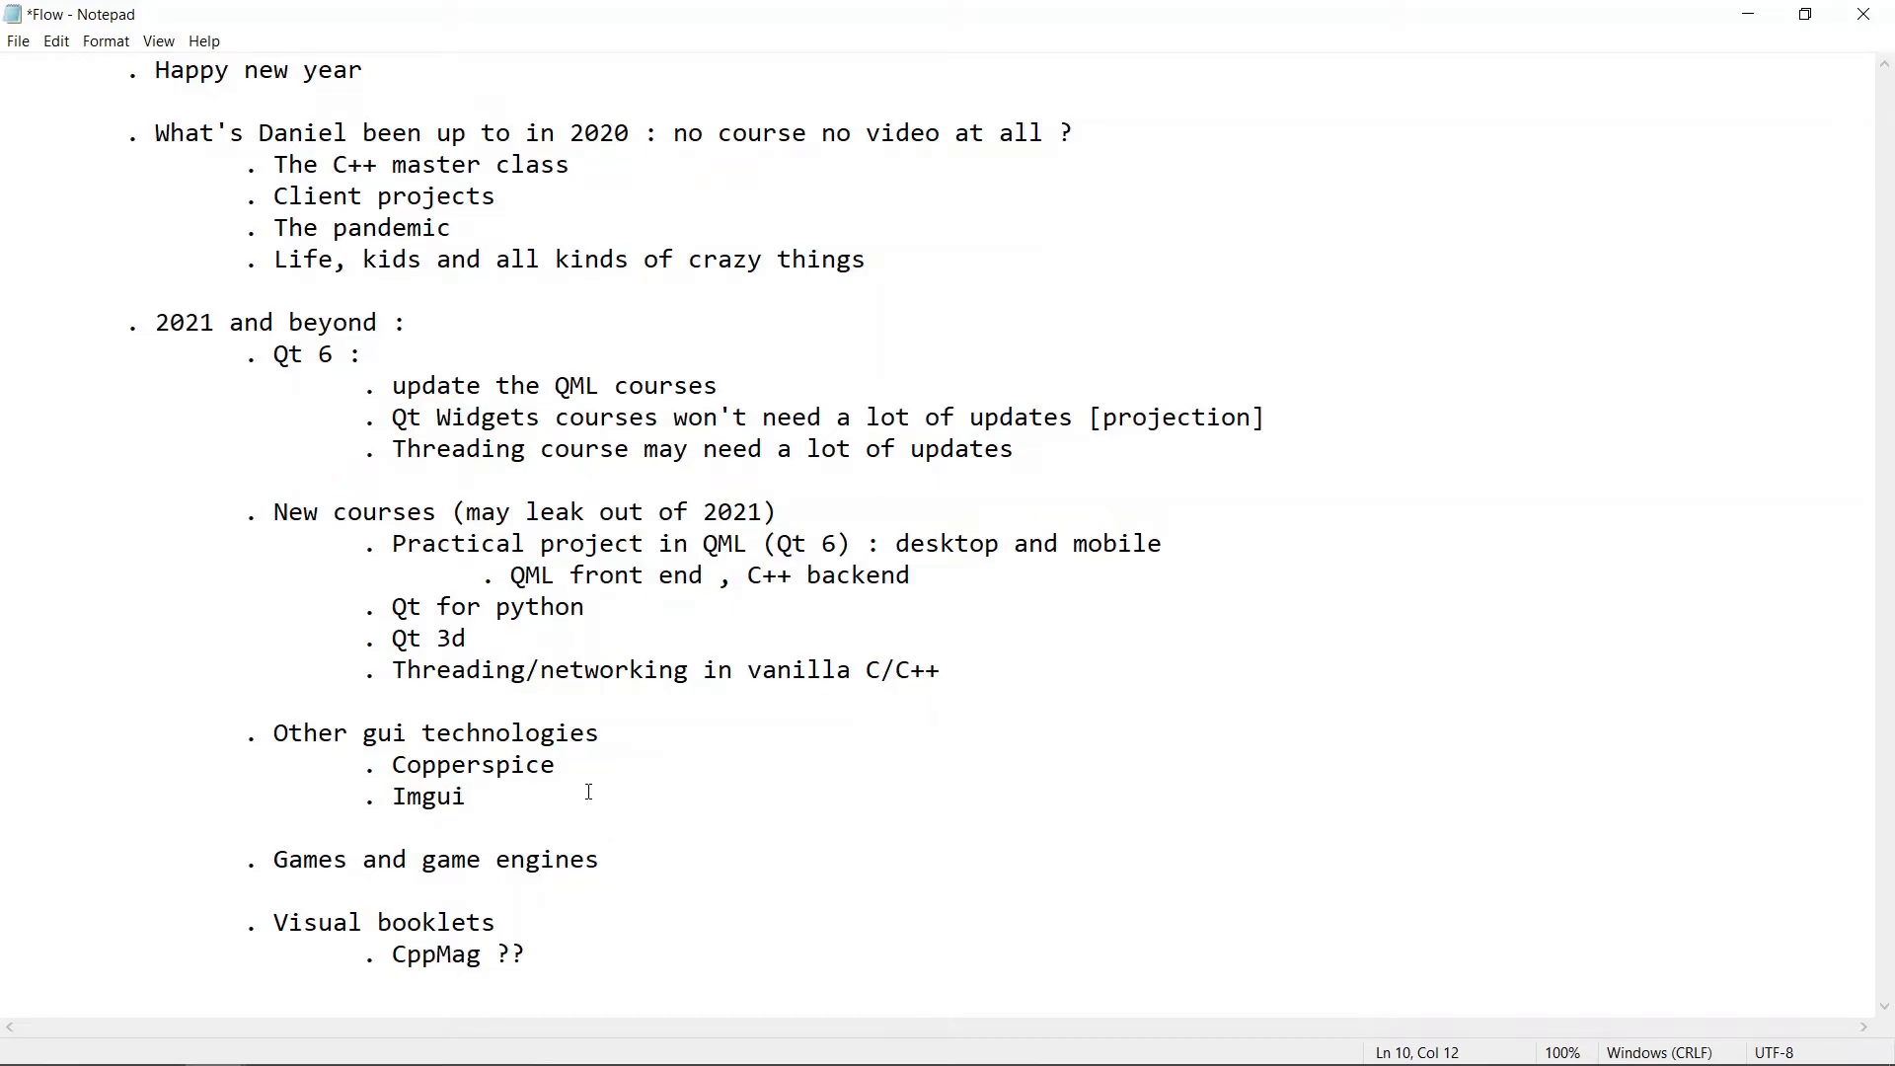
- Return to the Flow outline, then bring up the box2d GitHub repository
left_click(377, 353)
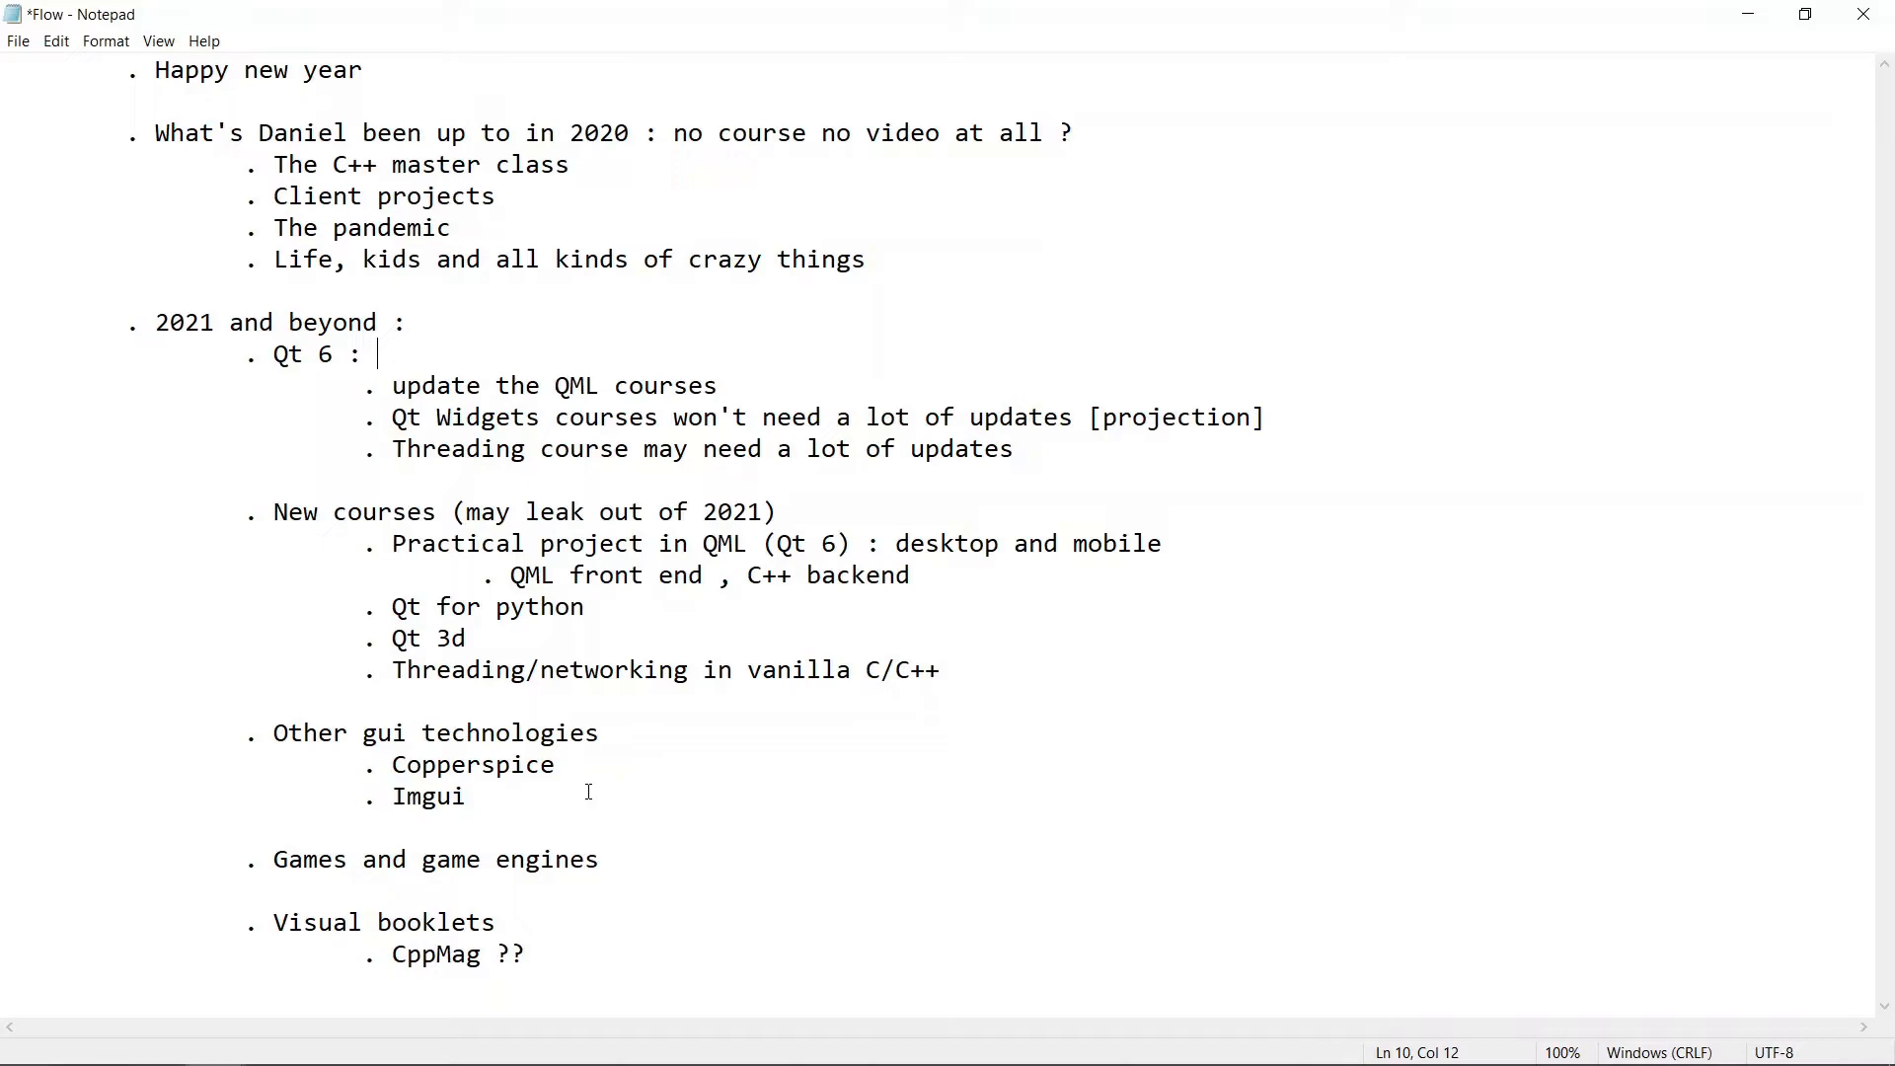
left_click(1061, 21)
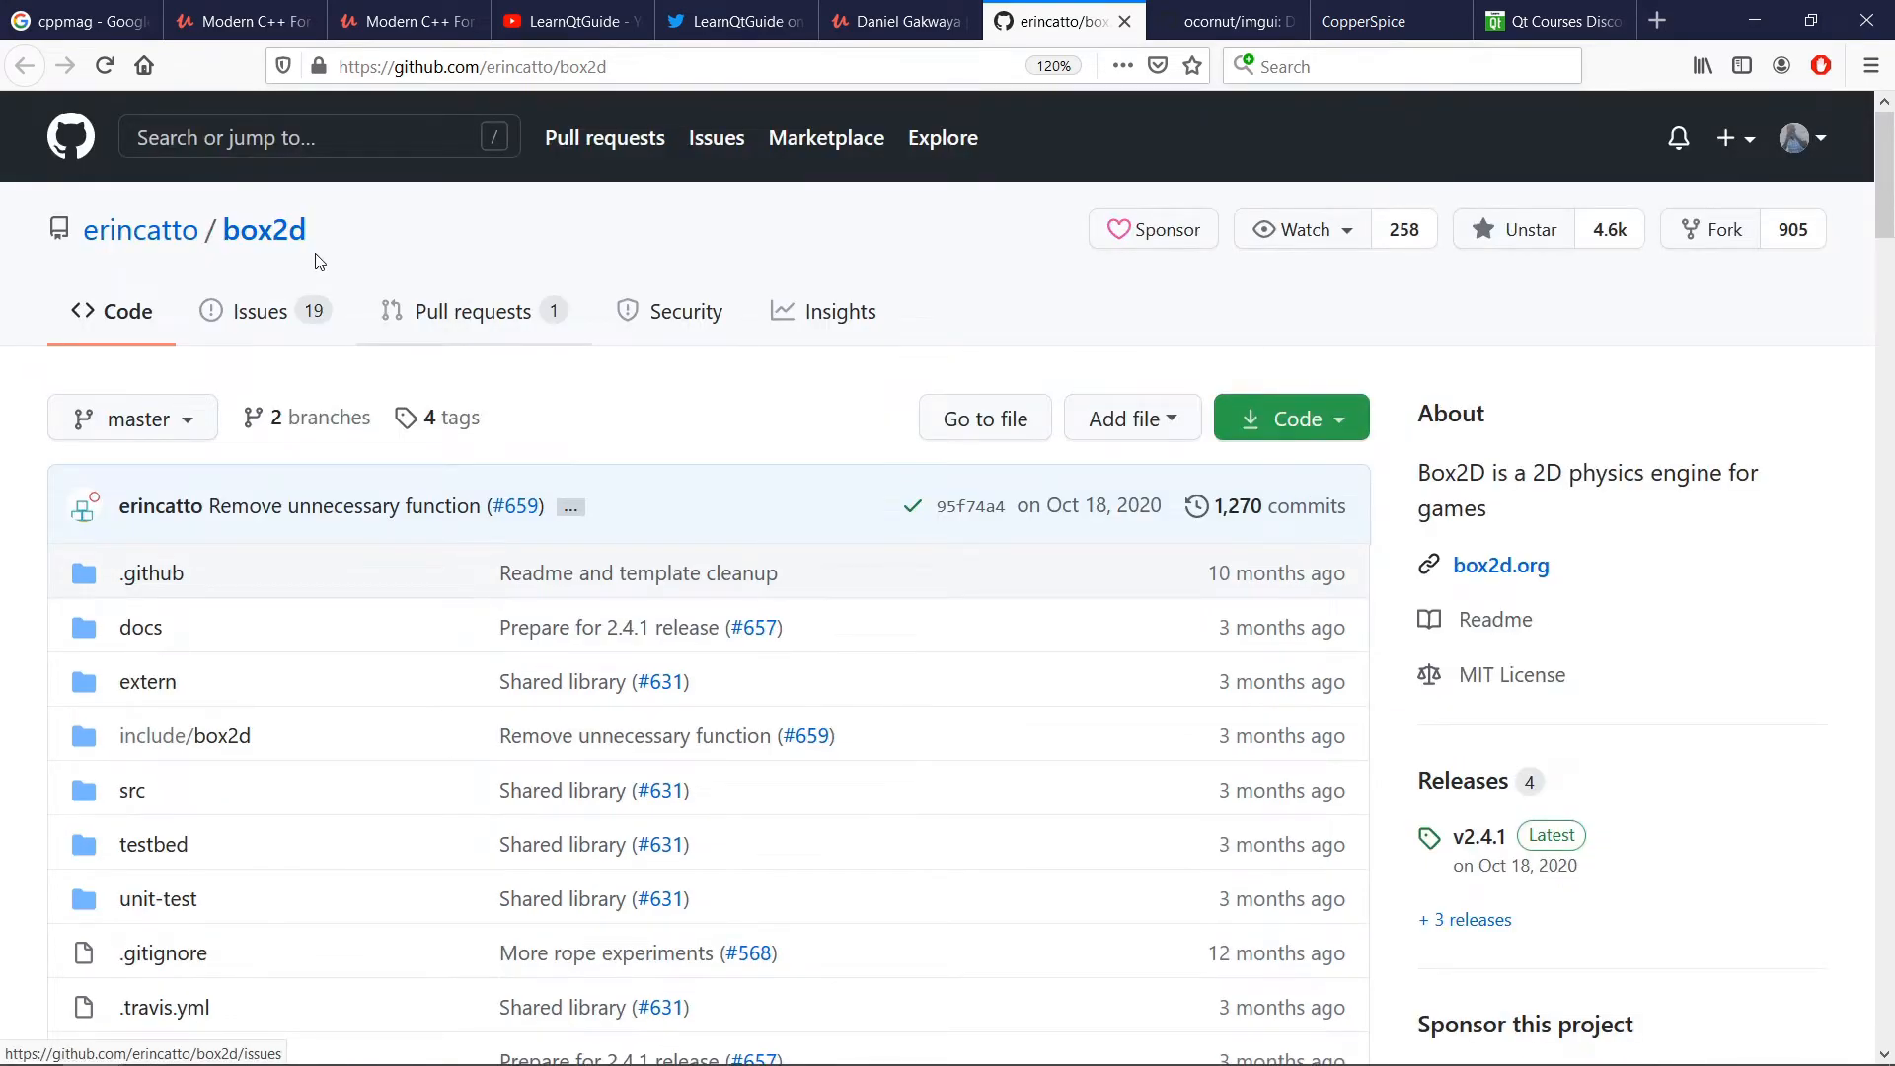
- Highlight Box2D's '2D physics engine for games' phrase and read the README features, testbed and build steps
left_click_drag(1454, 473, 1719, 472)
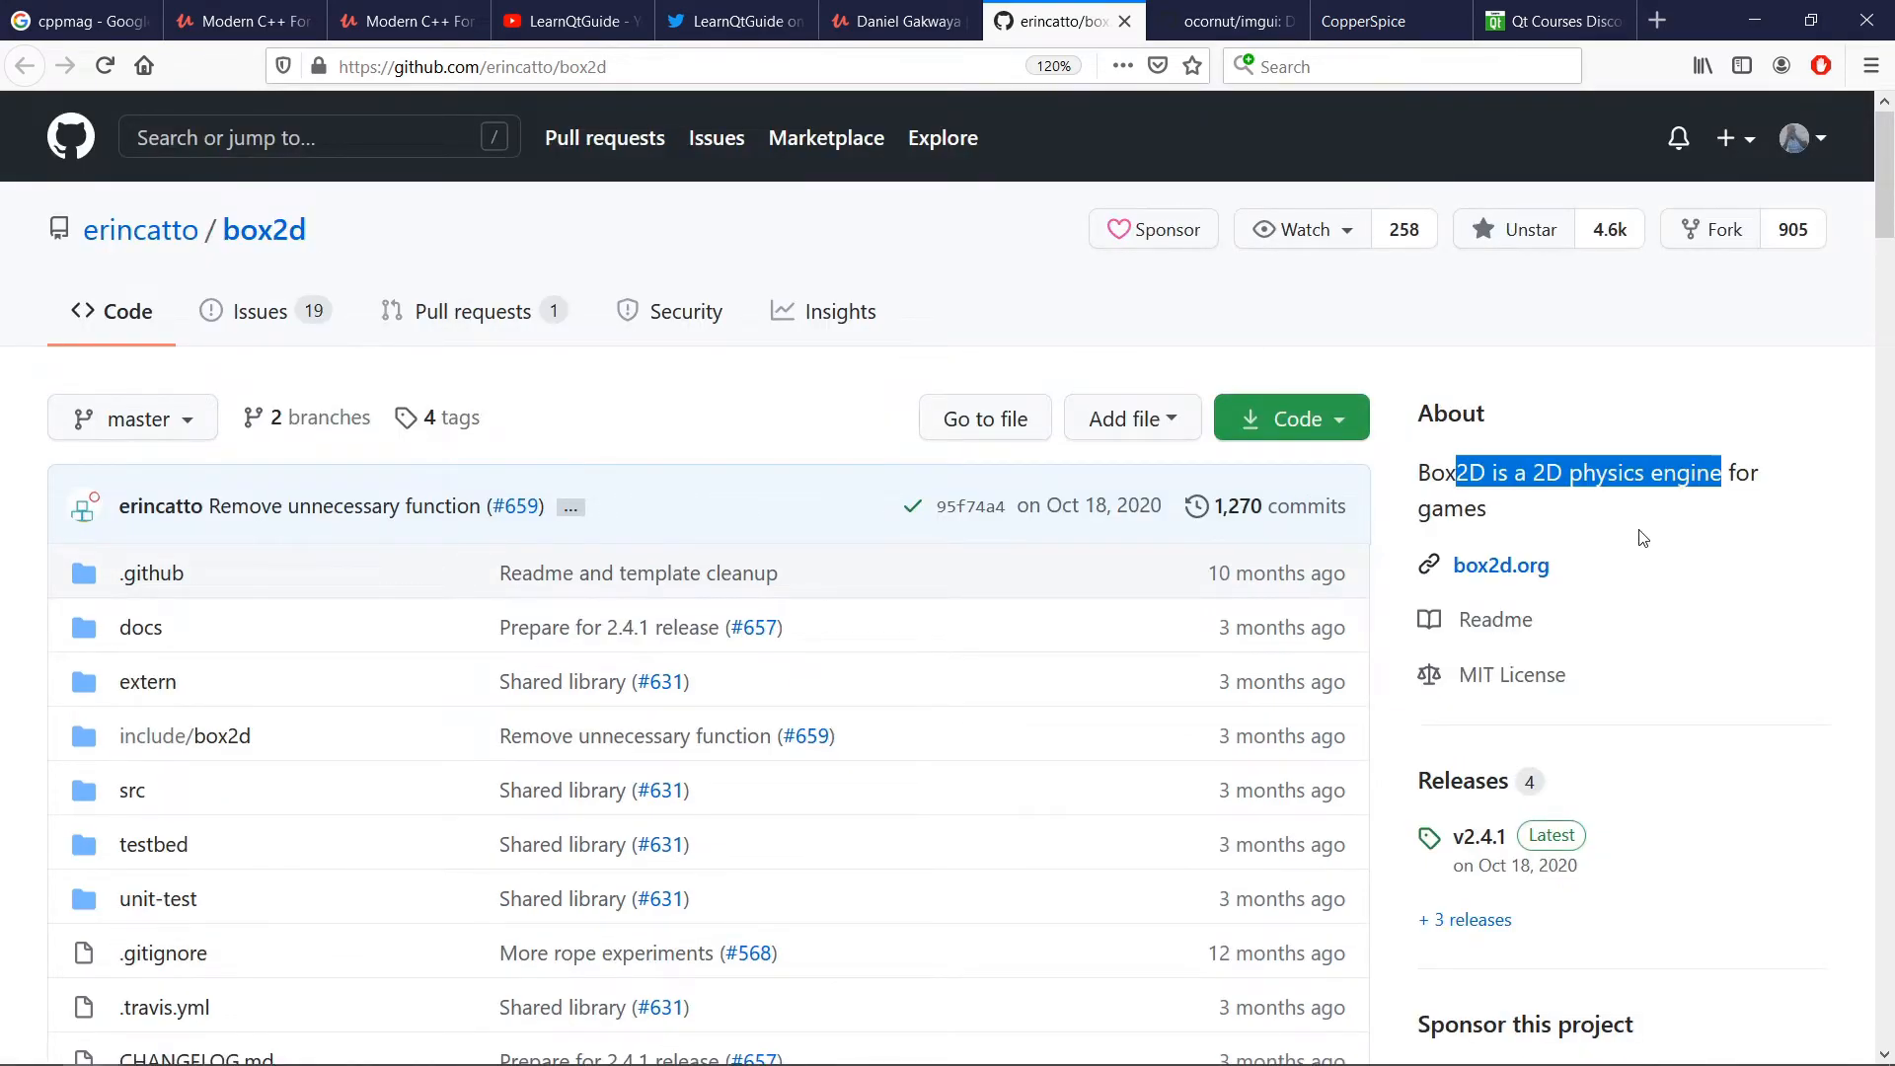
scroll("down", 3)
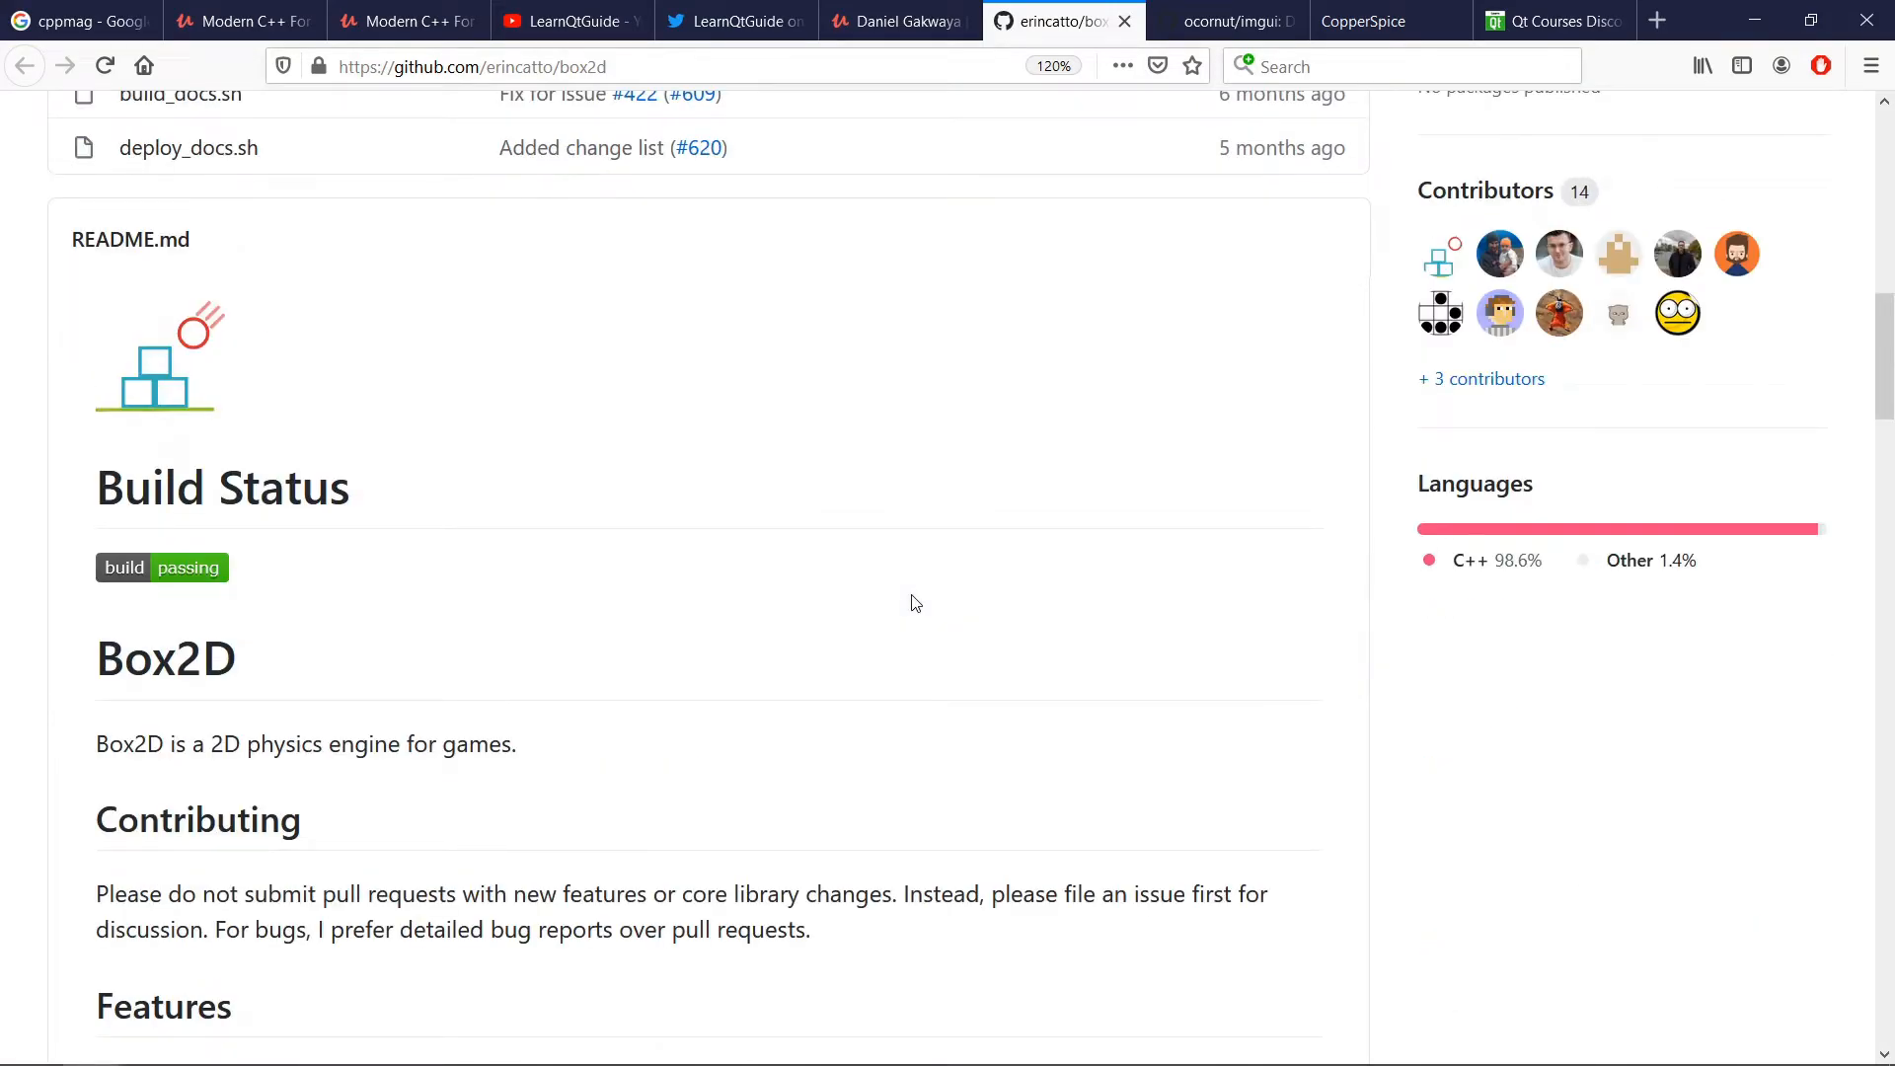
scroll("down", 3)
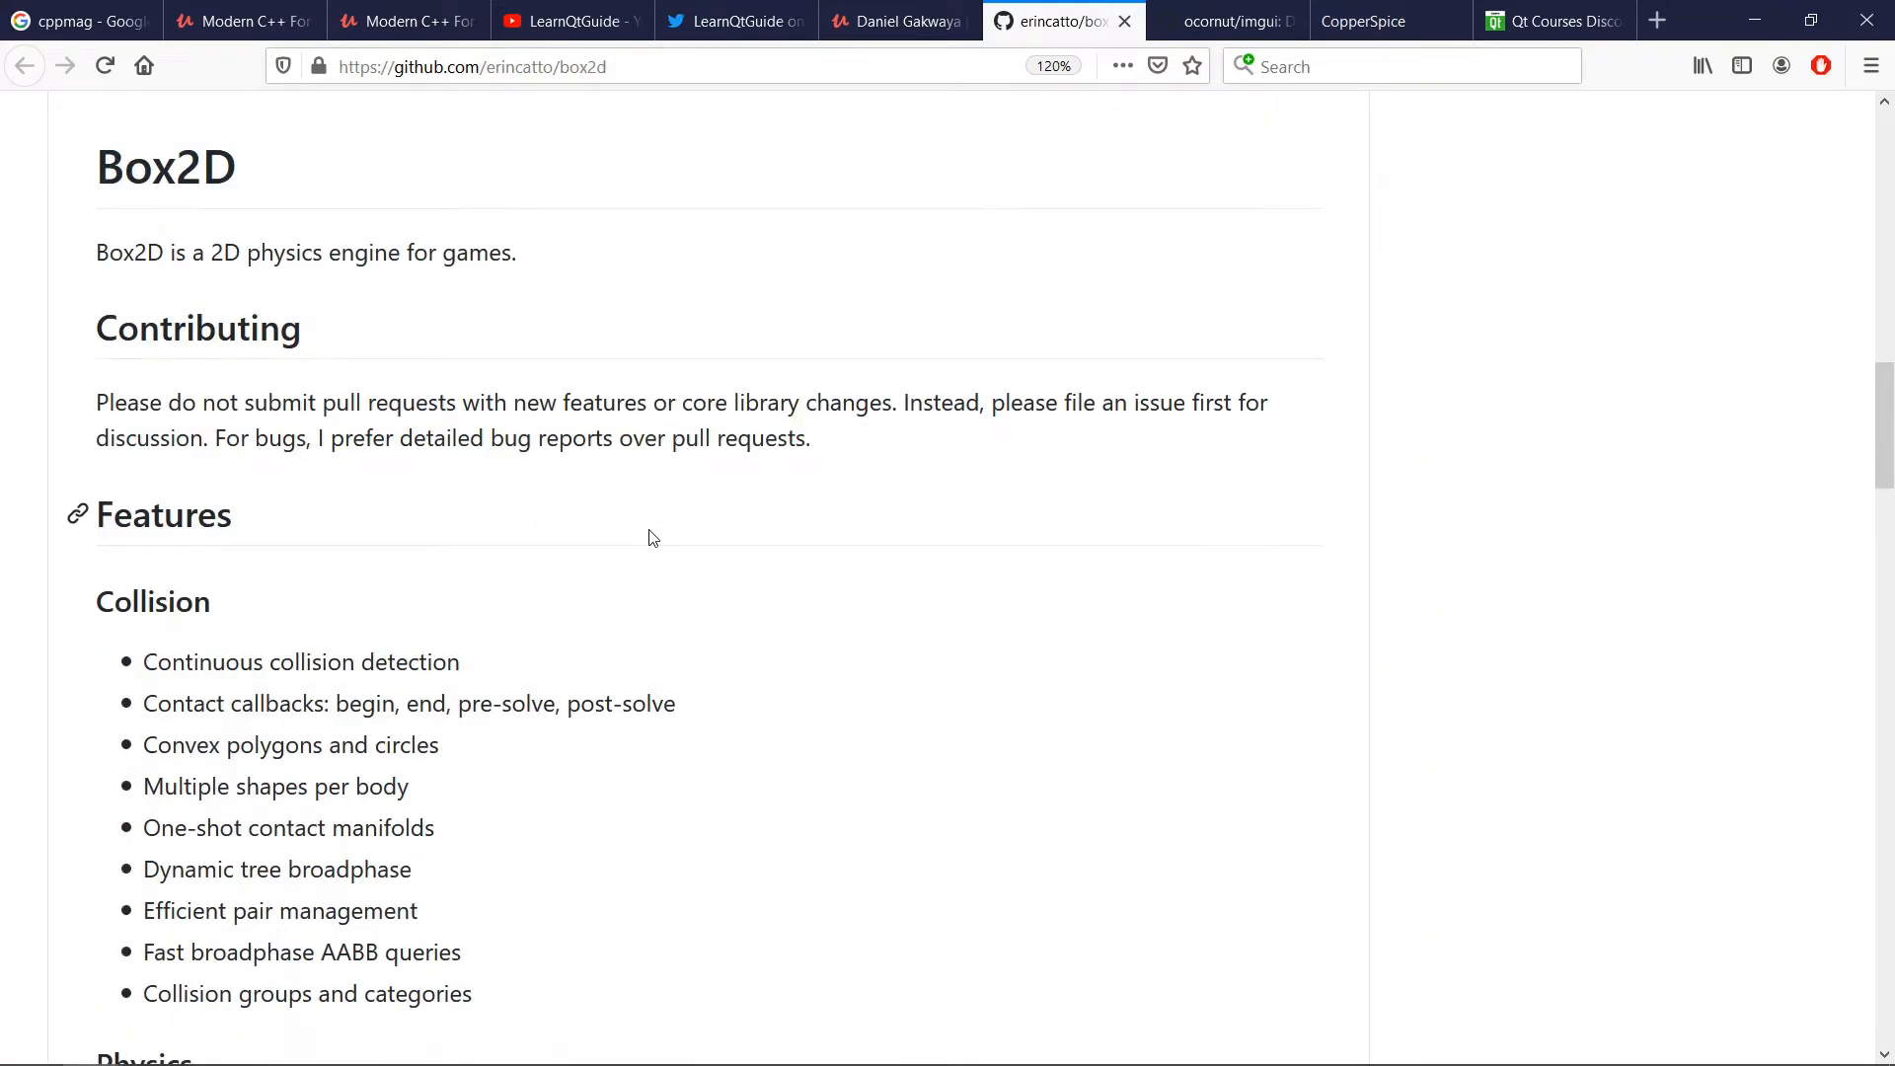
scroll("down", 3)
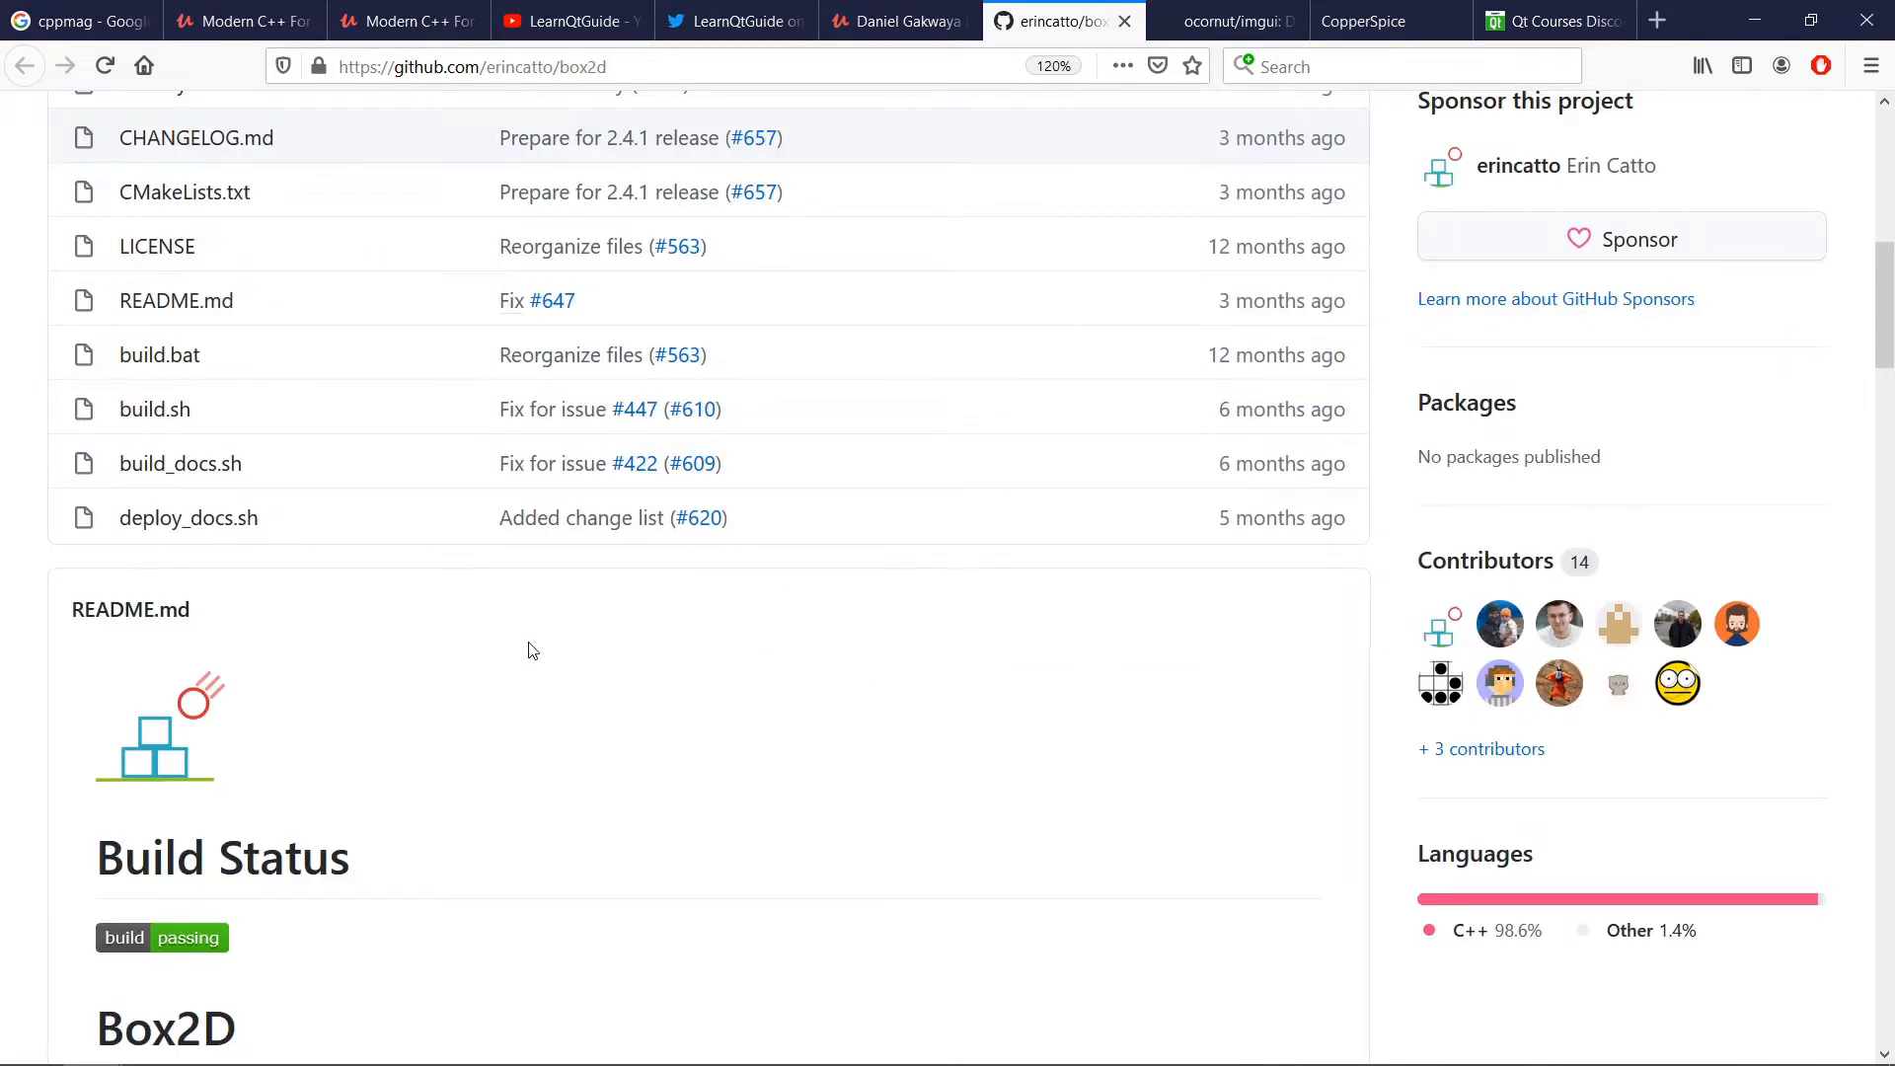
scroll("down", 3)
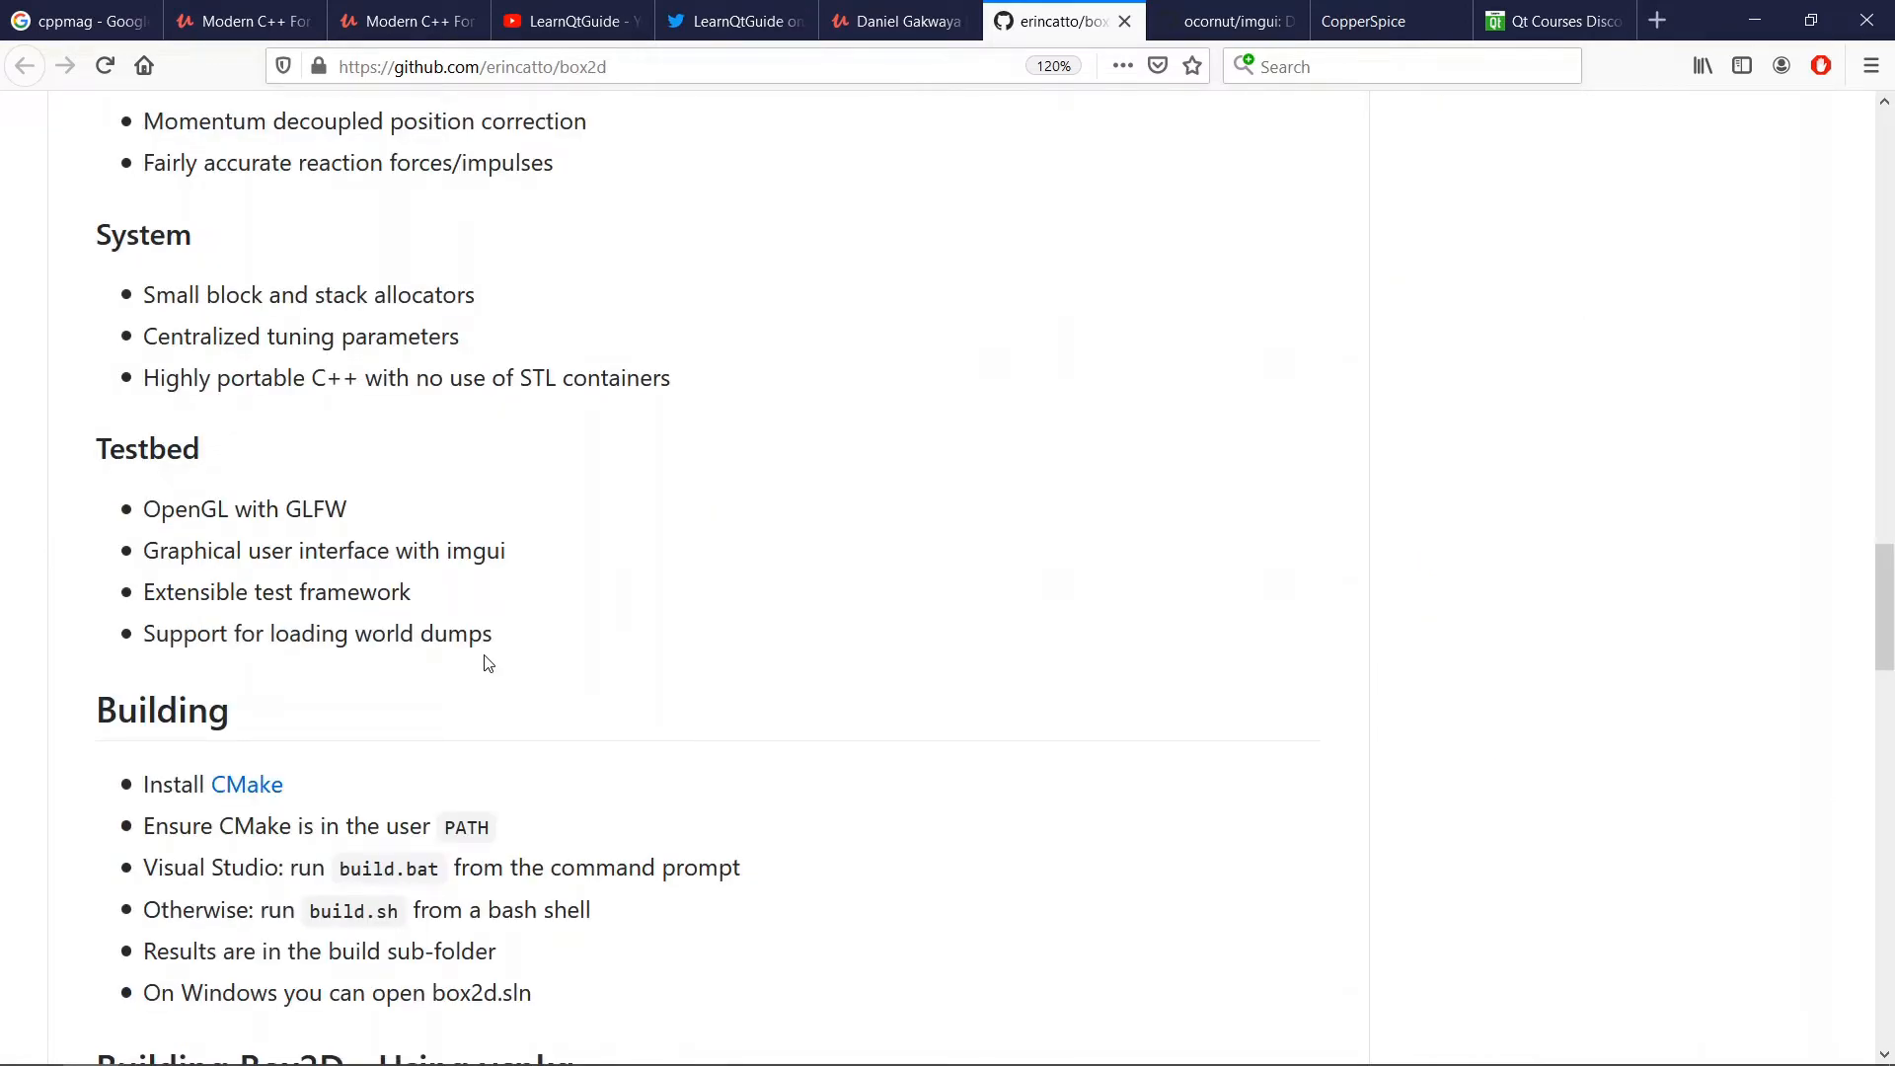
scroll("up", 3)
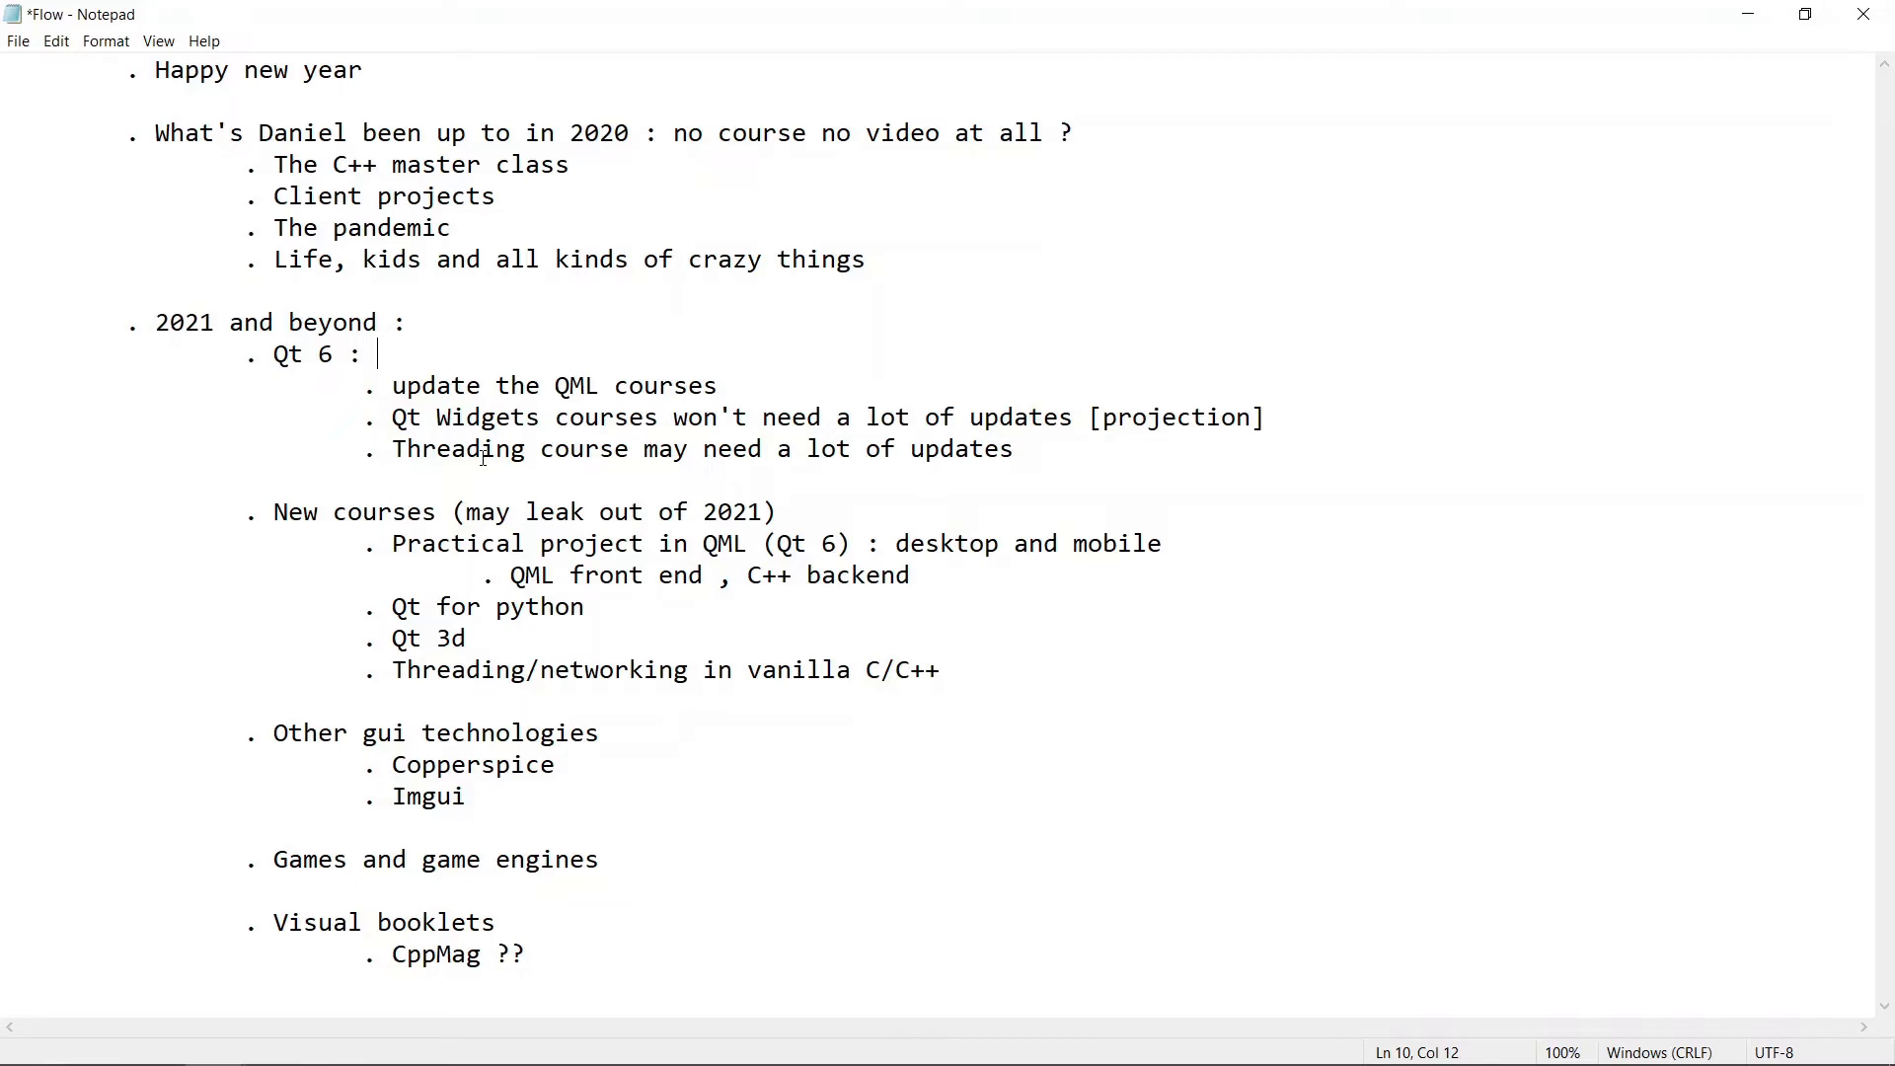
- Select the Imgui line, then bring up the 'A Friendly Introduction to XMPP' PDF booklet
left_click(456, 796)
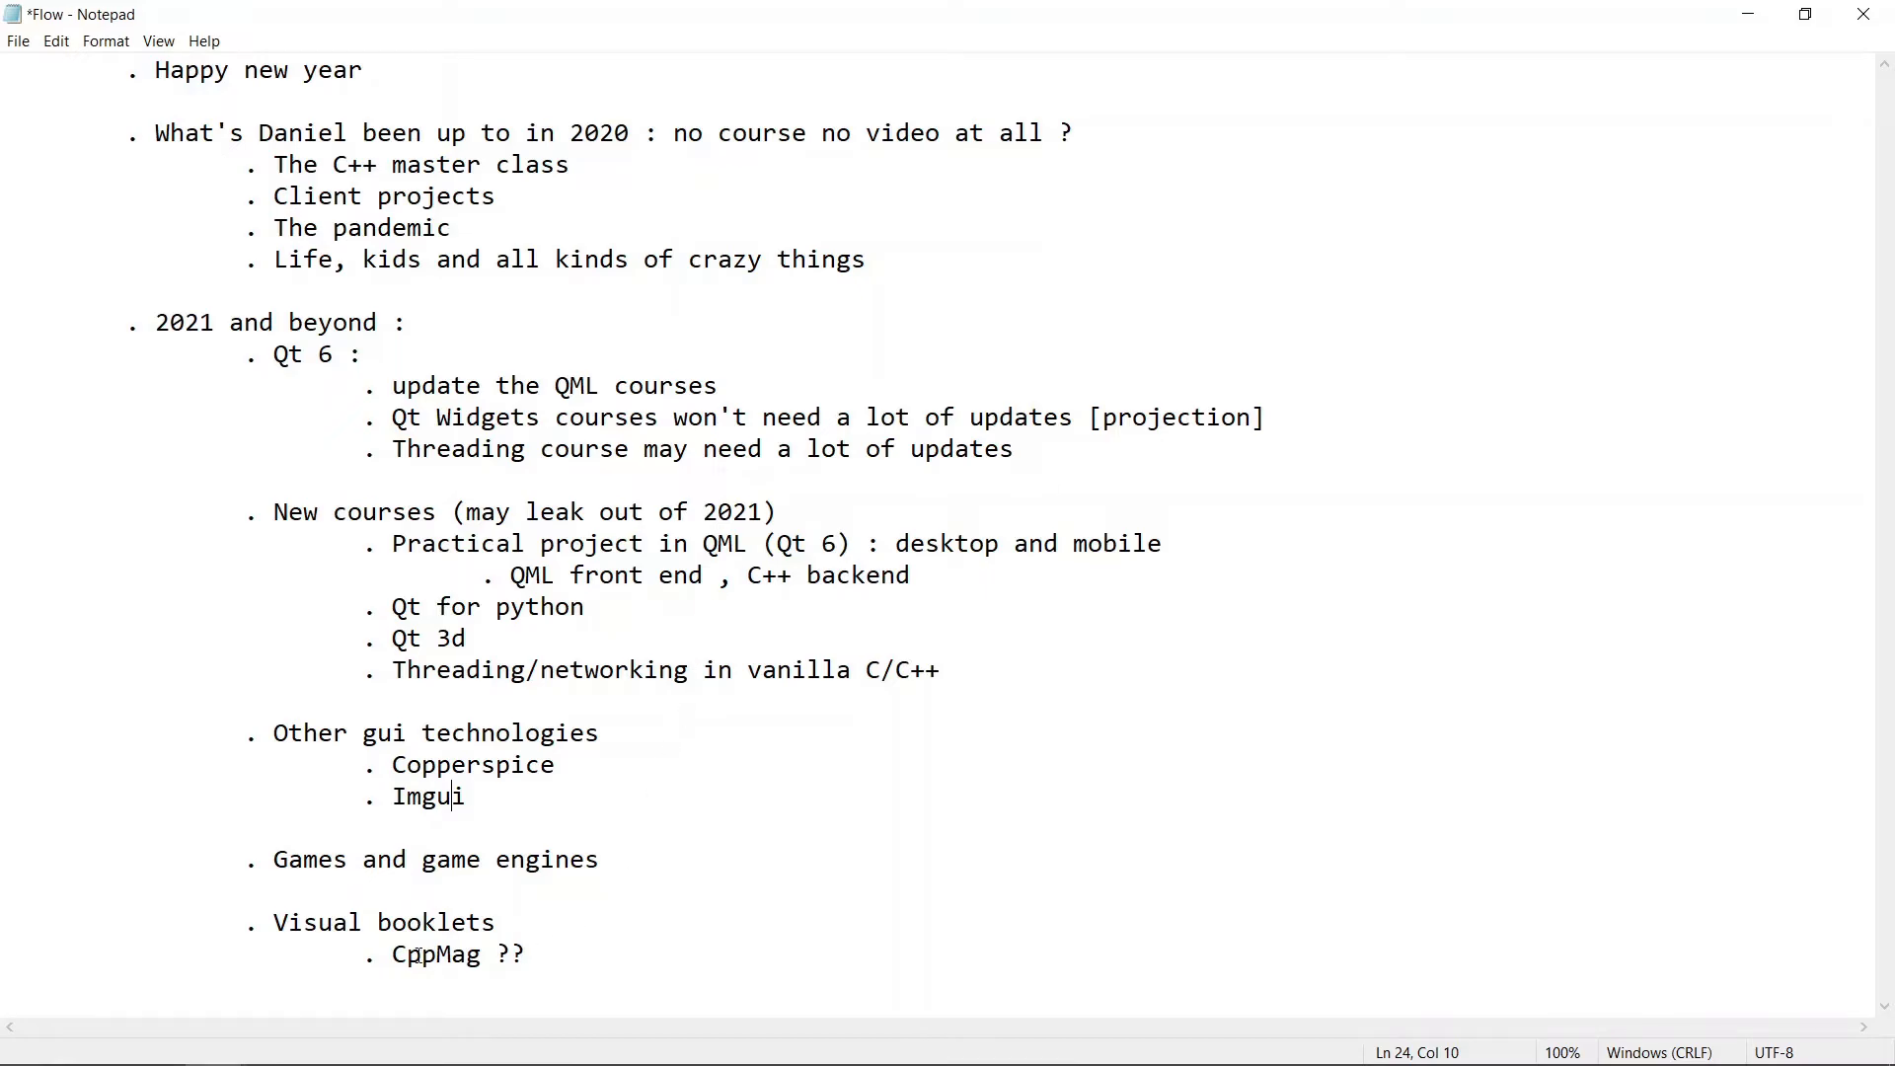
double_click(412, 954)
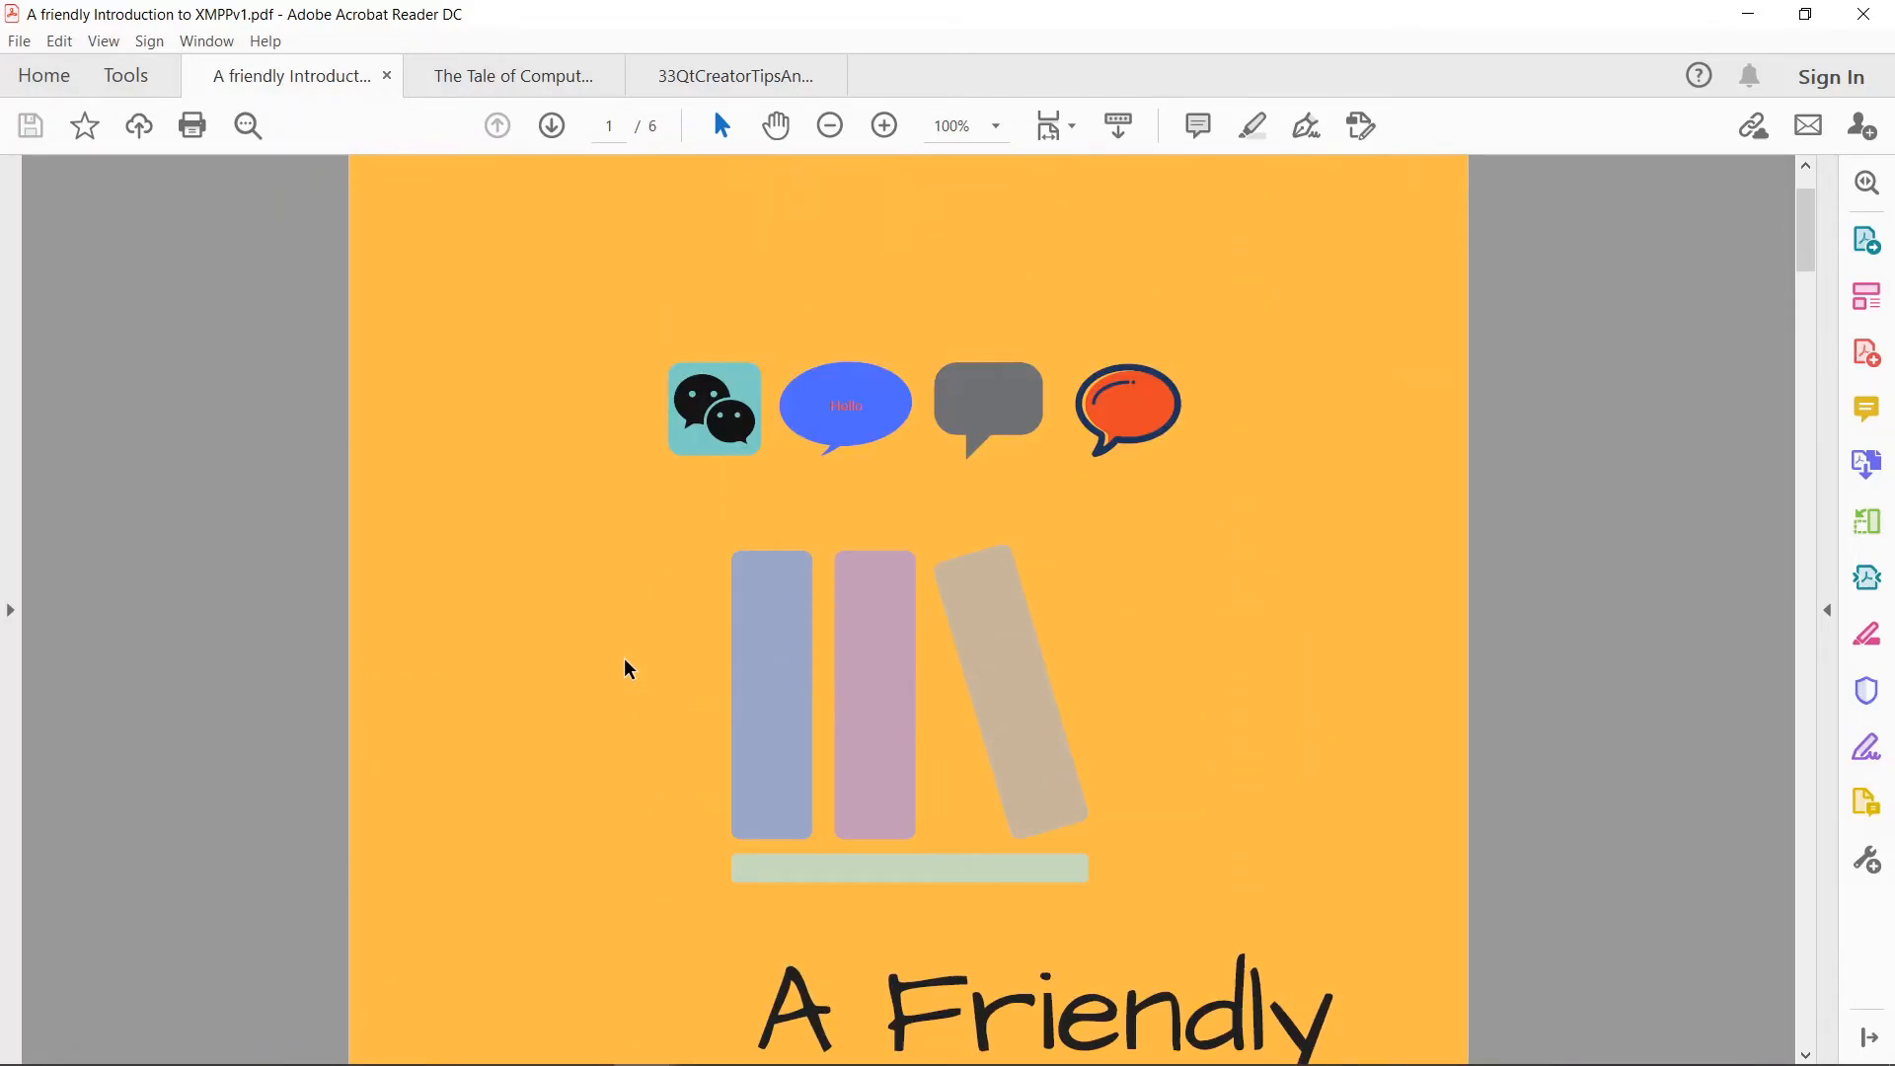
- Scroll through the XMPP booklet's federation and JID pages, then return to the cover
scroll("down", 3)
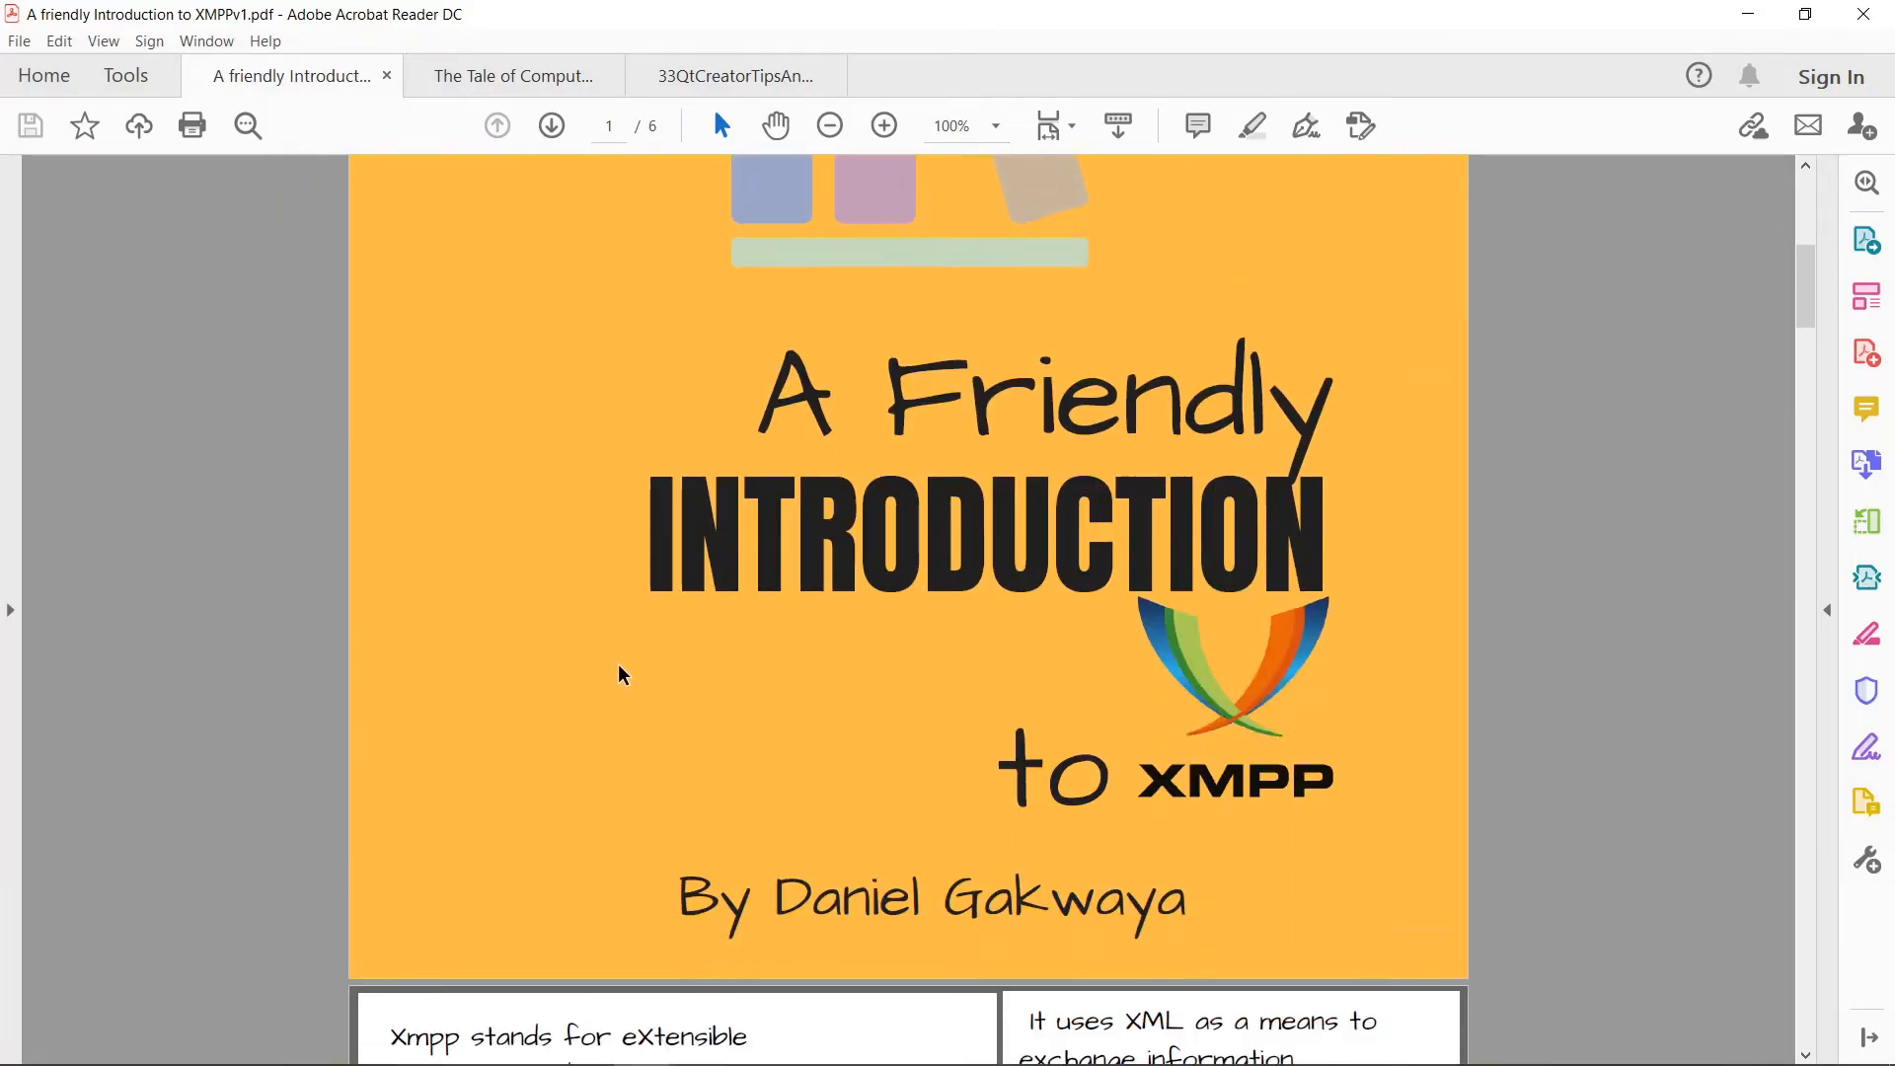
scroll("down", 3)
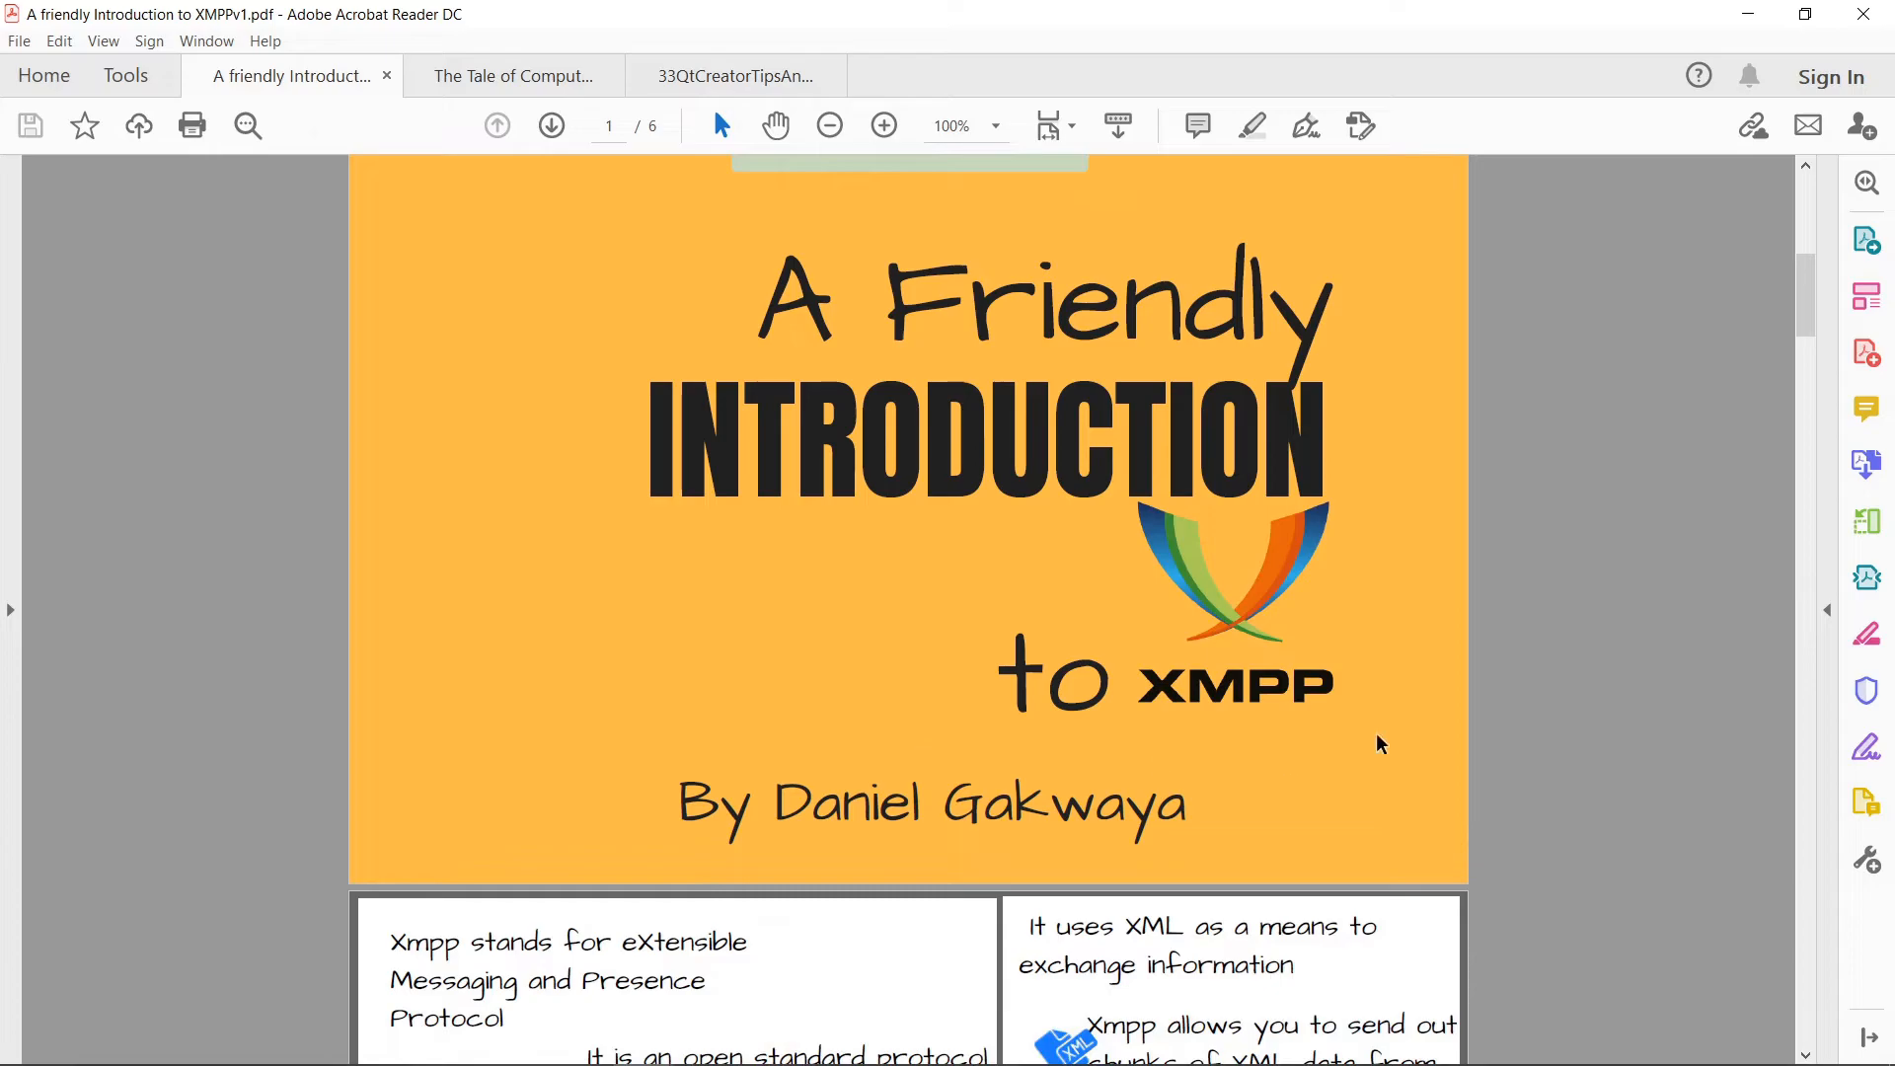
scroll("down", 3)
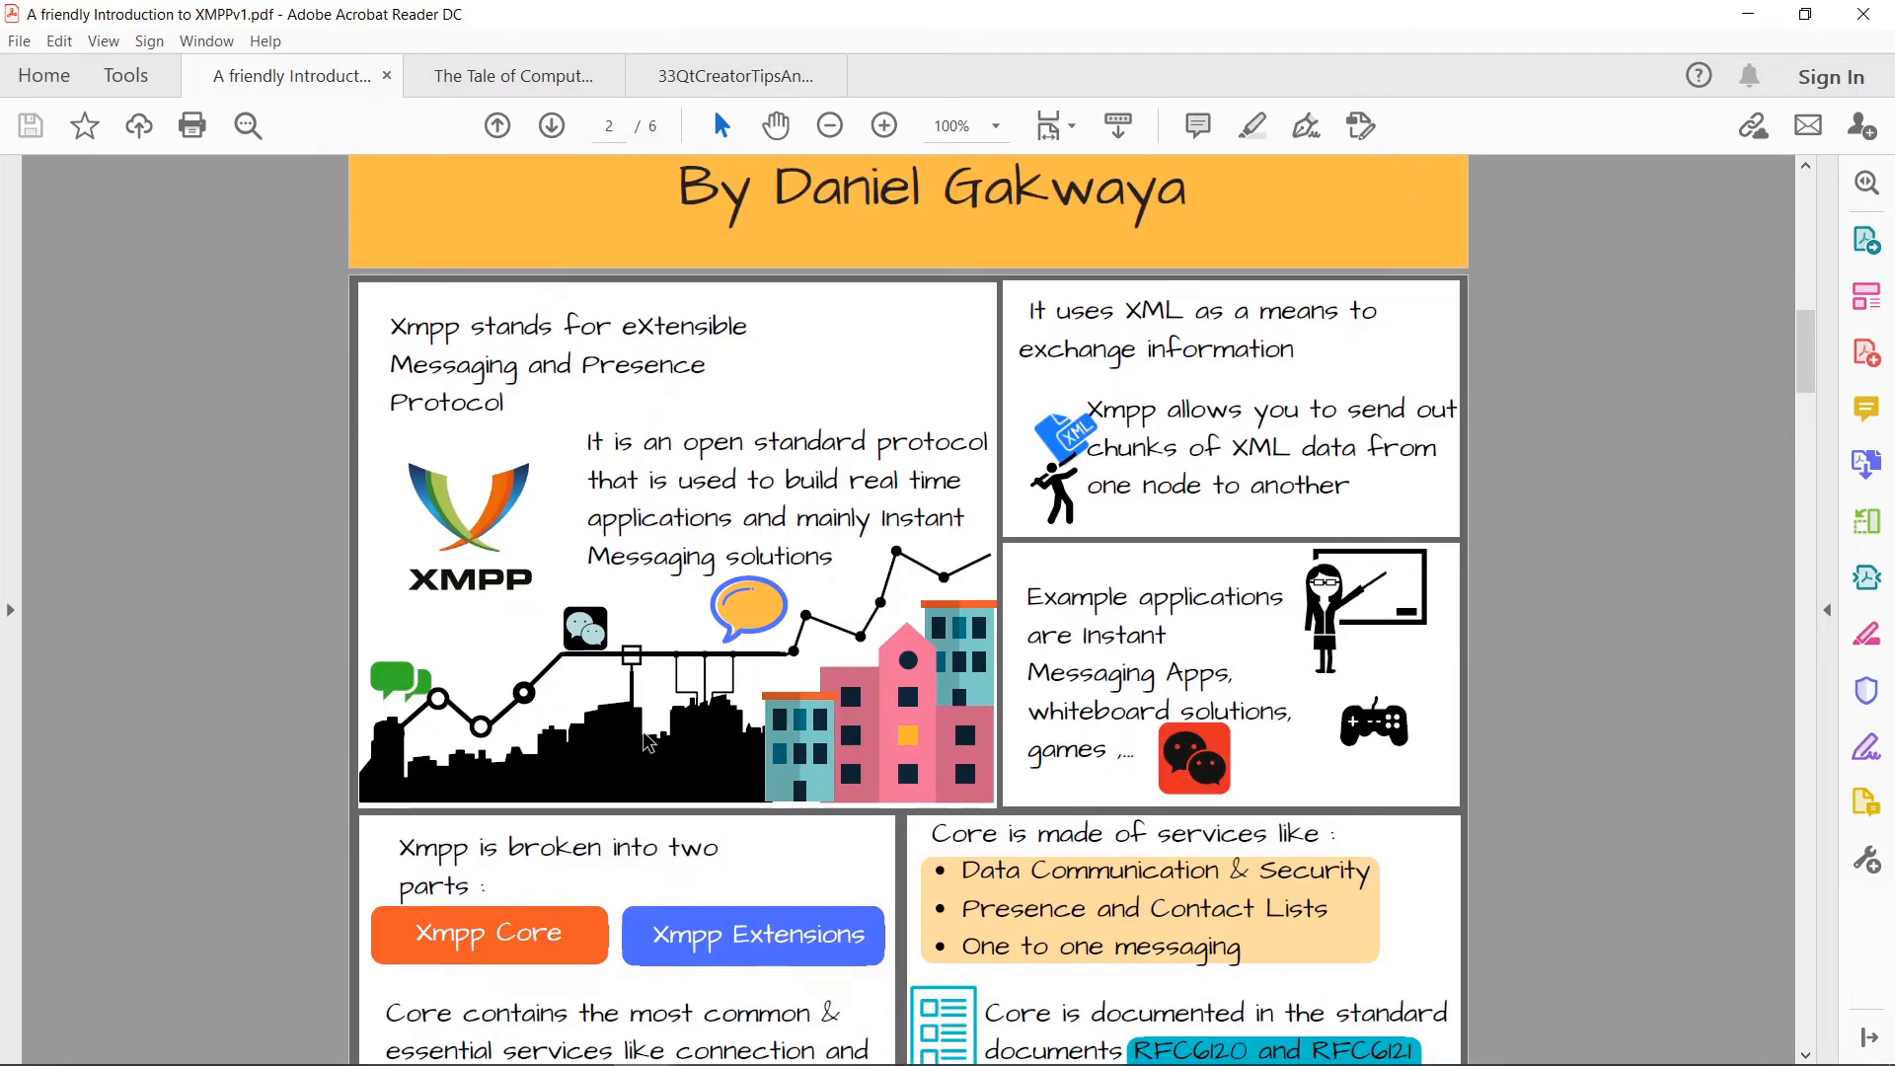
mouse_move(704, 705)
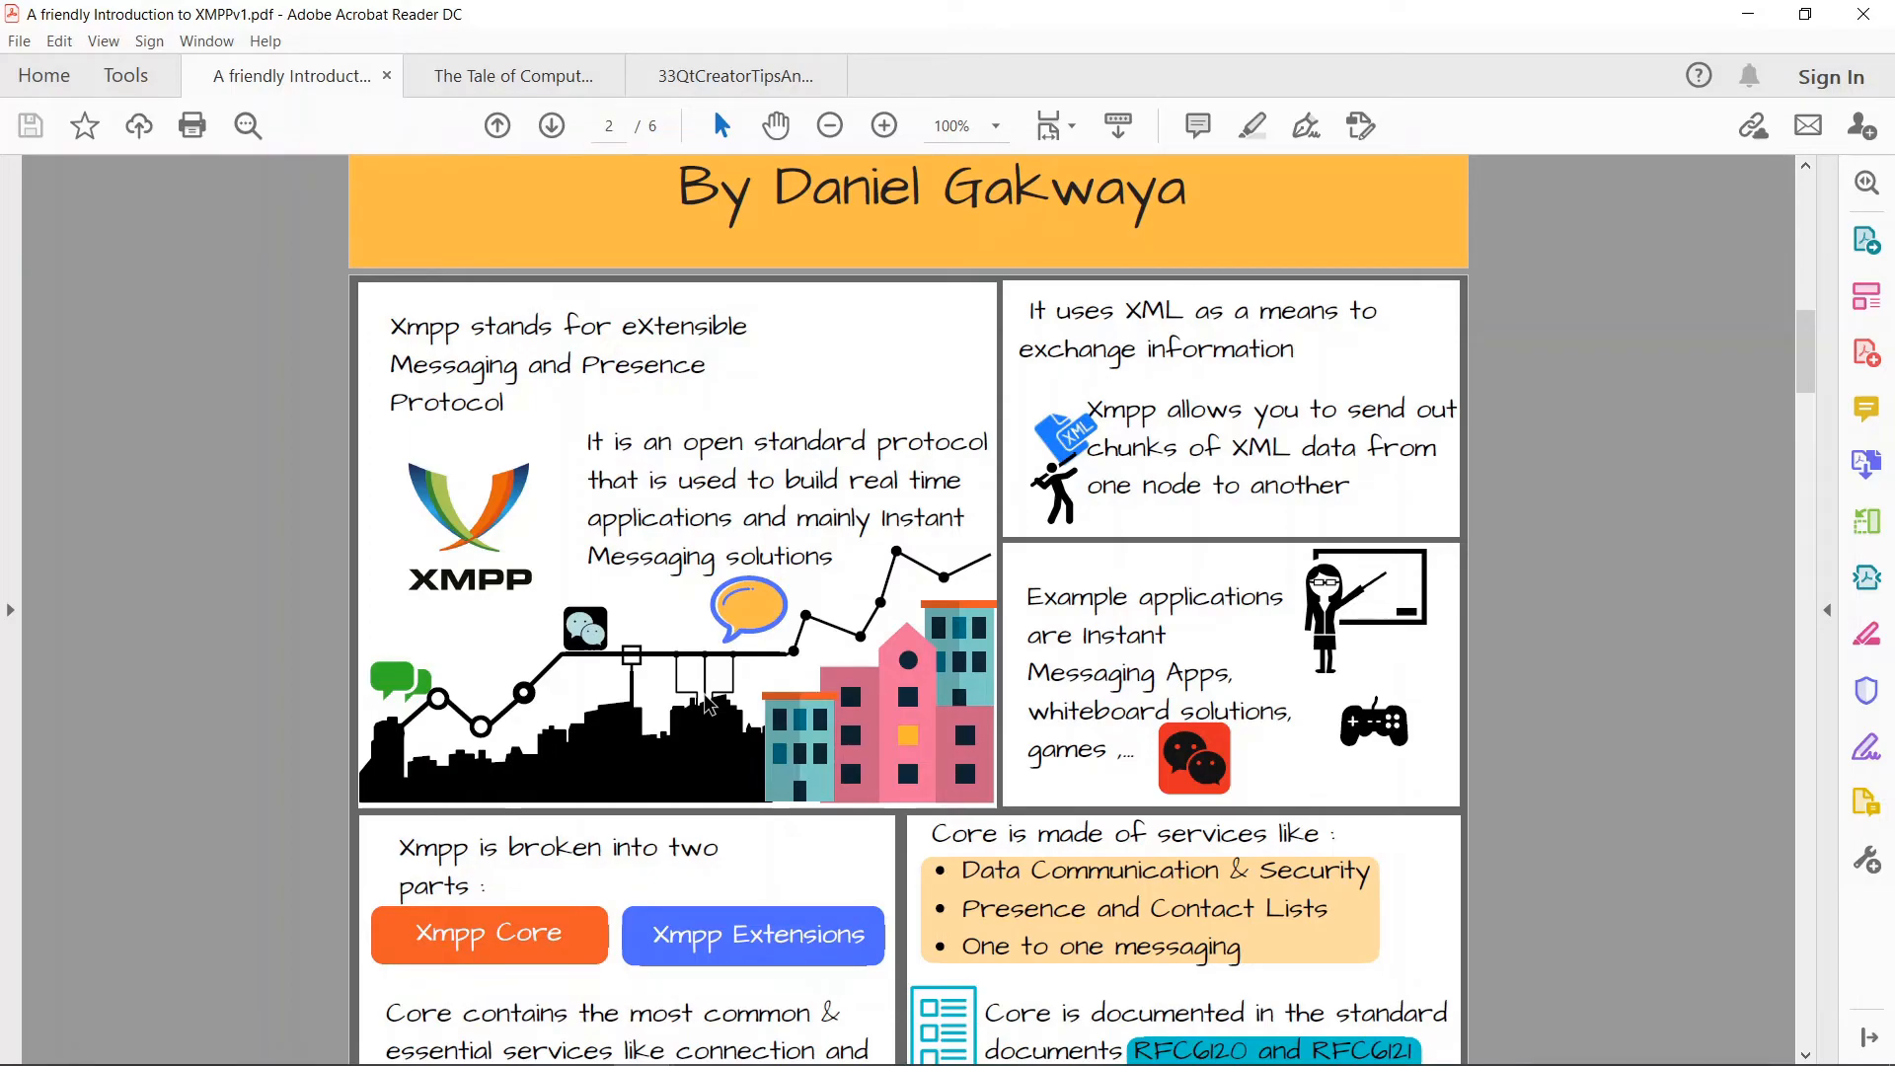
scroll("down", 3)
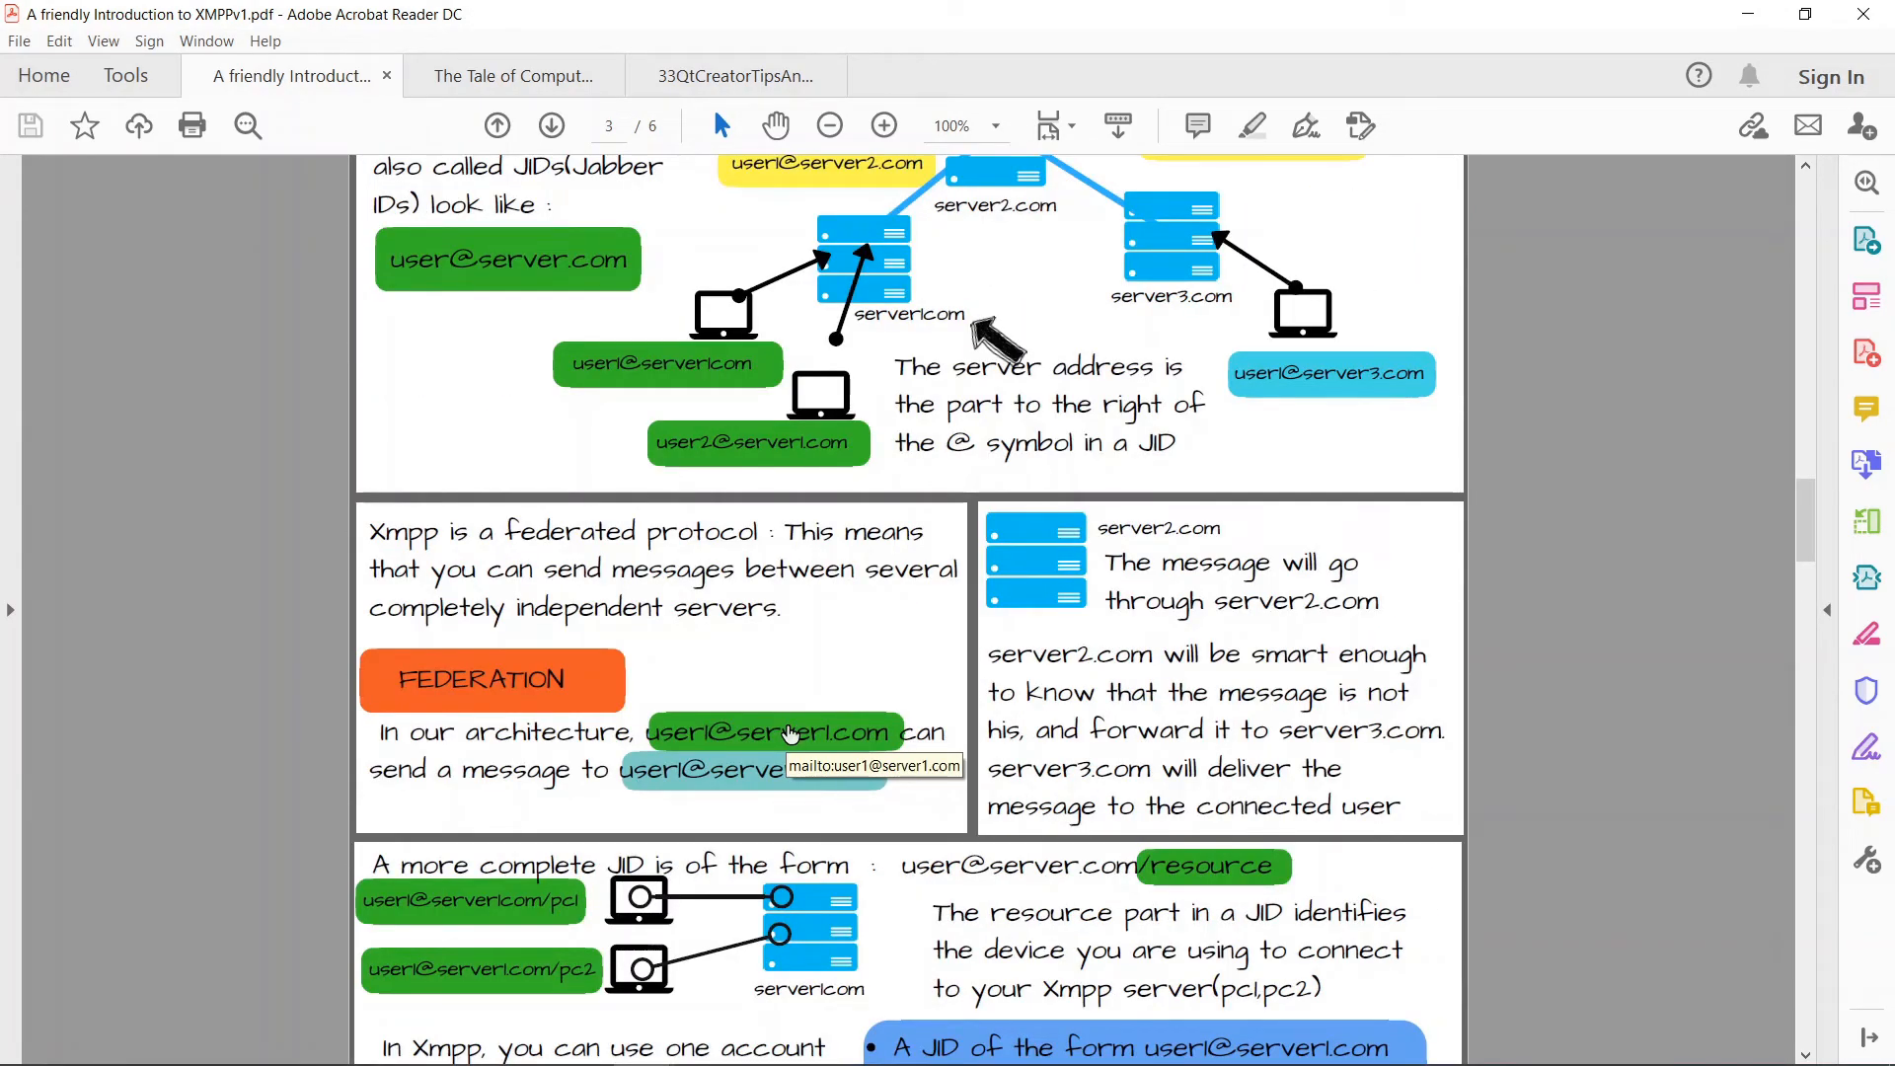
mouse_move(21, 611)
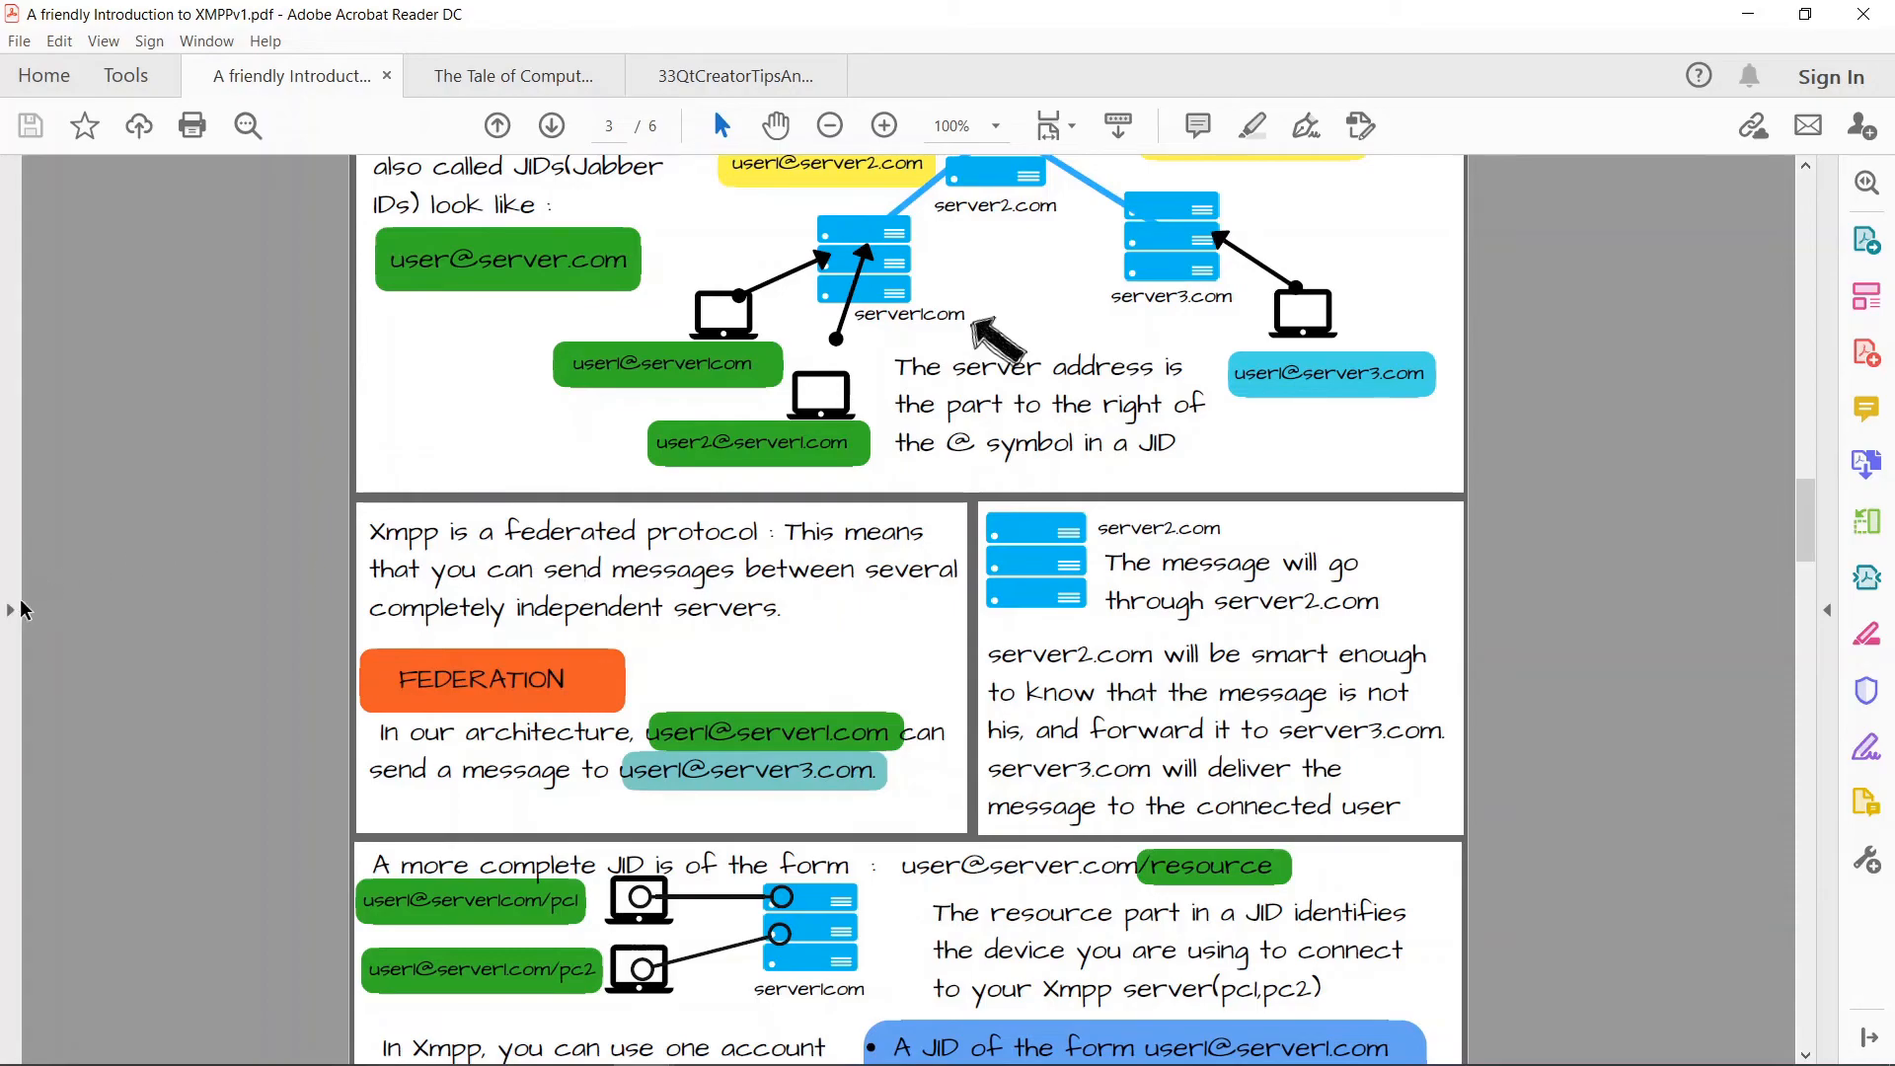
scroll("down", 3)
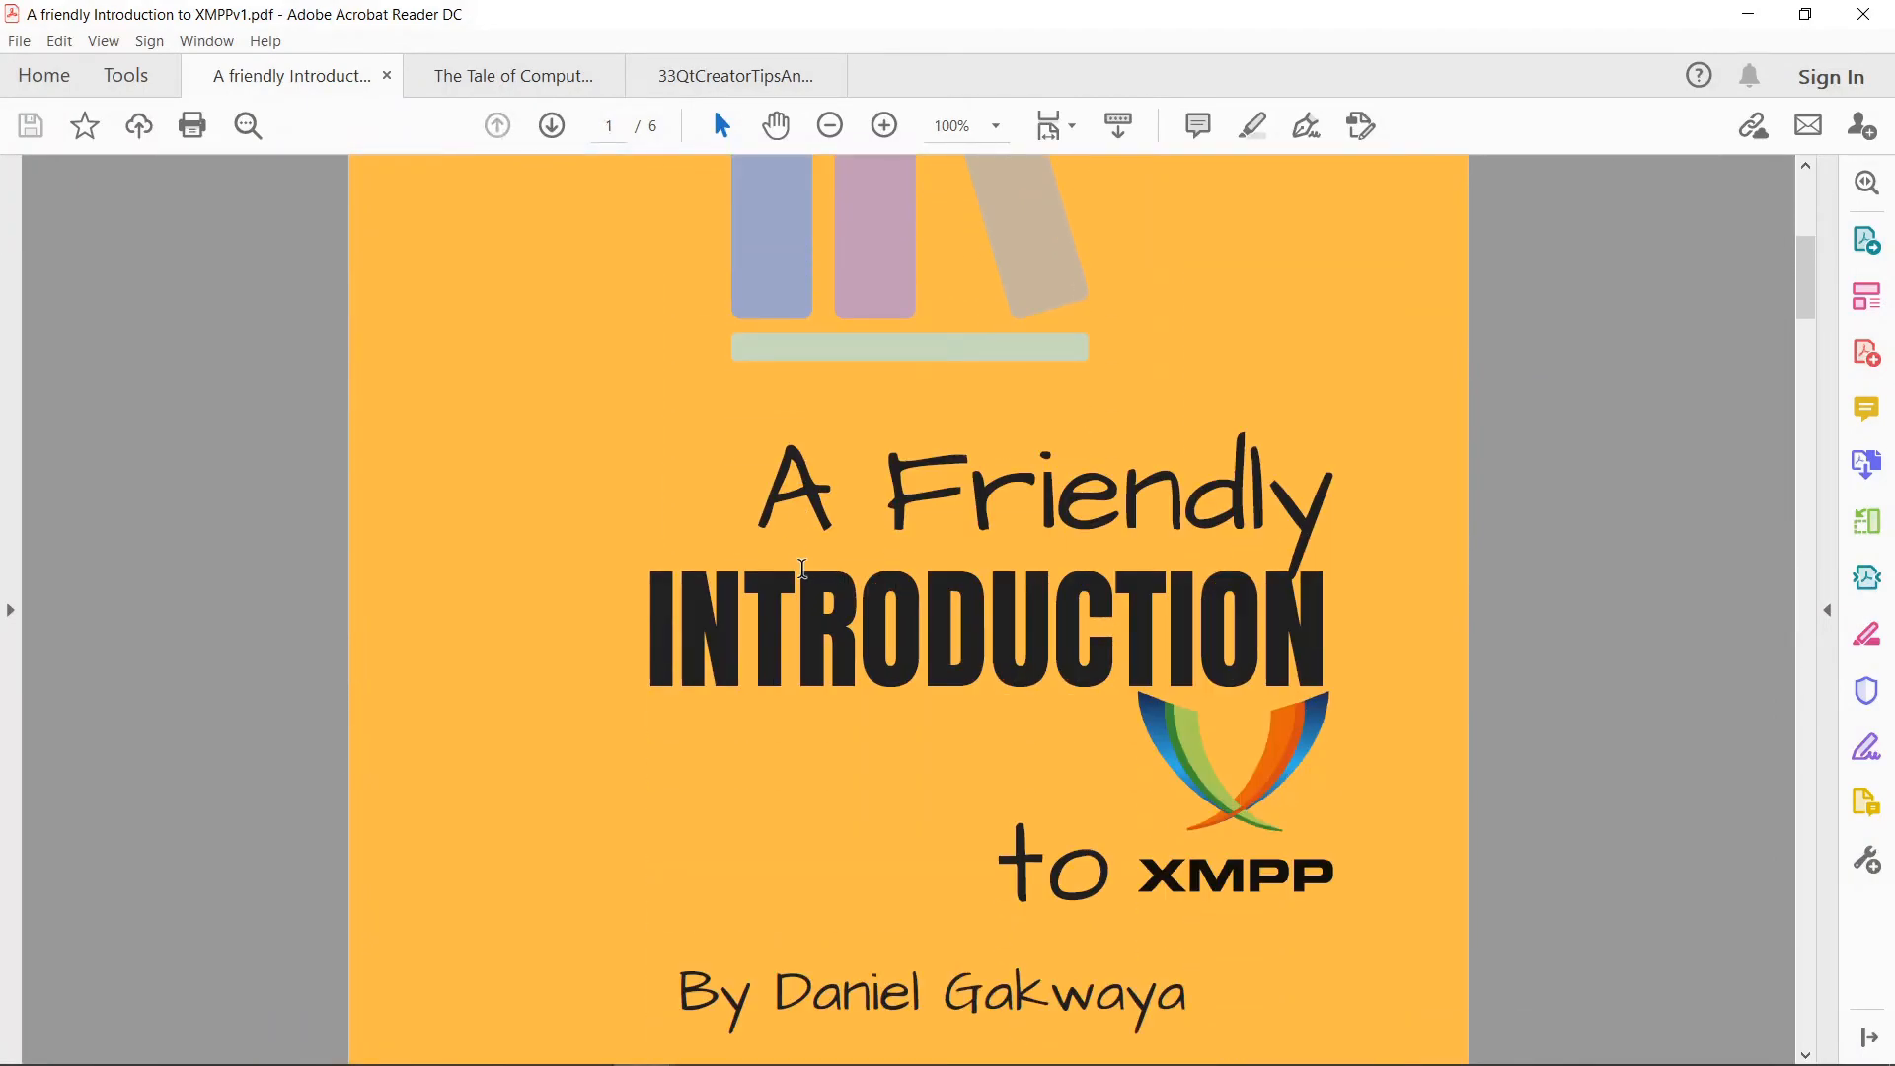
scroll("down", 3)
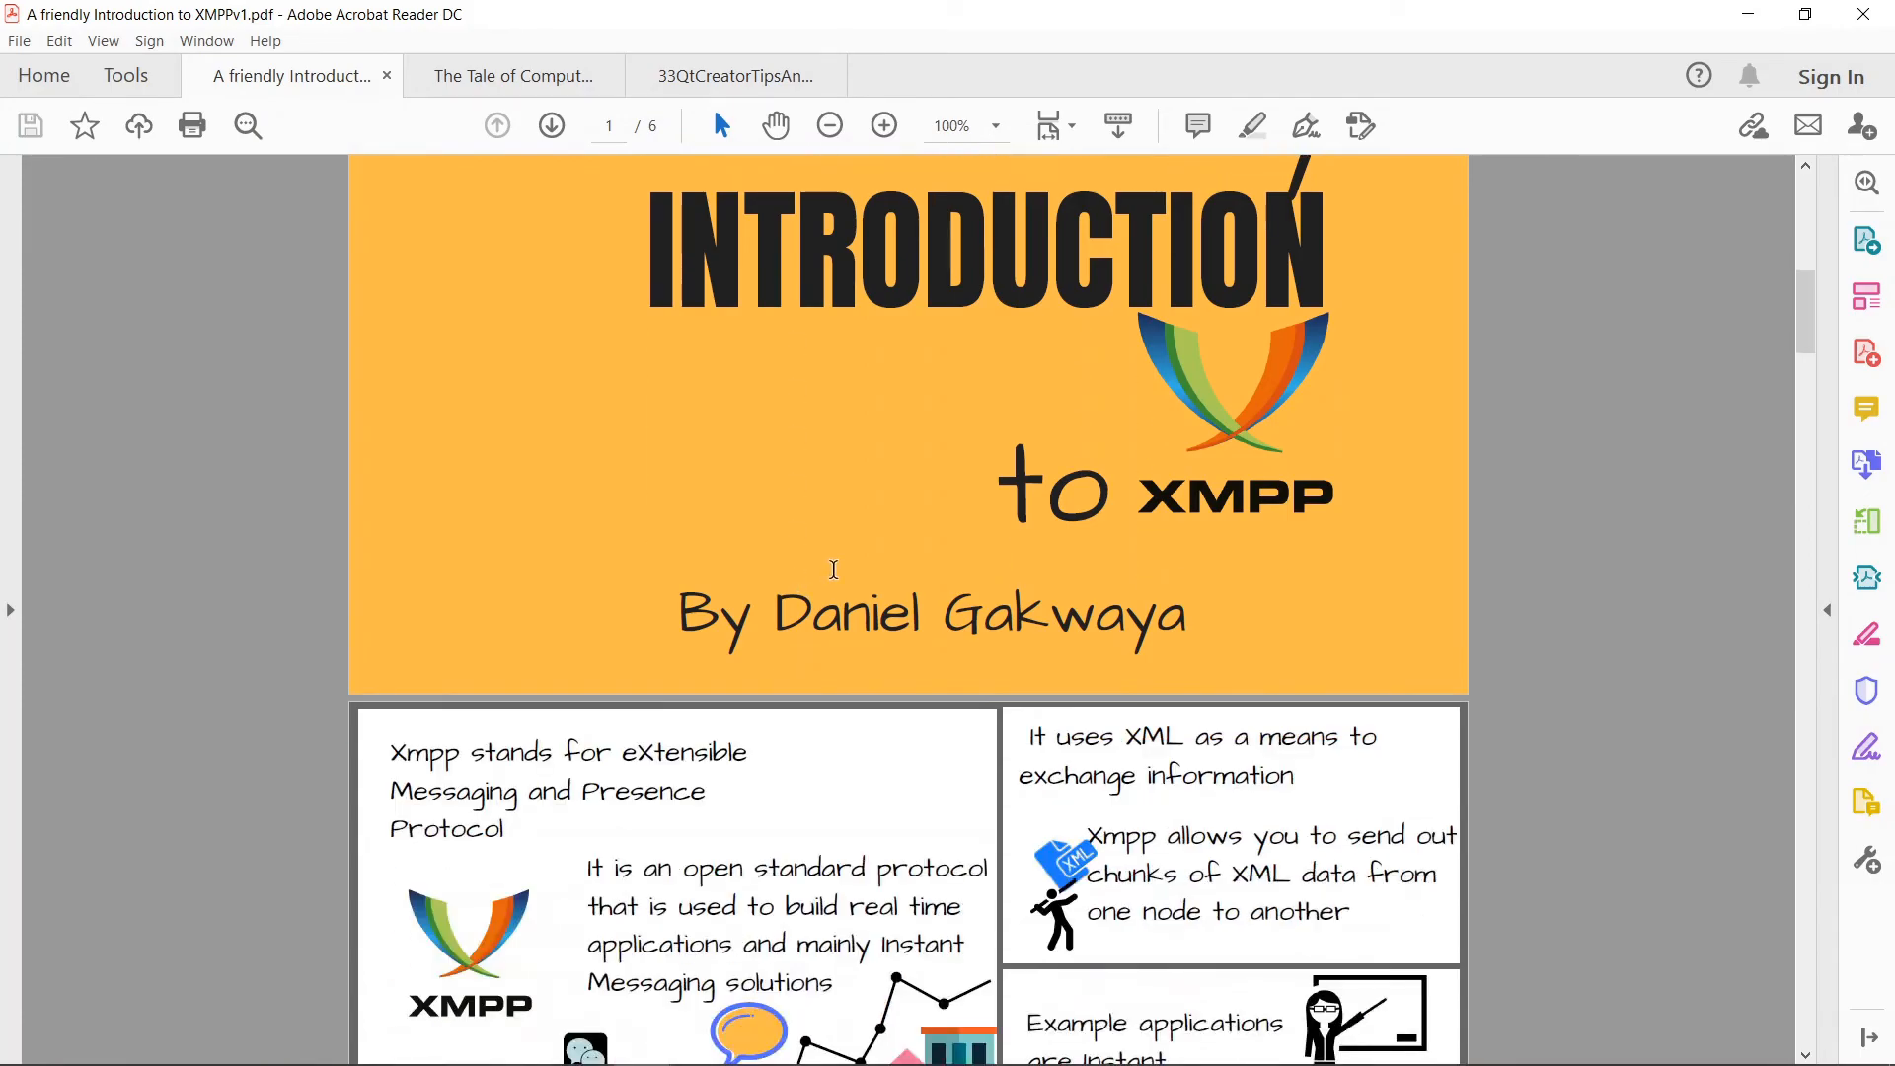